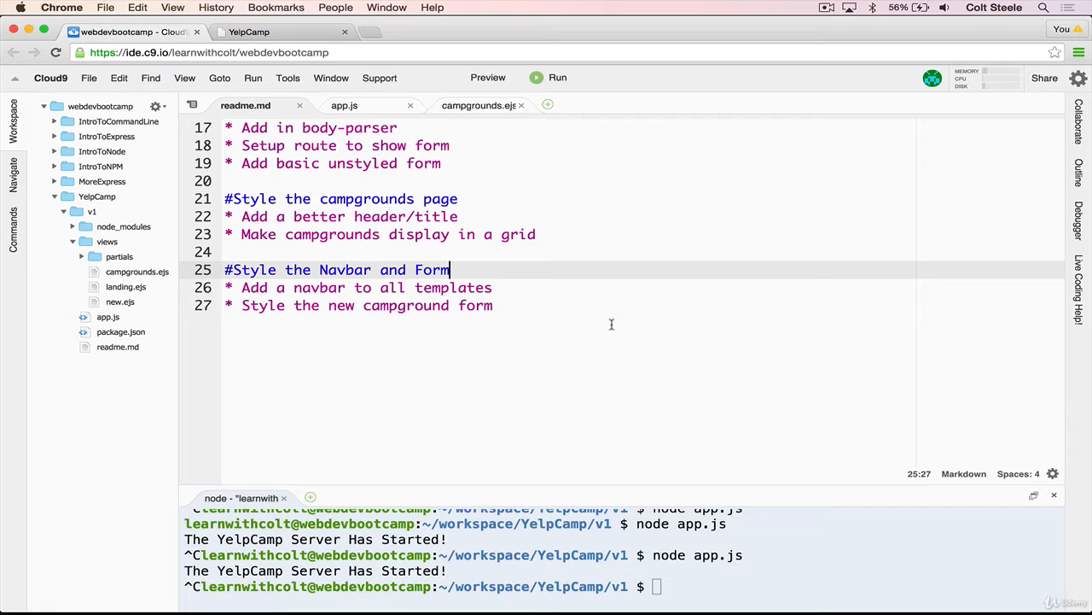
- Start the YelpCamp server again with node app.js in the terminal
text(node app.js)
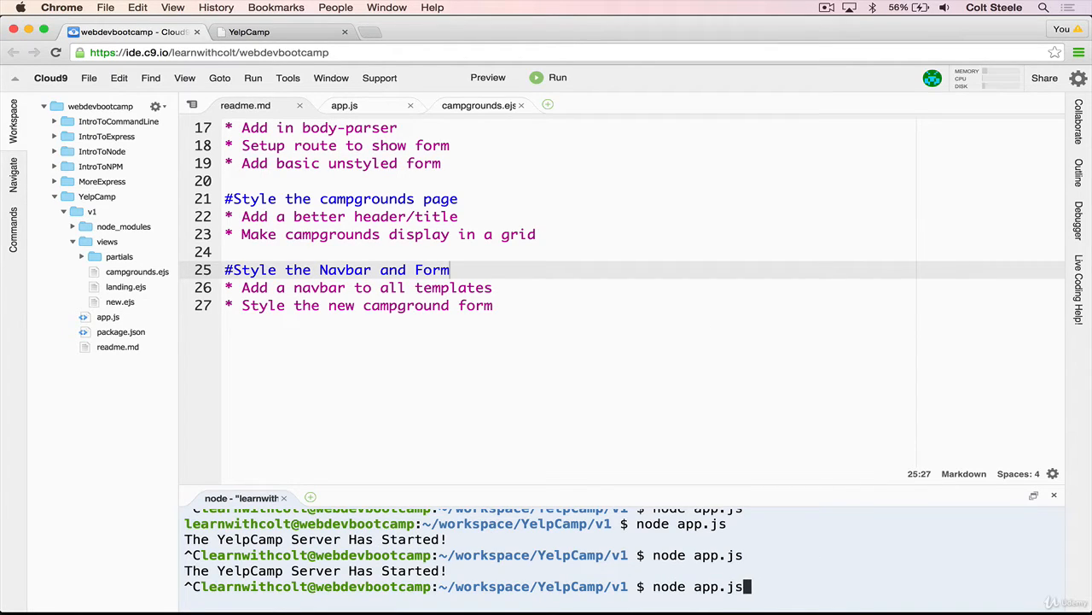
- Visit the campgrounds list, the unstyled Add New Campground form, and return via Go Back
click(249, 31)
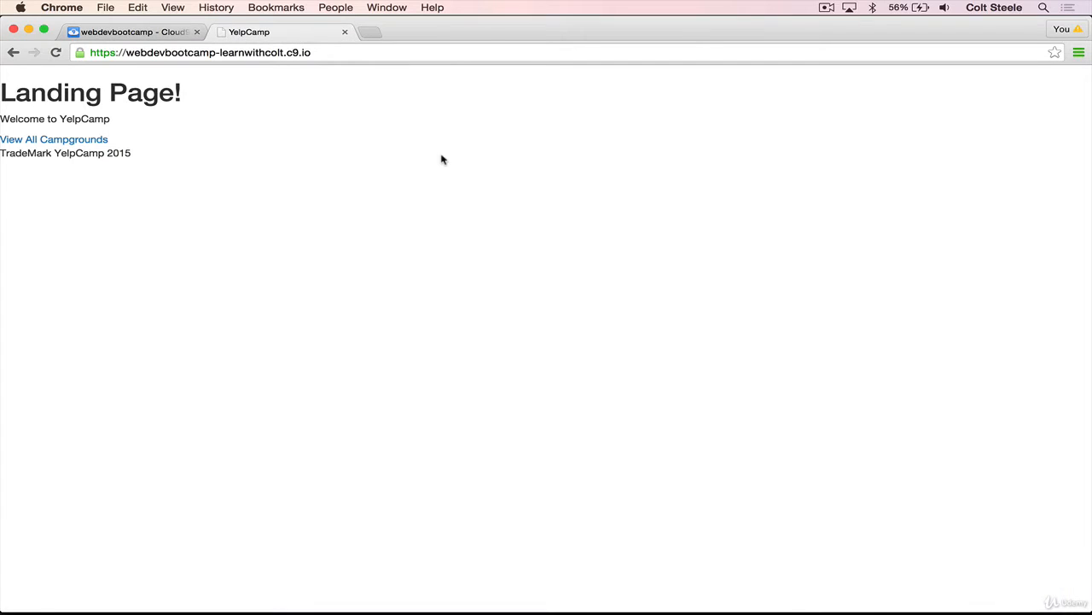
mouse_move(370, 213)
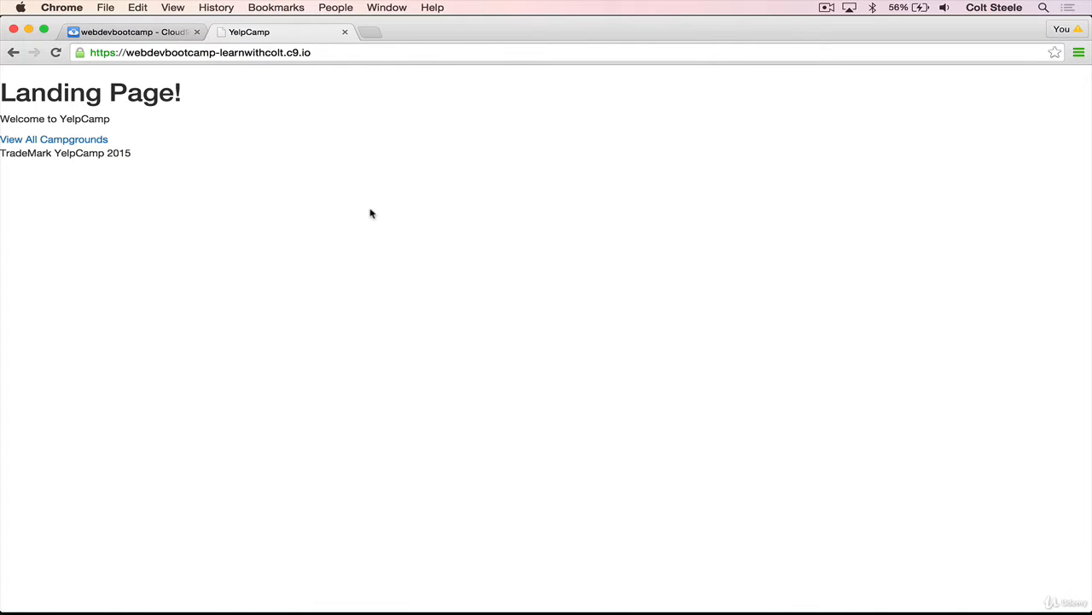
mouse_move(75, 146)
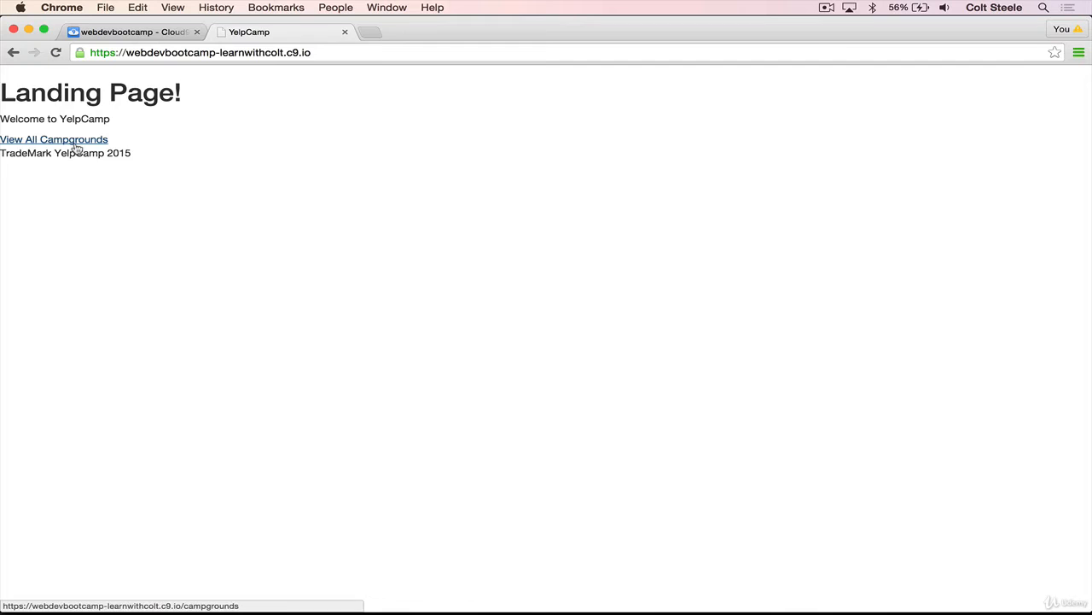
click(53, 140)
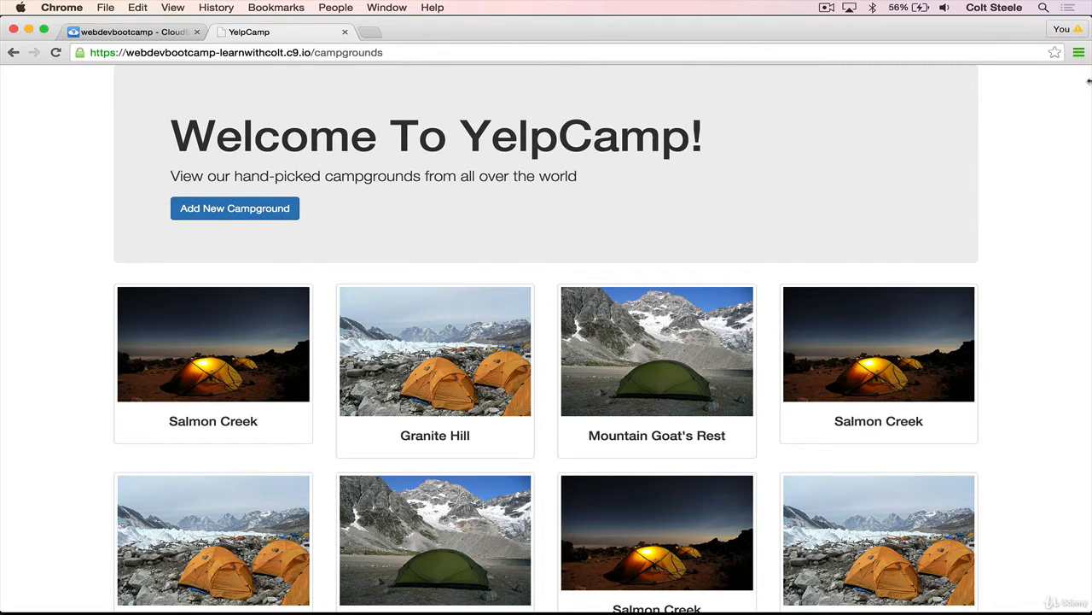
click(235, 208)
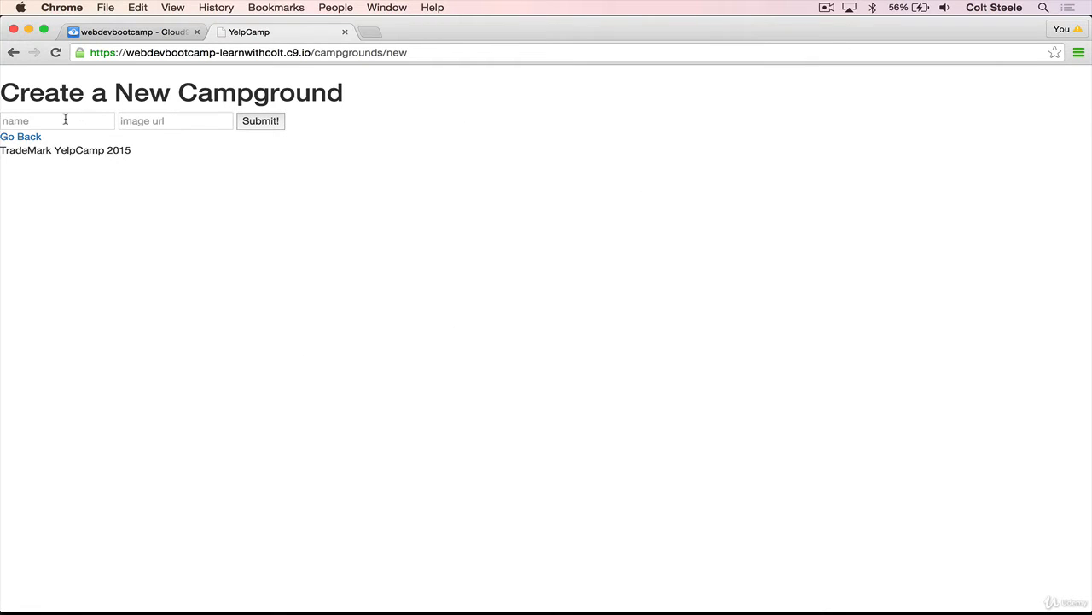
click(174, 120)
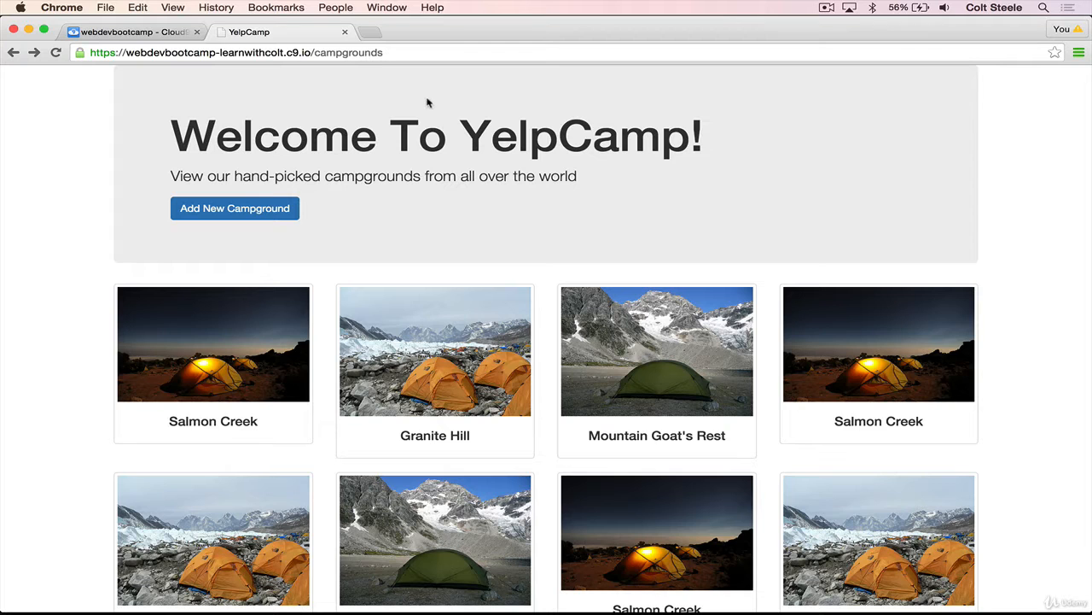
mouse_move(99, 8)
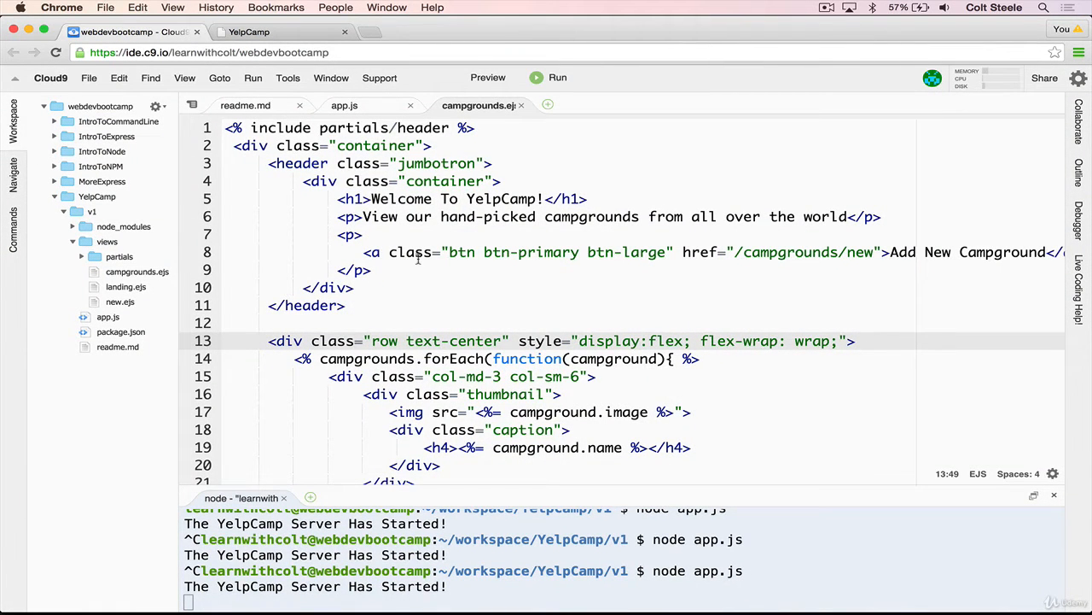
- Navigate getbootstrap.com Components to the Default navbar code example
click(247, 30)
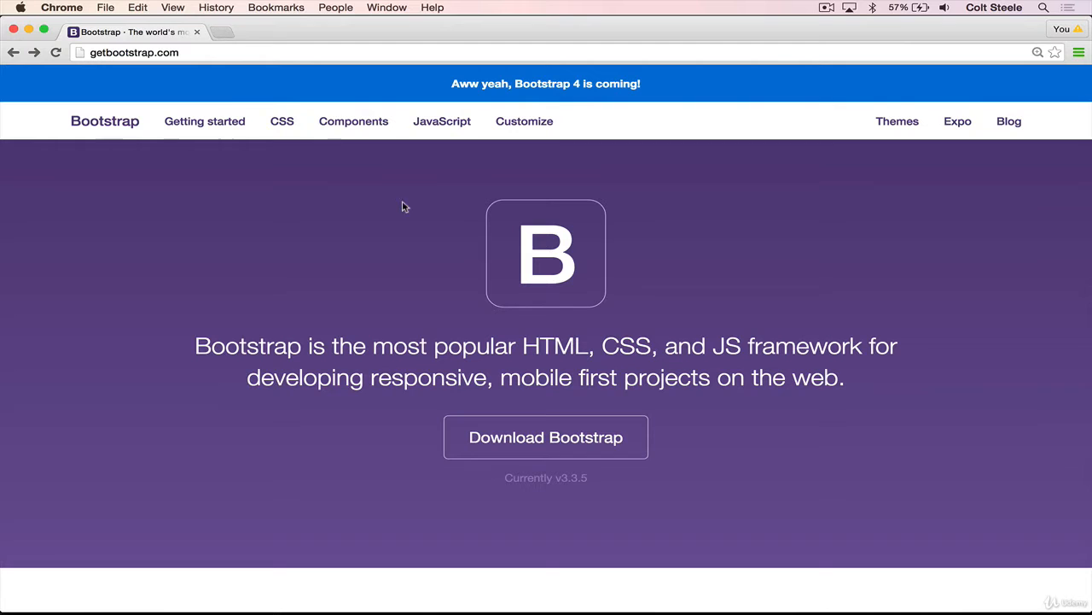
click(354, 119)
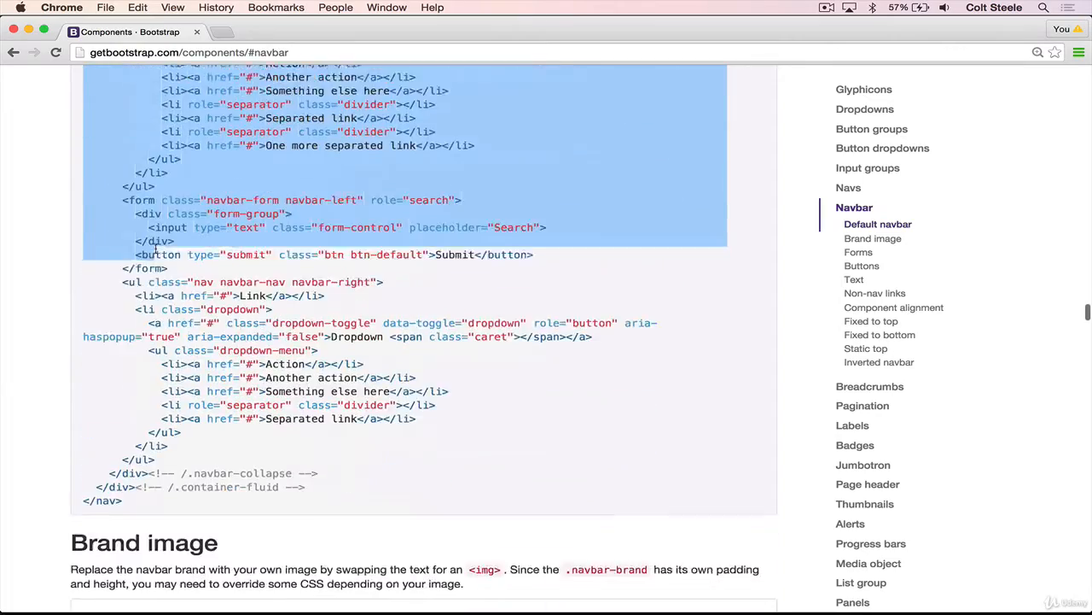
scroll(up, 3)
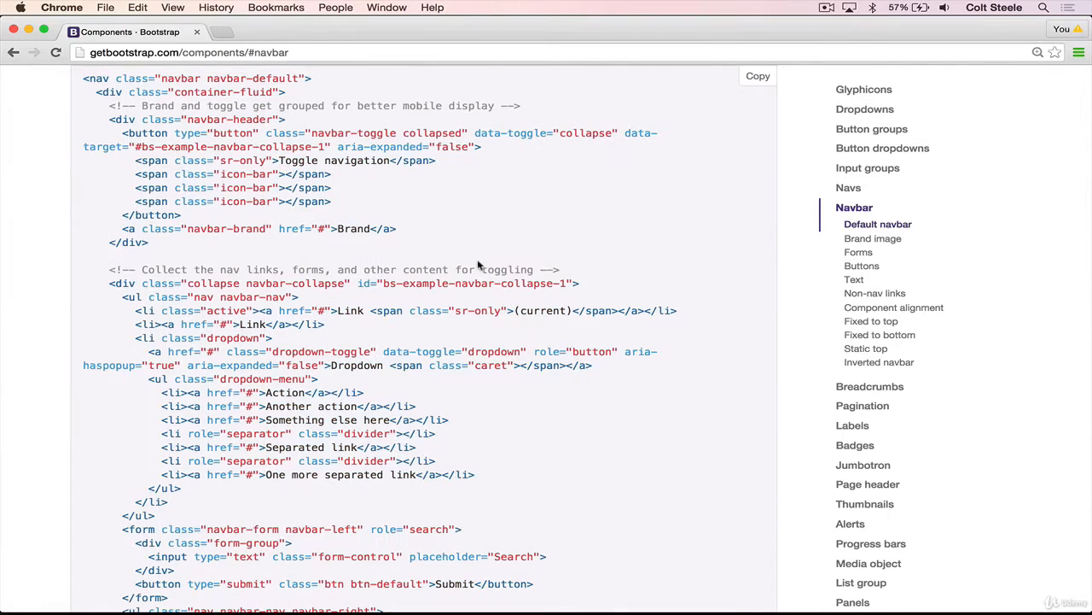
scroll(down, 3)
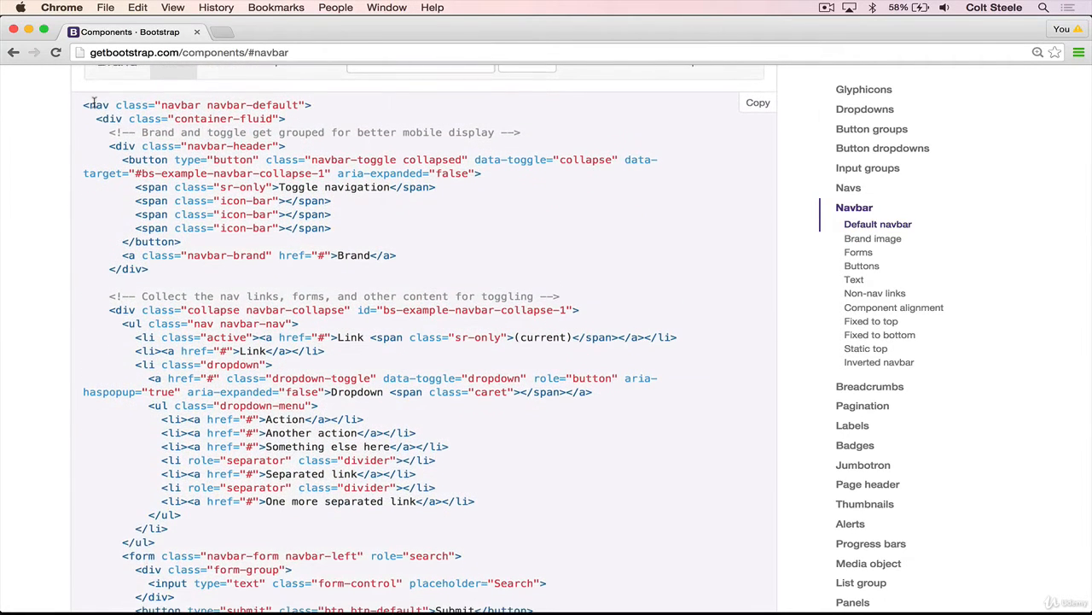
mouse_move(722, 253)
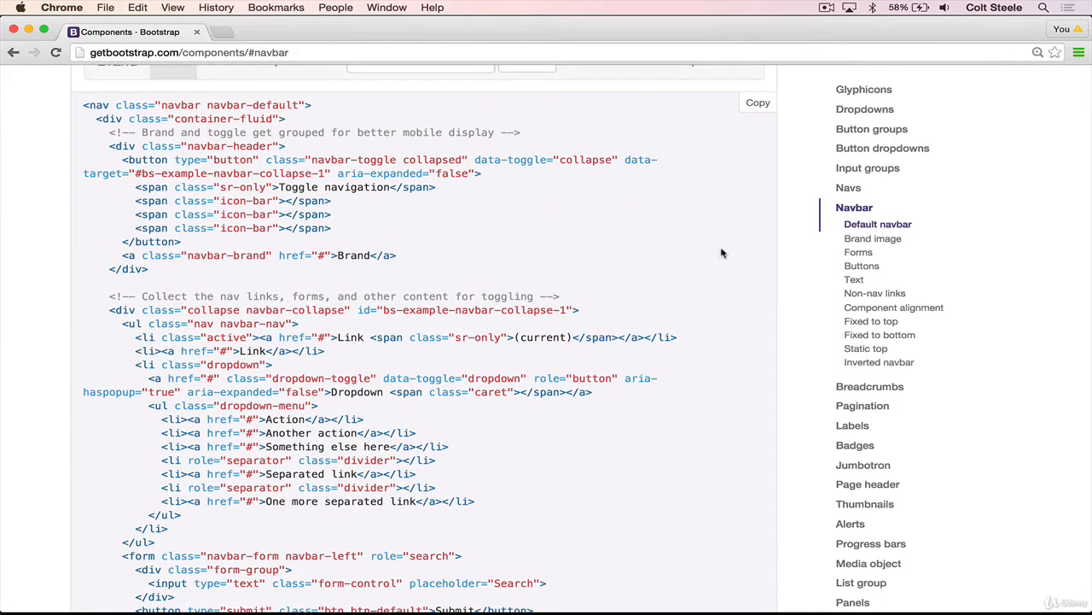
mouse_move(680, 199)
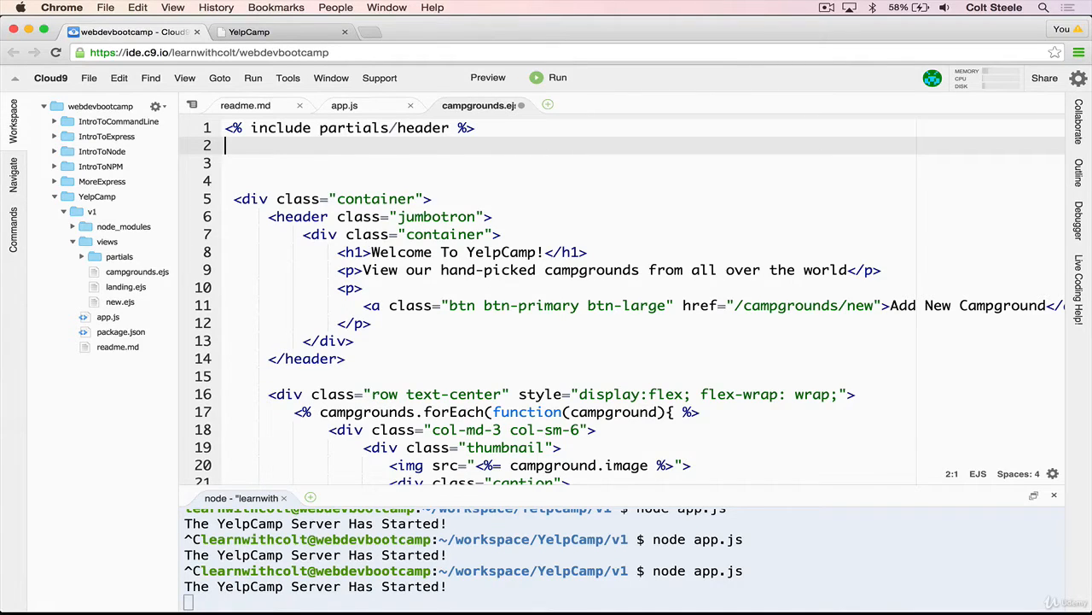
- Add a <nav class="navbar navbar-default"> element below the header include in campgrounds.ejs
text(<nav)
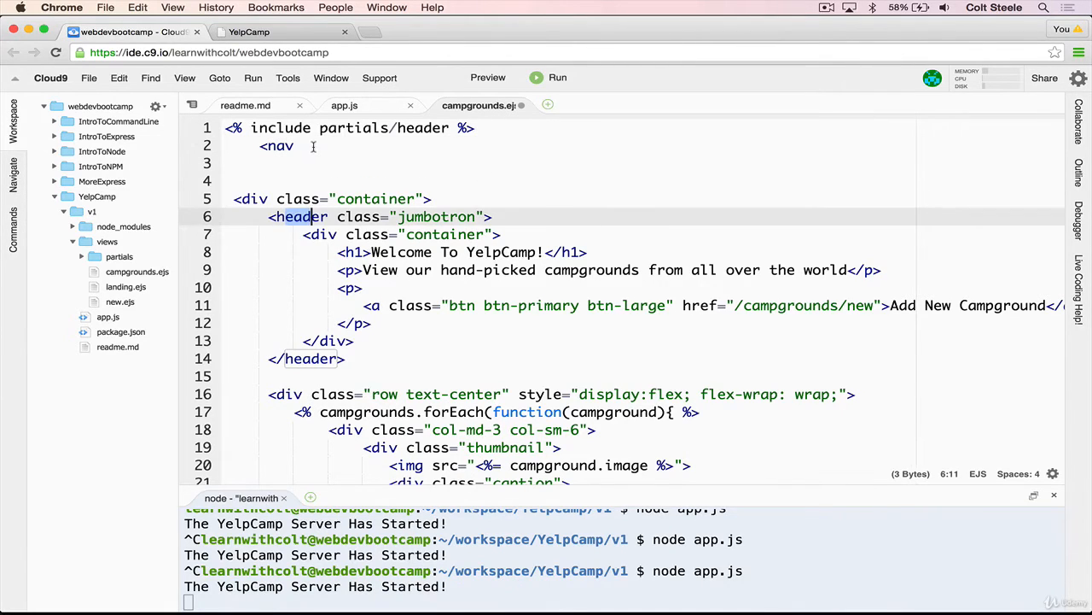
text(></nav>)
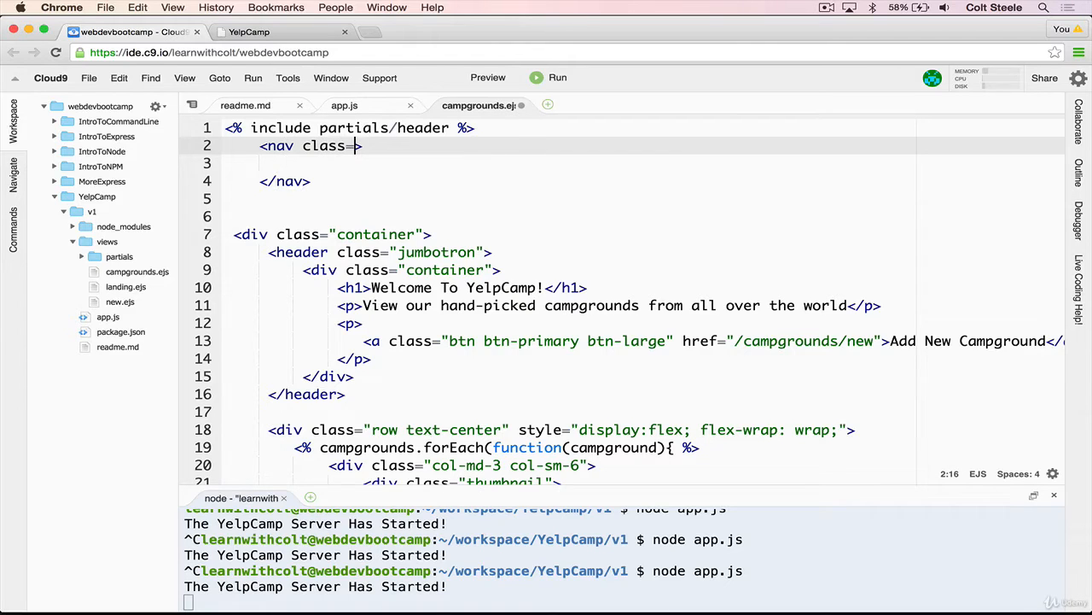
text(navb")
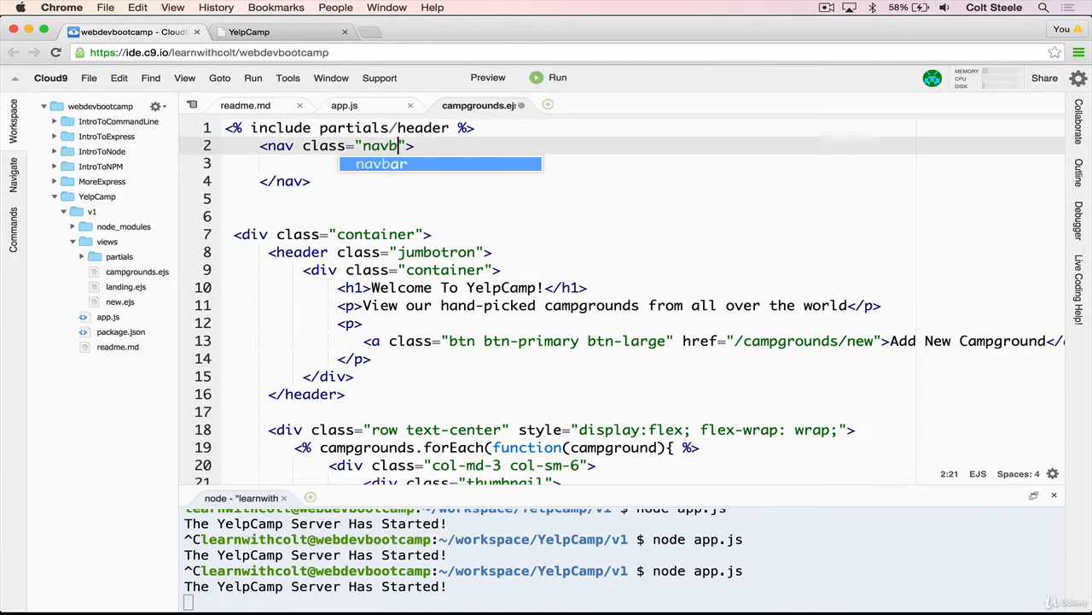
text(navbar)
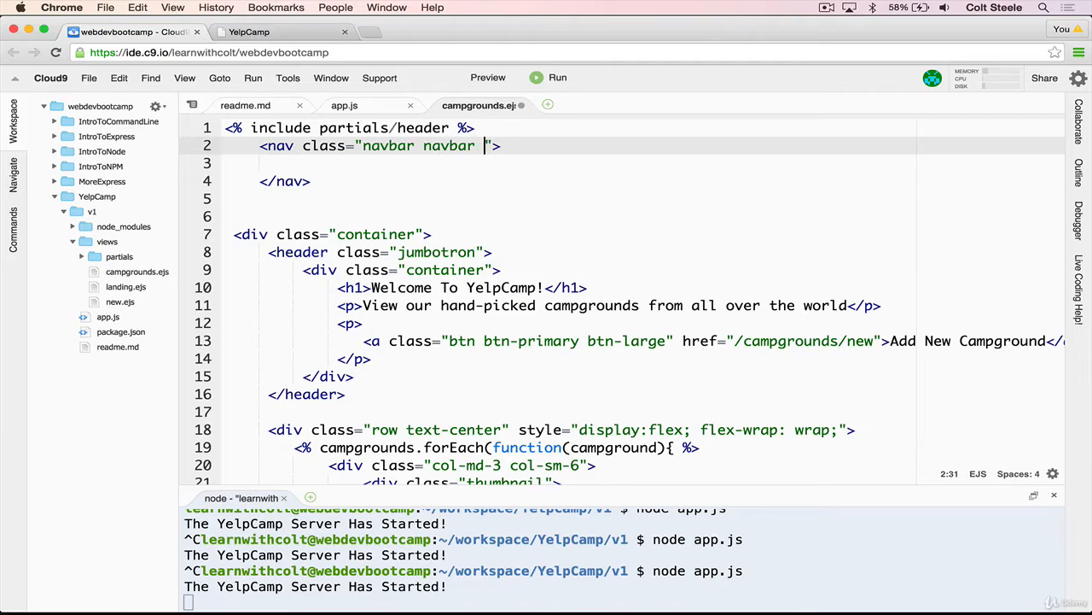
text(-default)
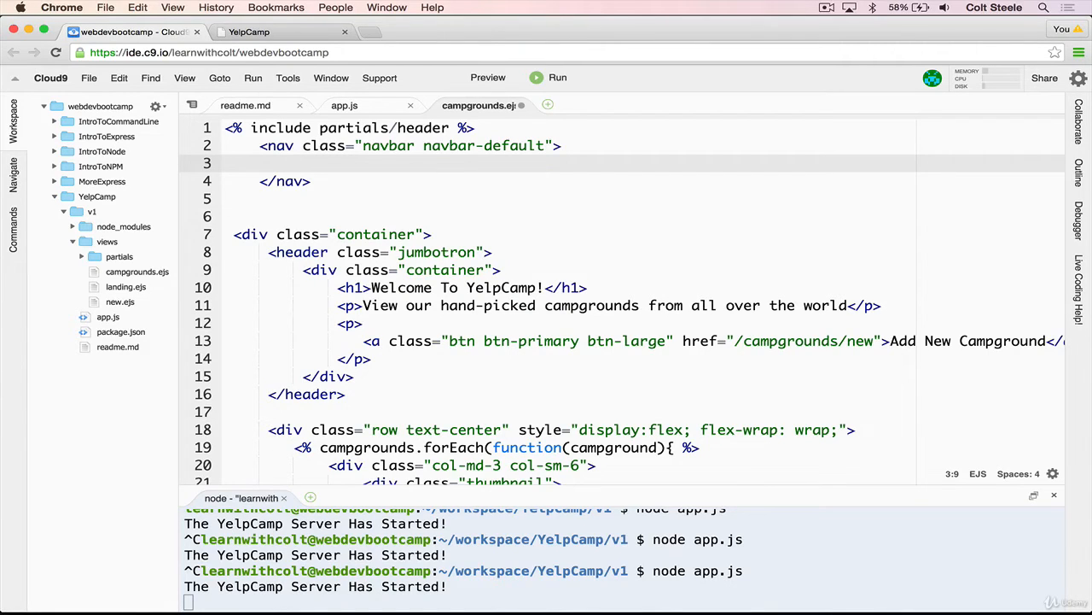
- Nest a <div class="container-fluid"> inside the nav element
text(<)
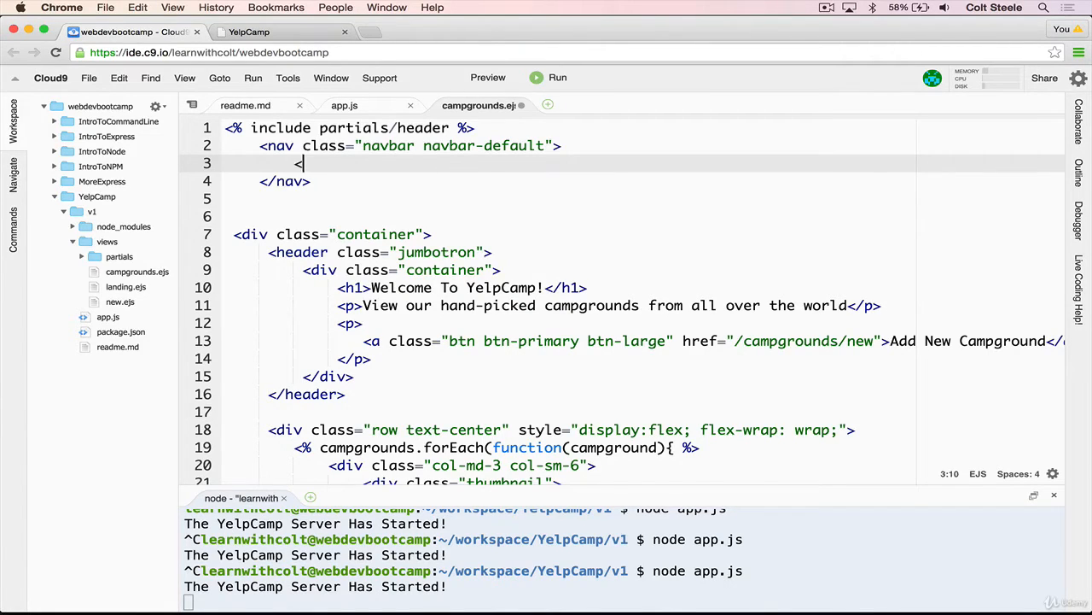
text(div class="contain"></div>)
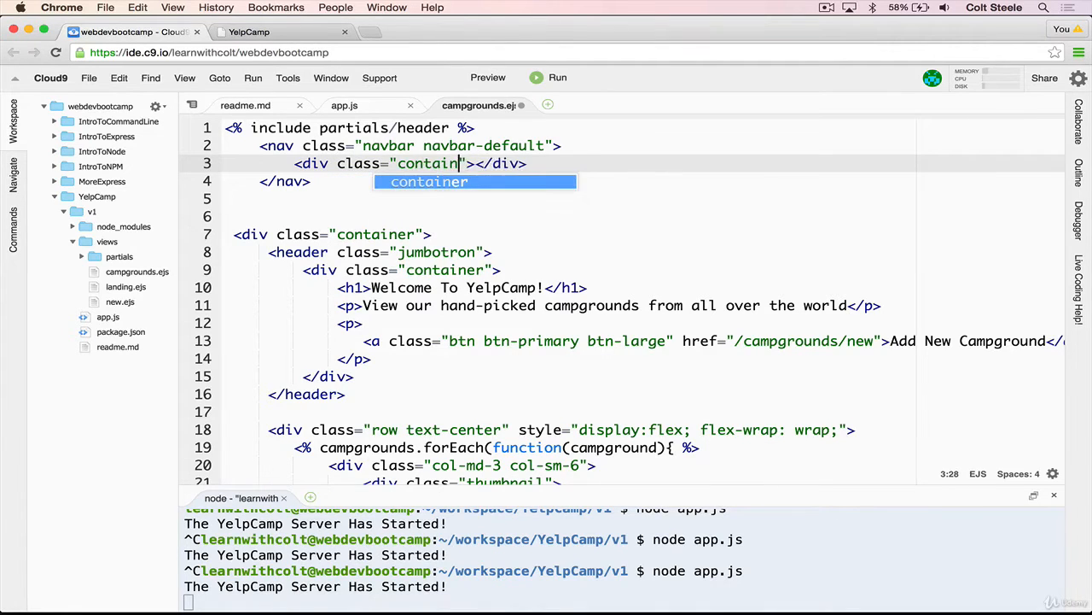
text(-fluid)
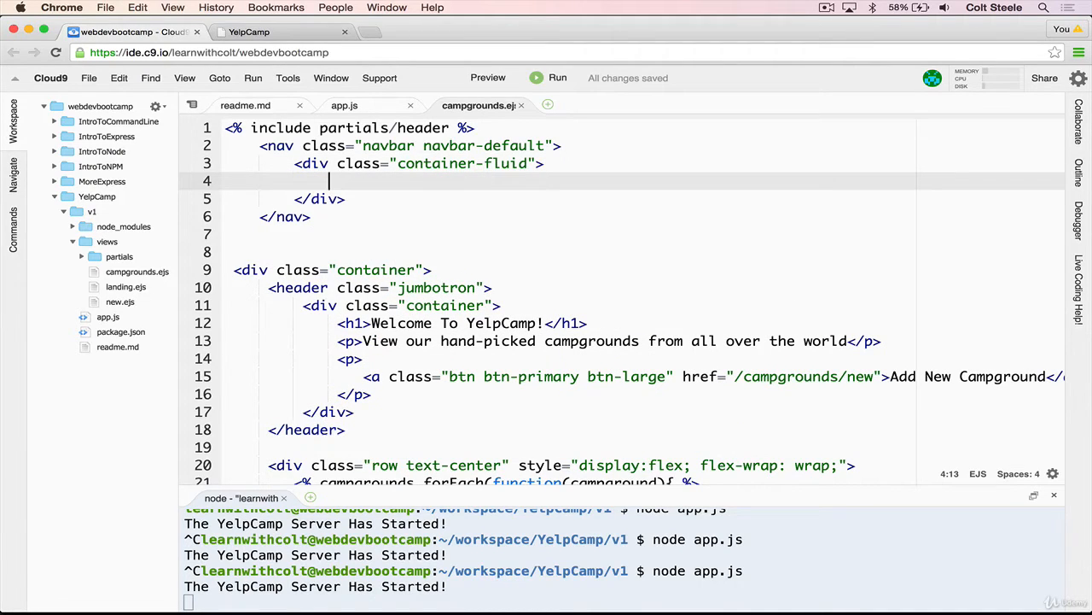
- Add a <div class="navbar-header"> inside the fluid container
text(div></div>)
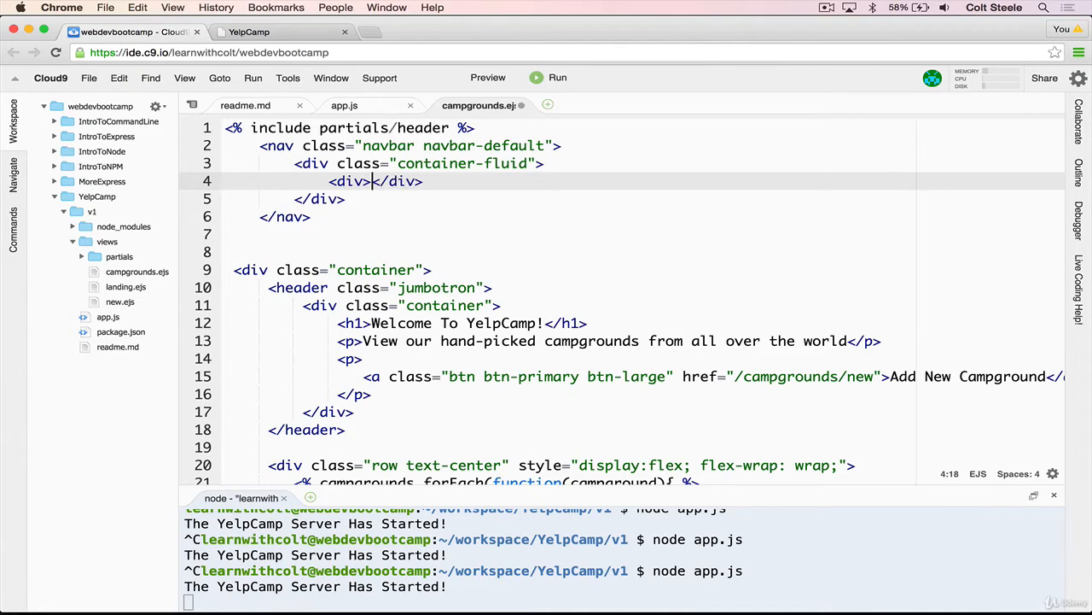
text(class)
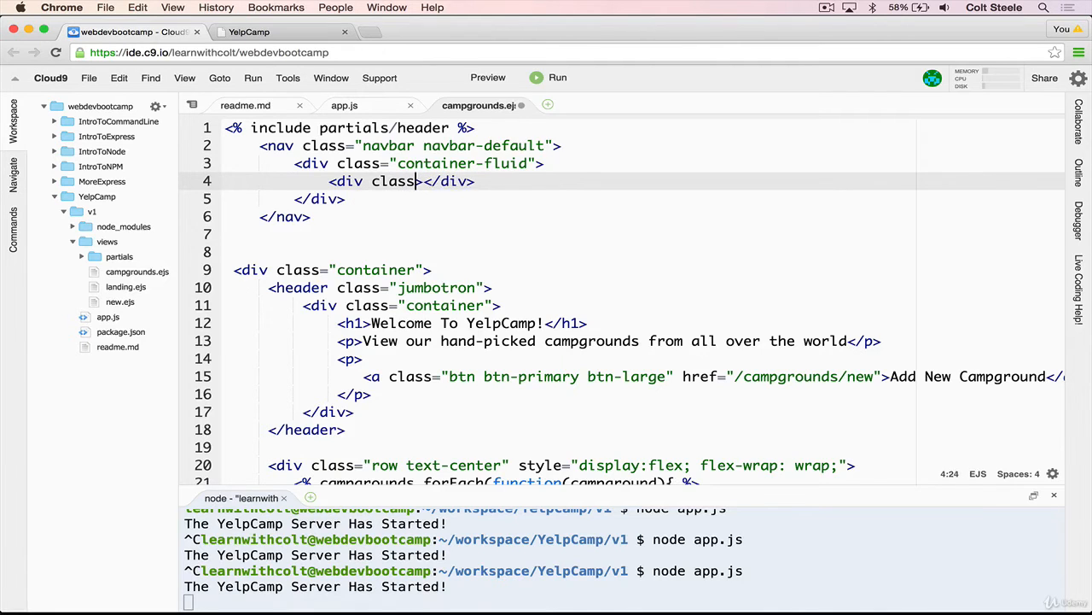
text(navbar)
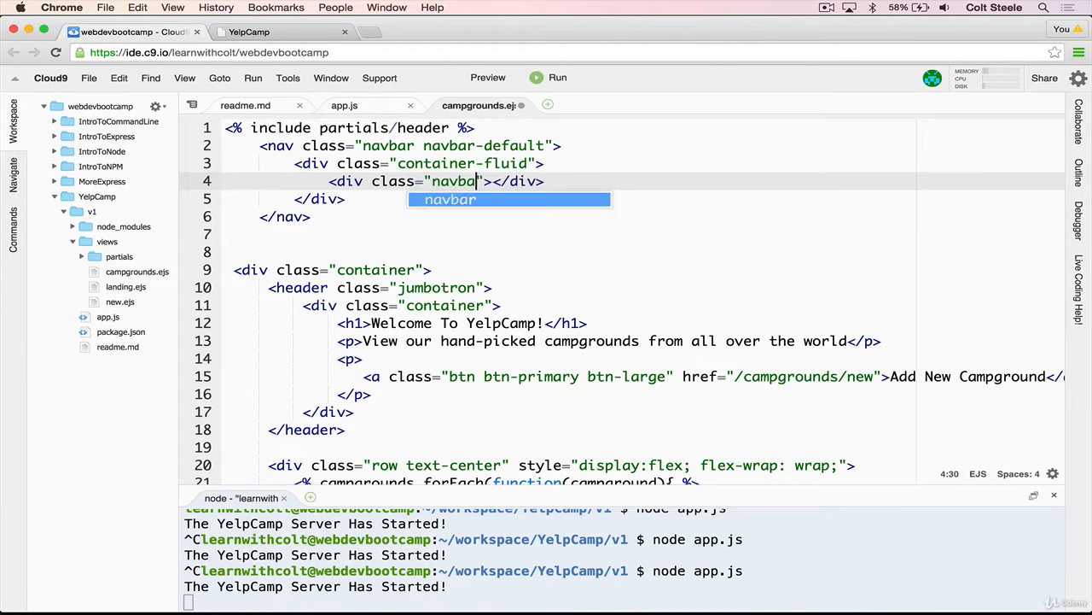
text(-header)
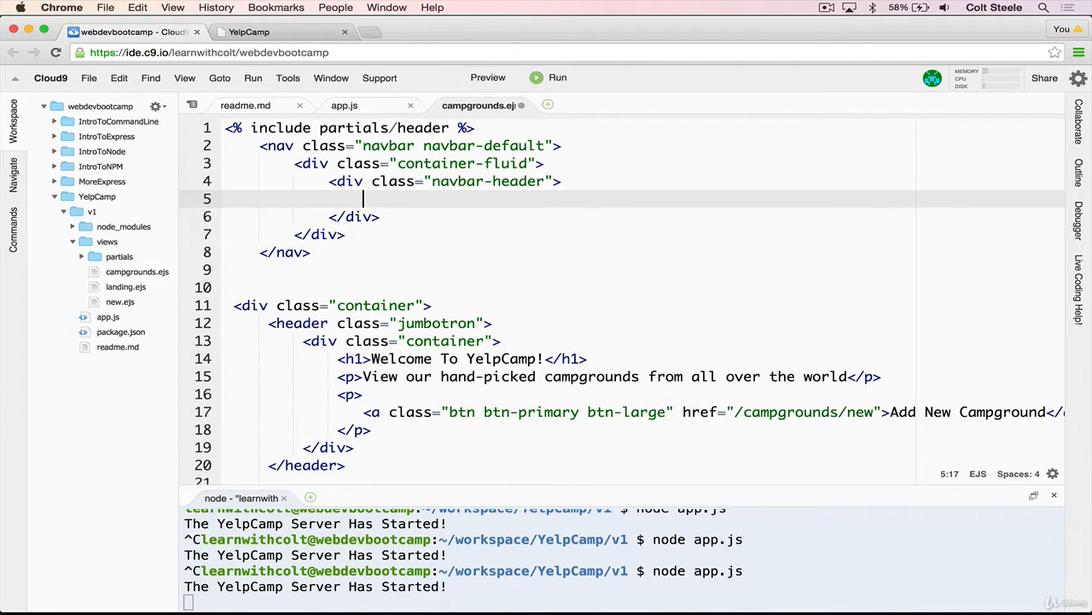
- Insert <a class="navbar-brand" href="/">YelpCamp</a> inside the navbar header
text(<a clas=)
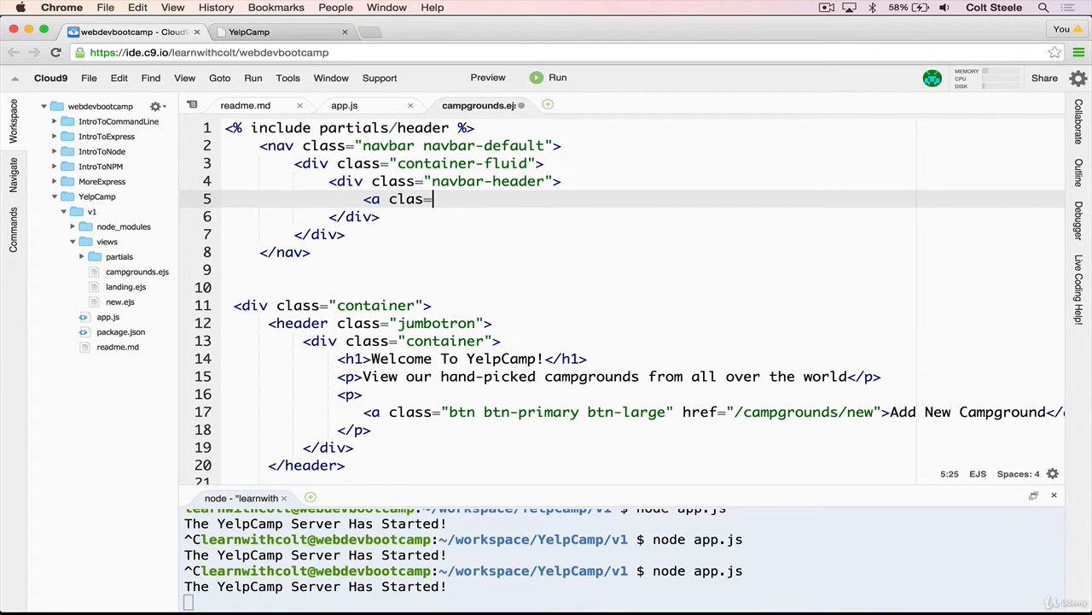
text(na")
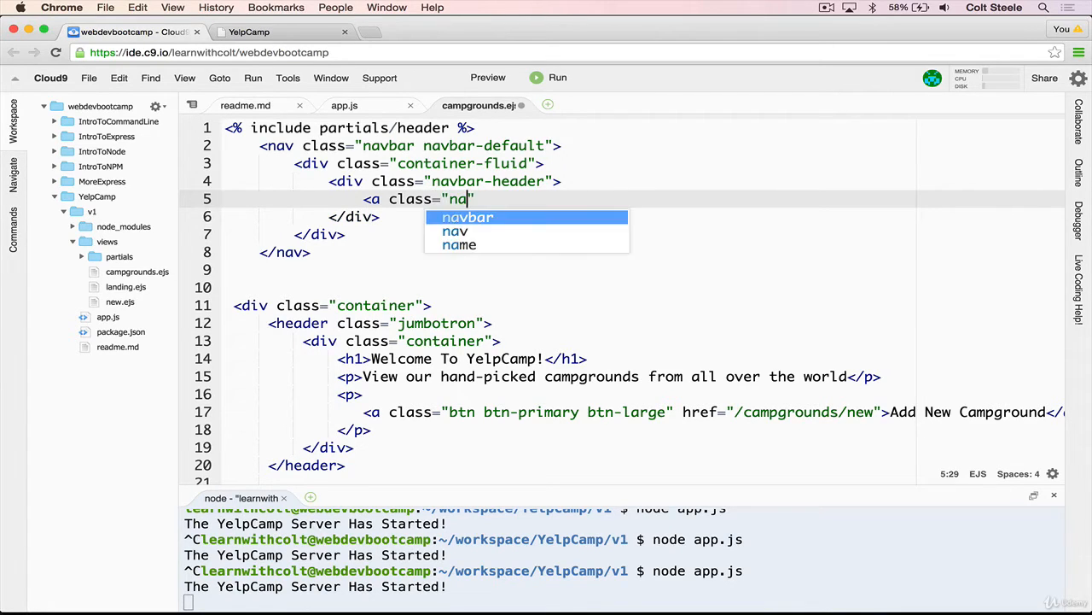
text(vbar-br)
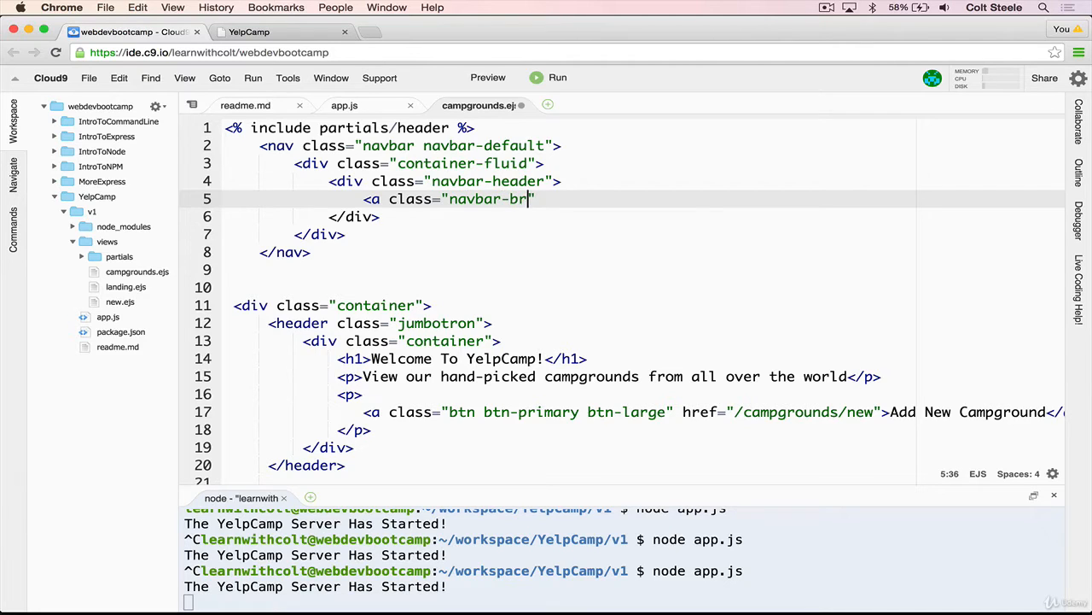
text(and")
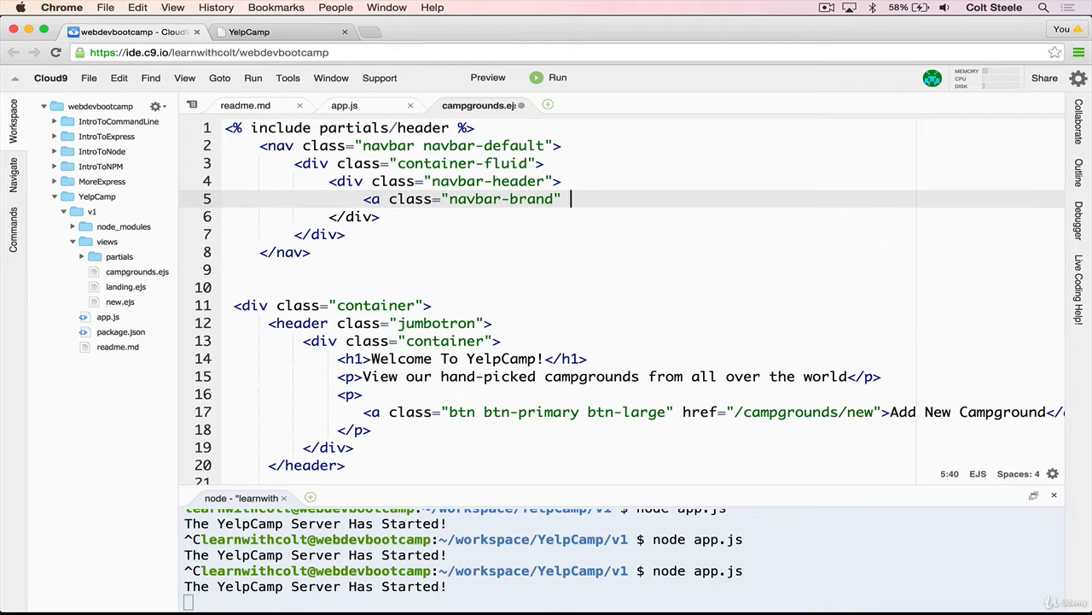
text(href="")
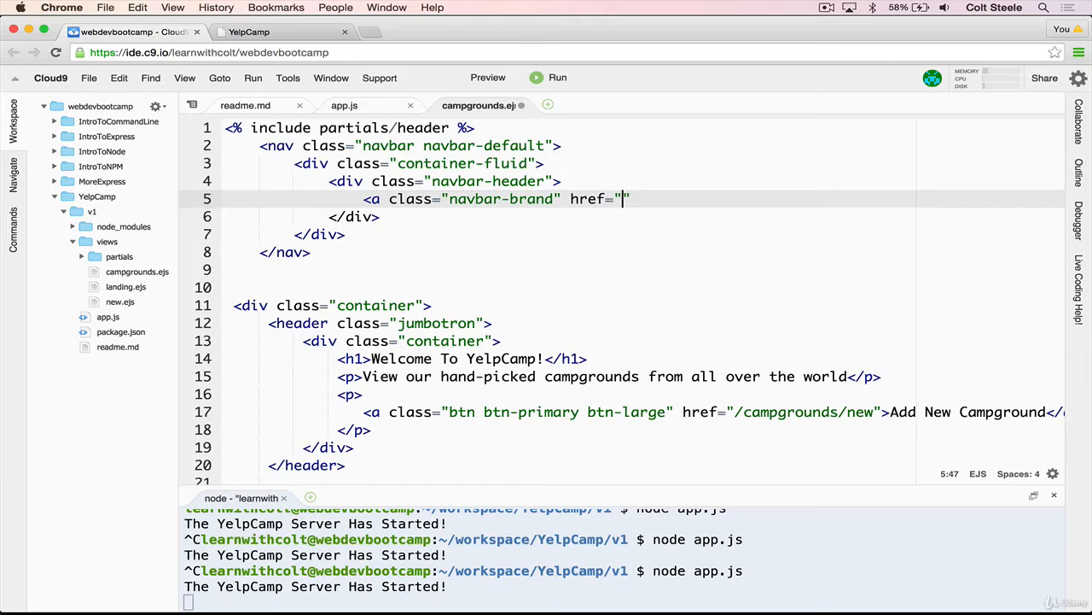
text(/)
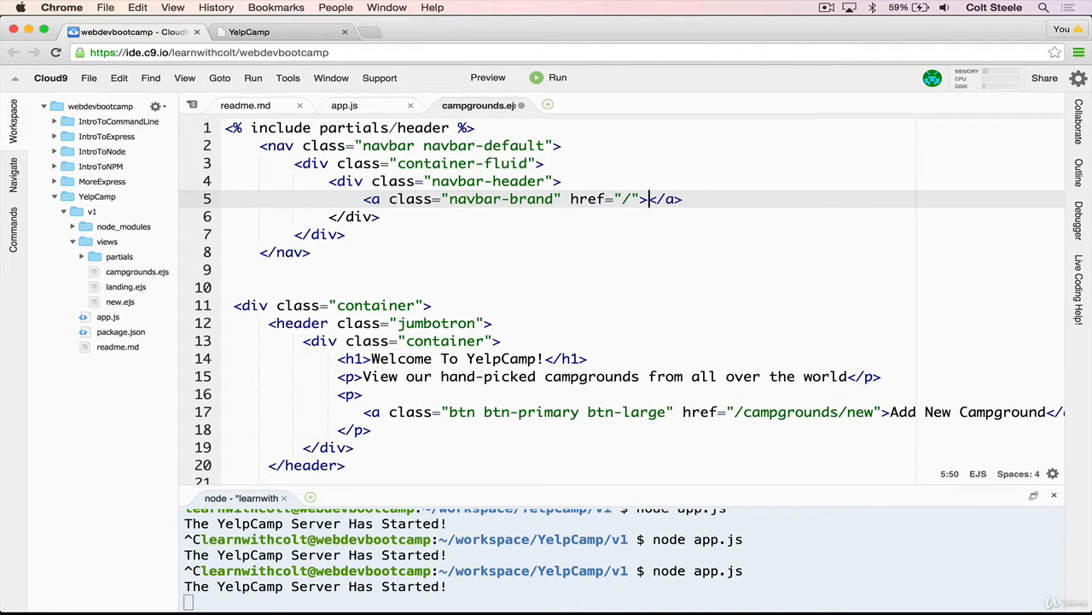
text(Yelp)
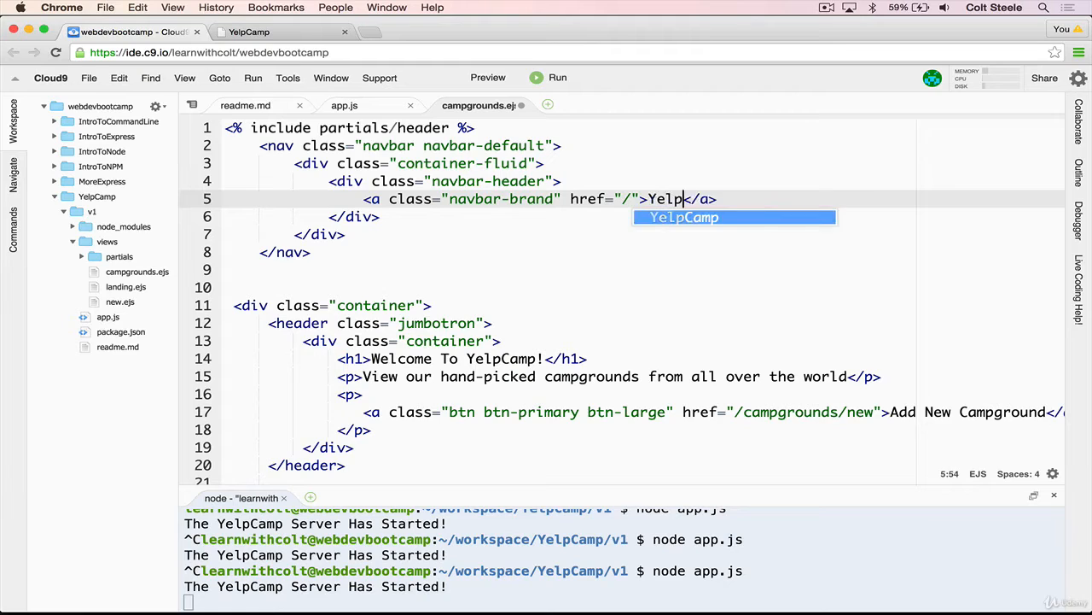
text(Camp)
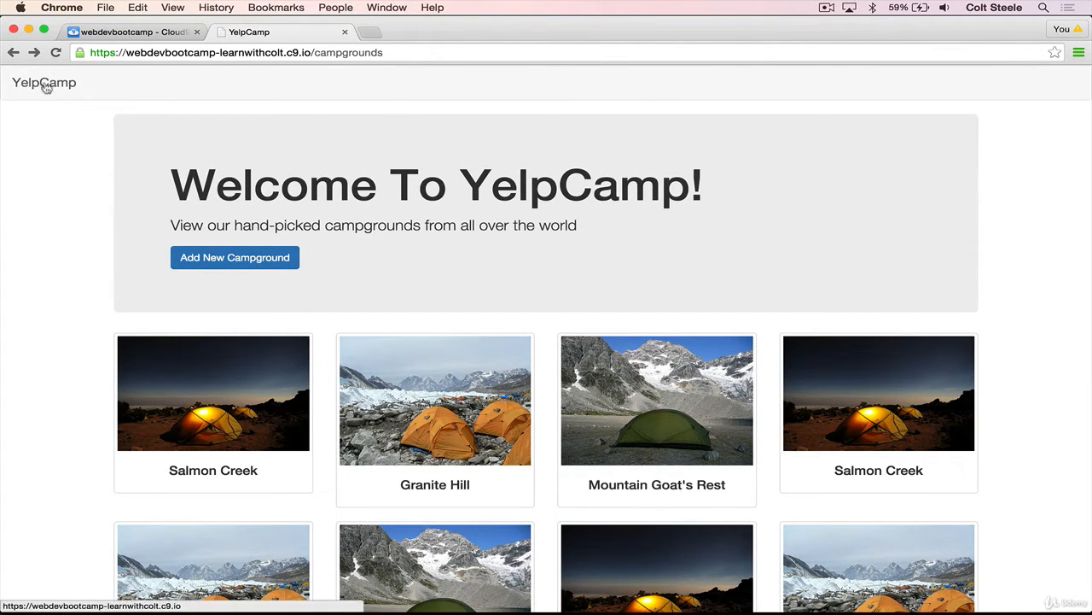
click(45, 81)
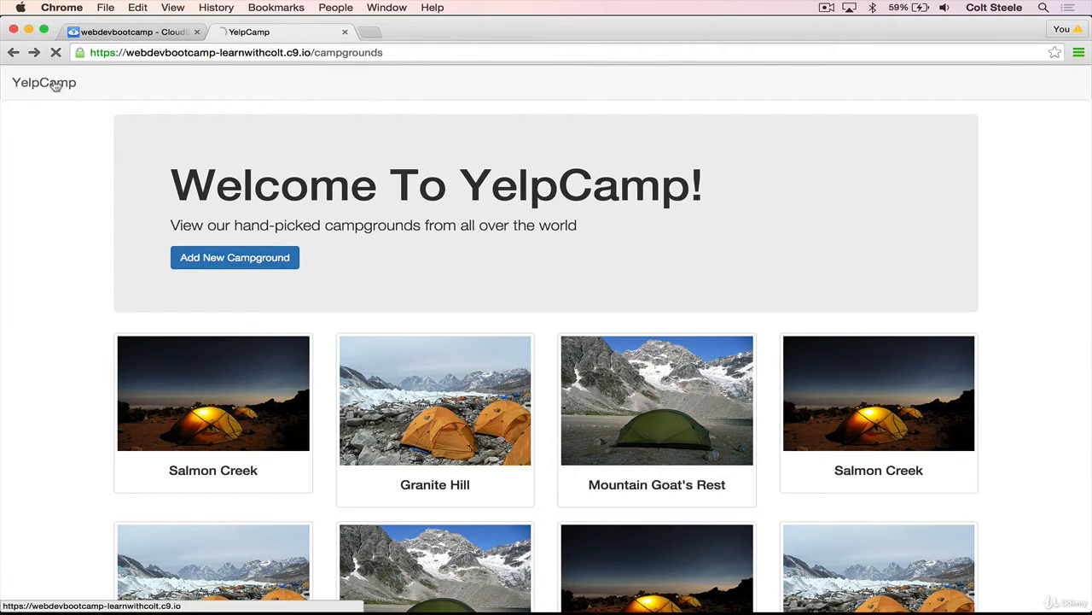
click(44, 82)
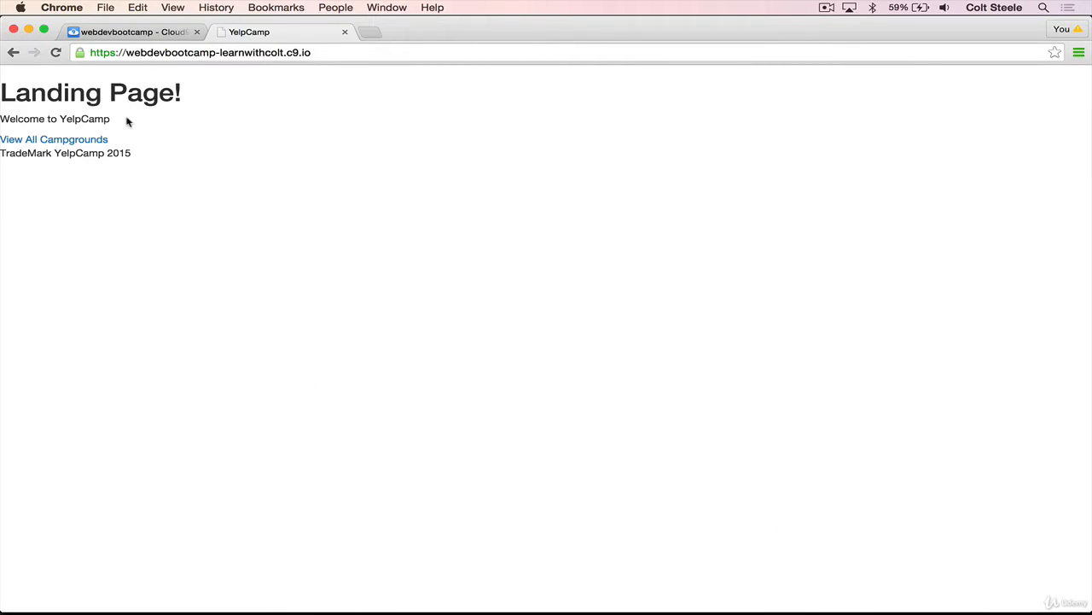
click(54, 140)
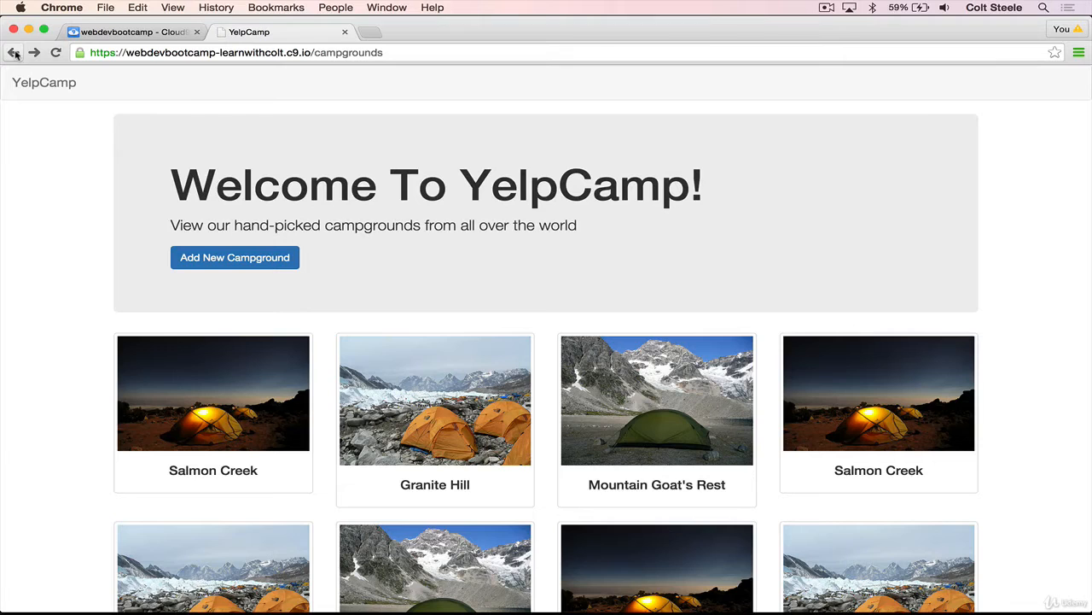
mouse_move(977, 112)
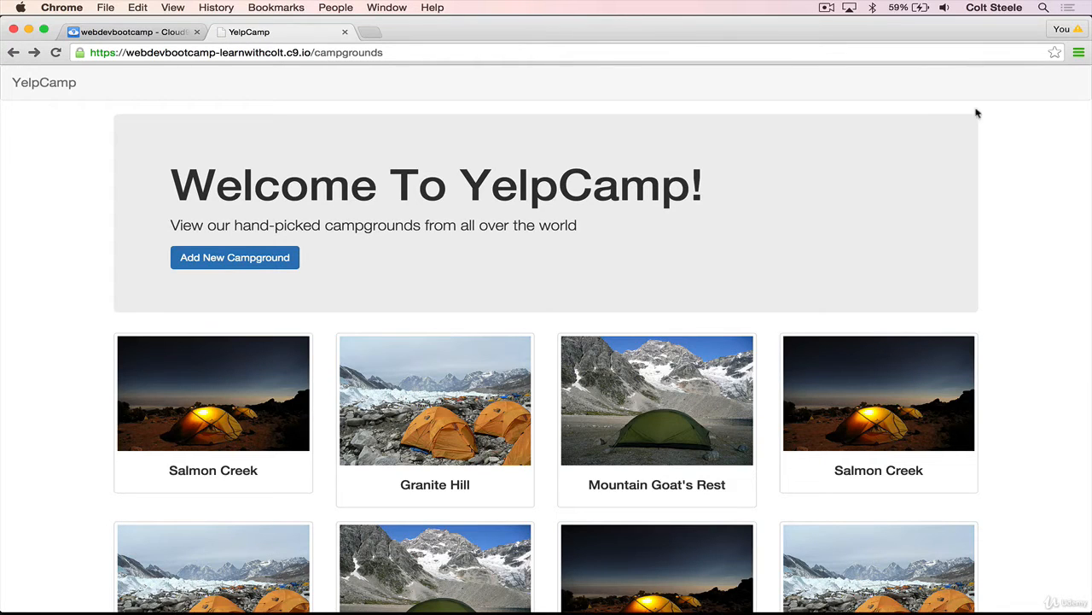
mouse_move(895, 123)
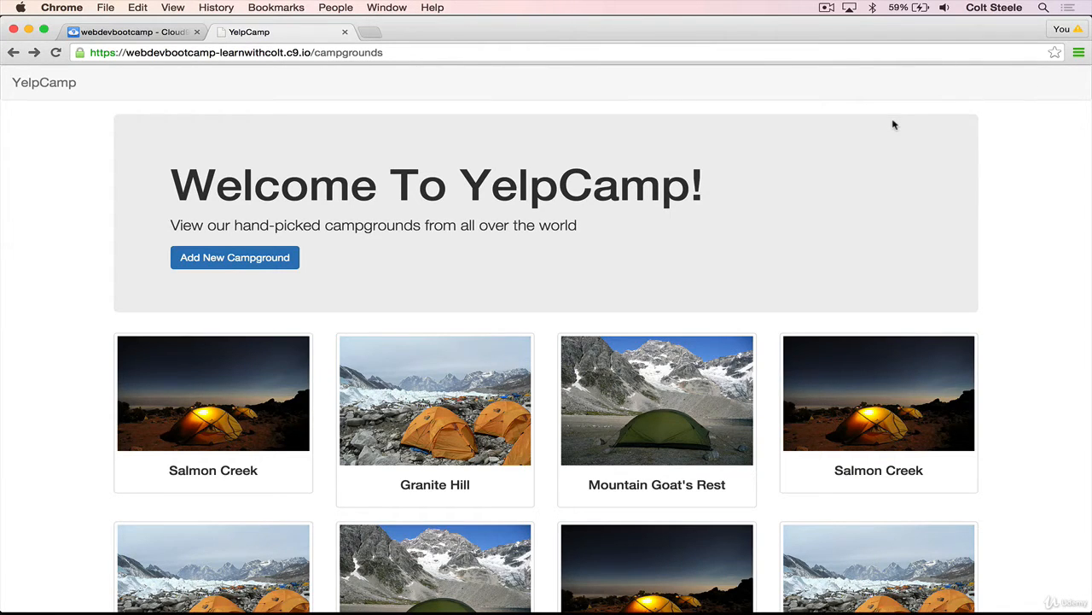
mouse_move(858, 128)
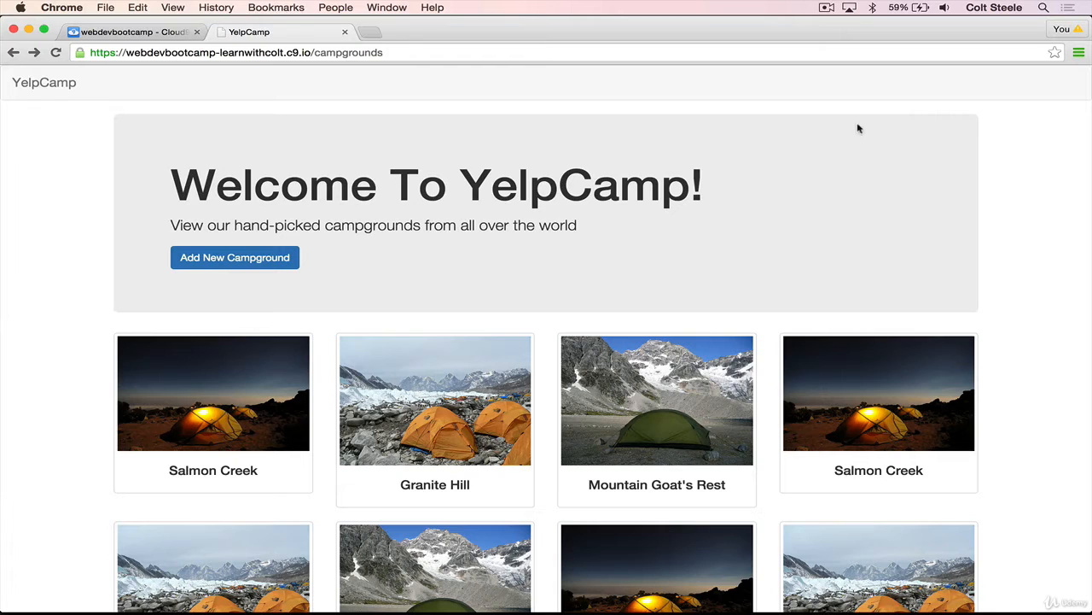
mouse_move(1014, 79)
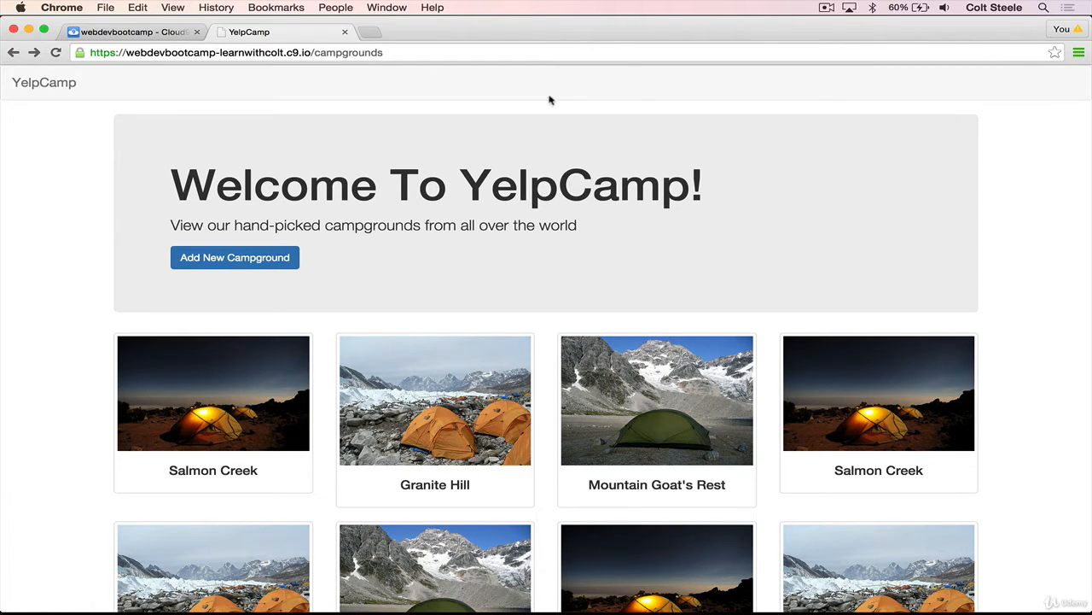
click(128, 30)
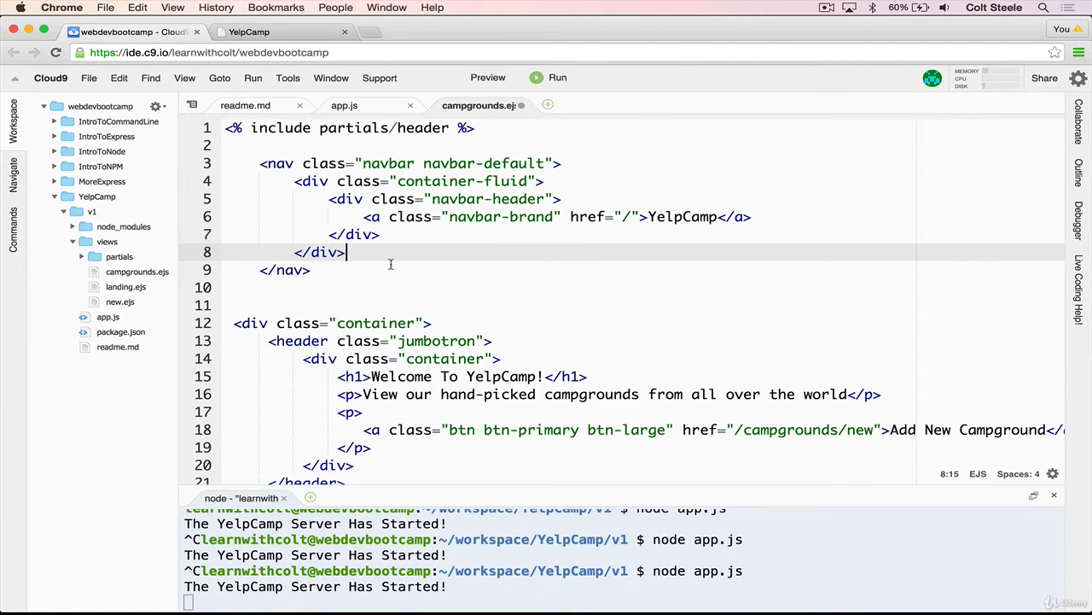
- Insert an empty <div class="collapse navbar-collapse"> right after the navbar-header div
click(400, 164)
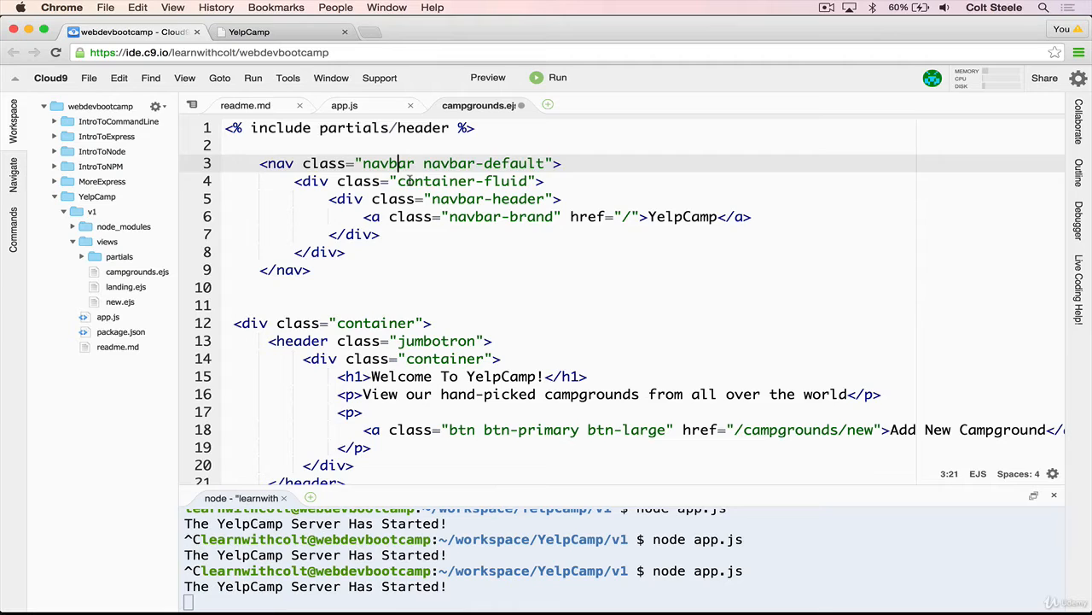
click(508, 199)
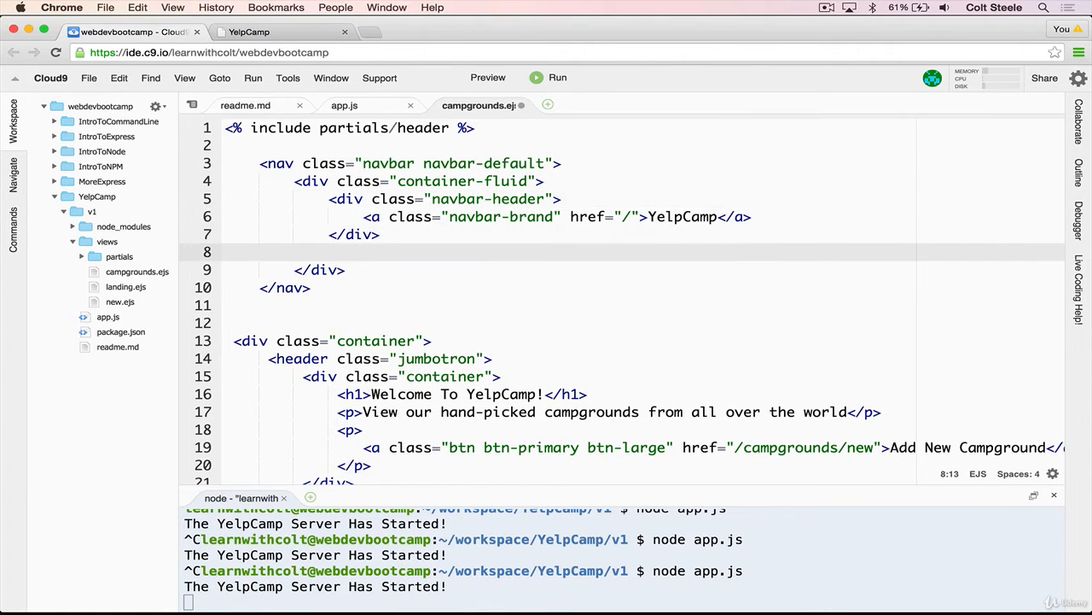
text(<div></div>)
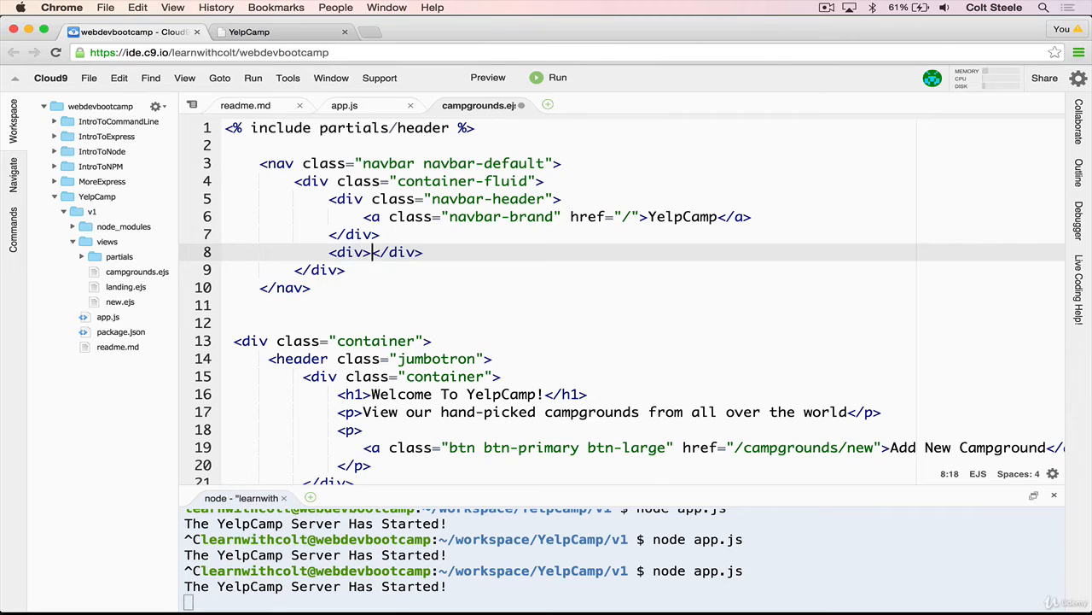
text(class="">)
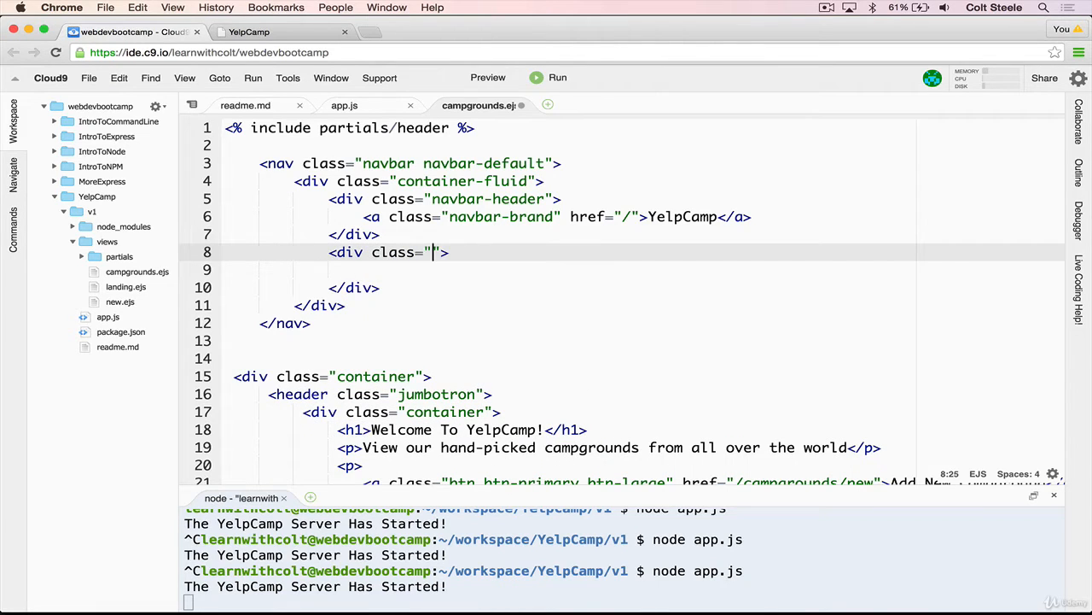
text(cl)
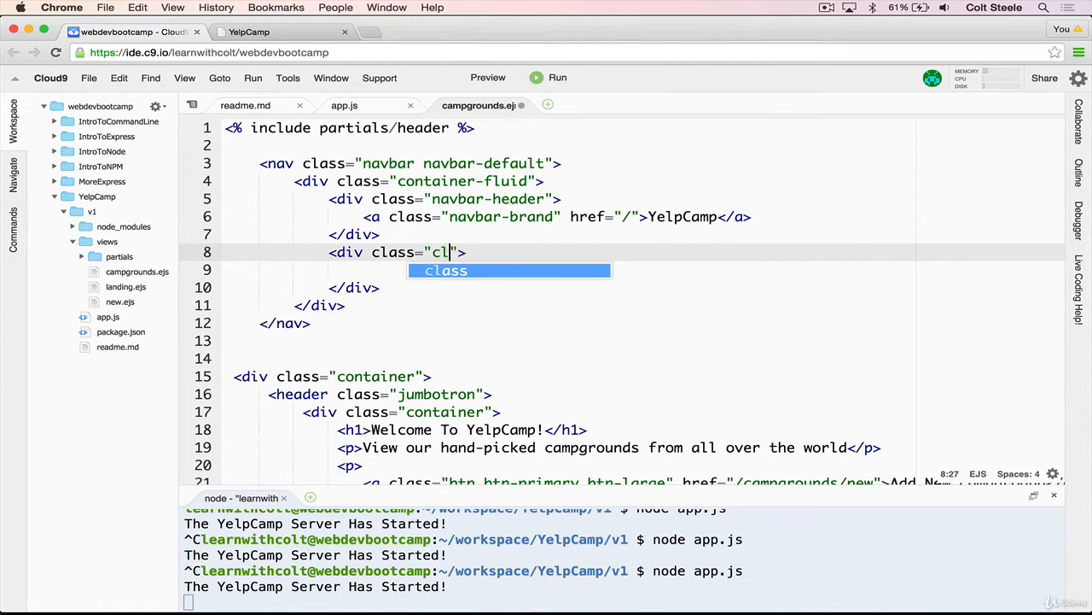
text(lapse)
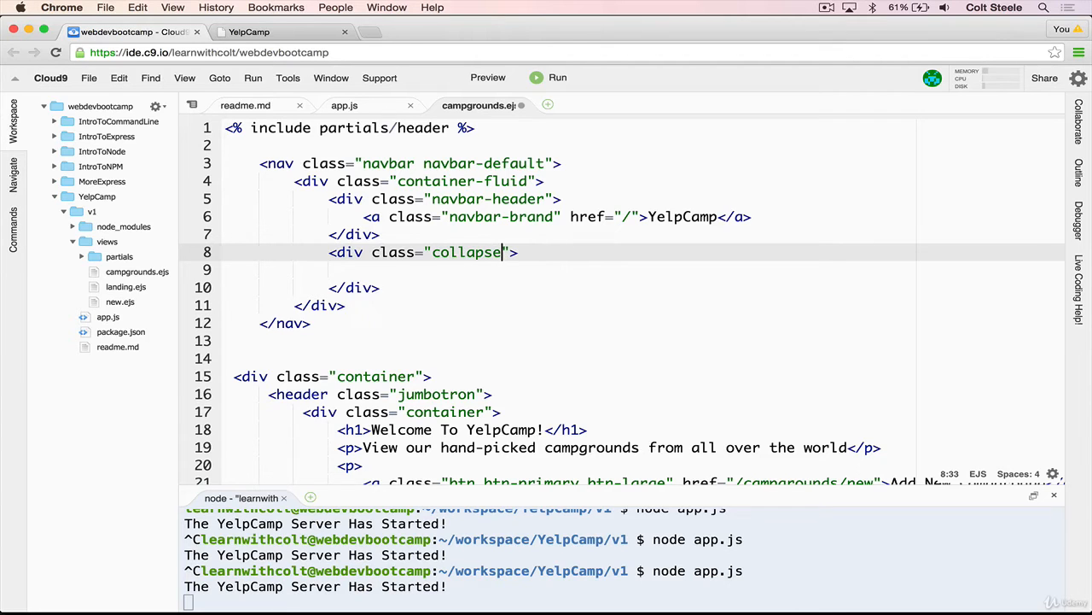
text(navbar)
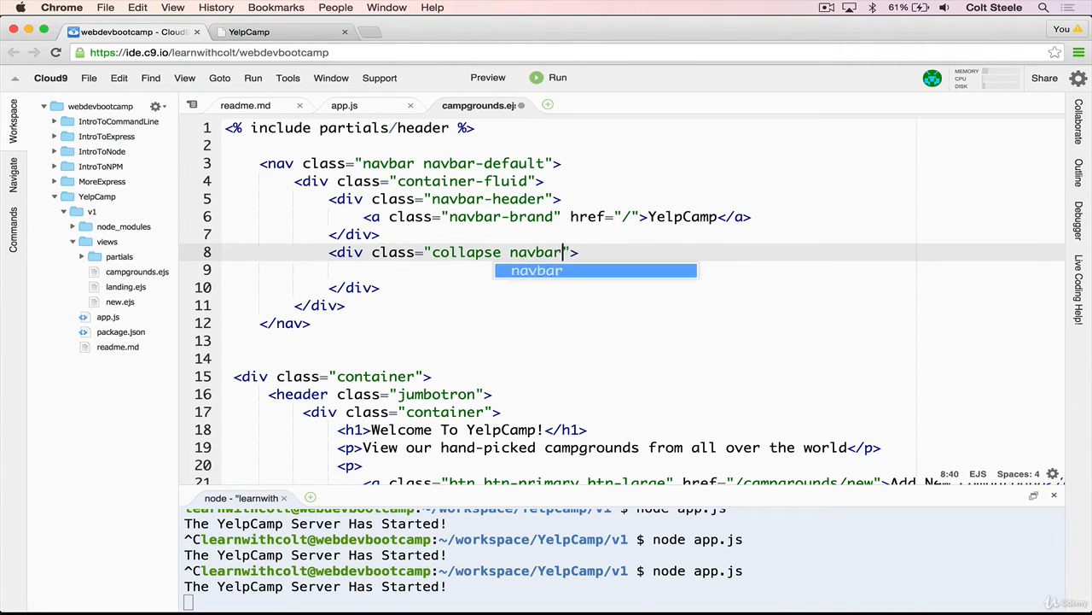
text(-collapse)
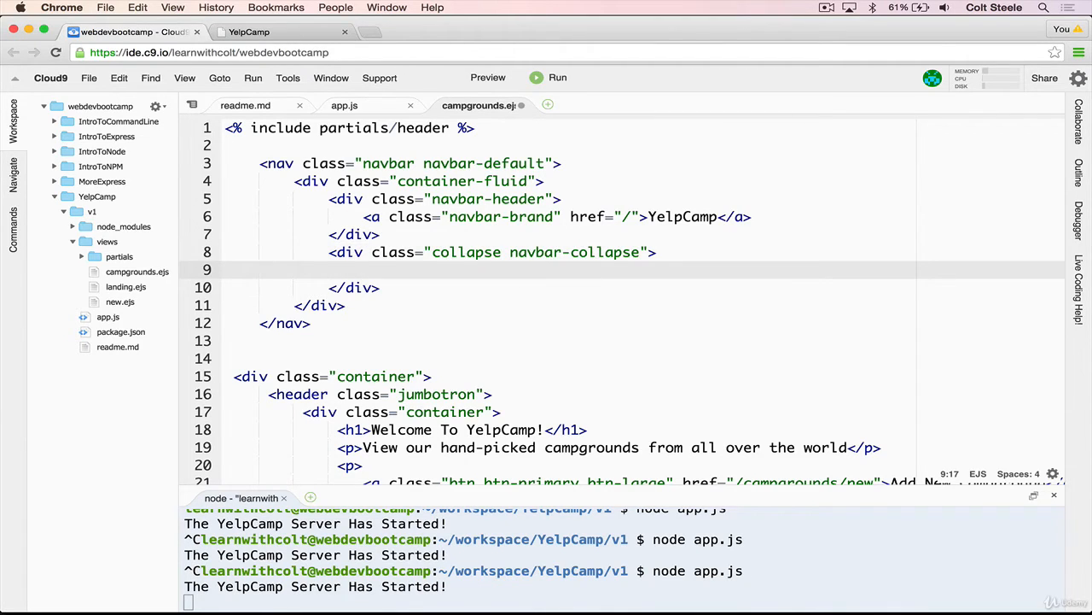
- Add a <ul class="nav navbar-right"> list inside the collapsible section
text(<ul></ul>)
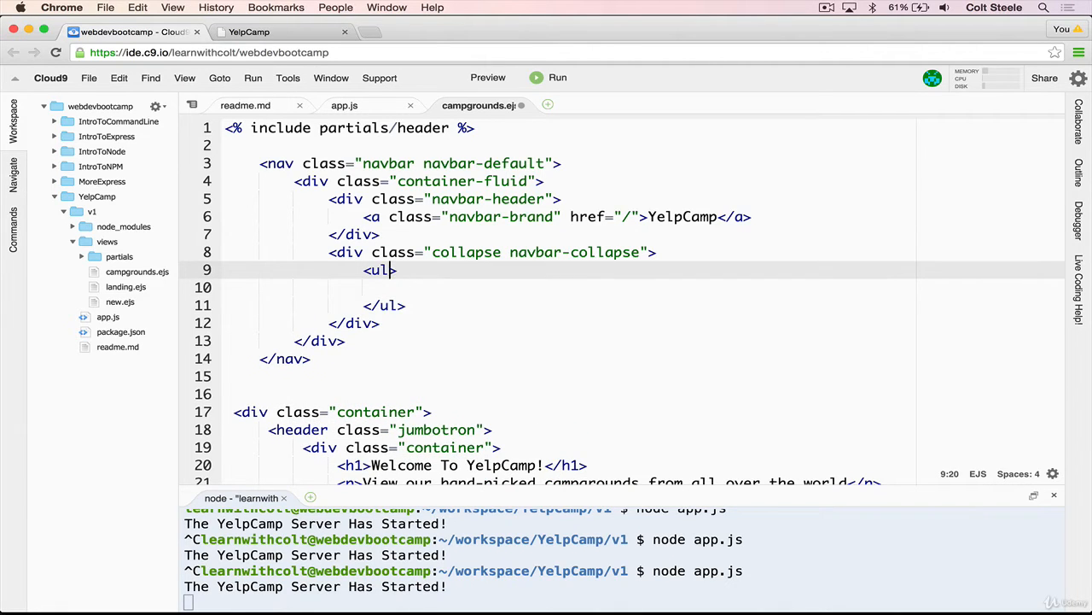
text(class="navbar-nav")
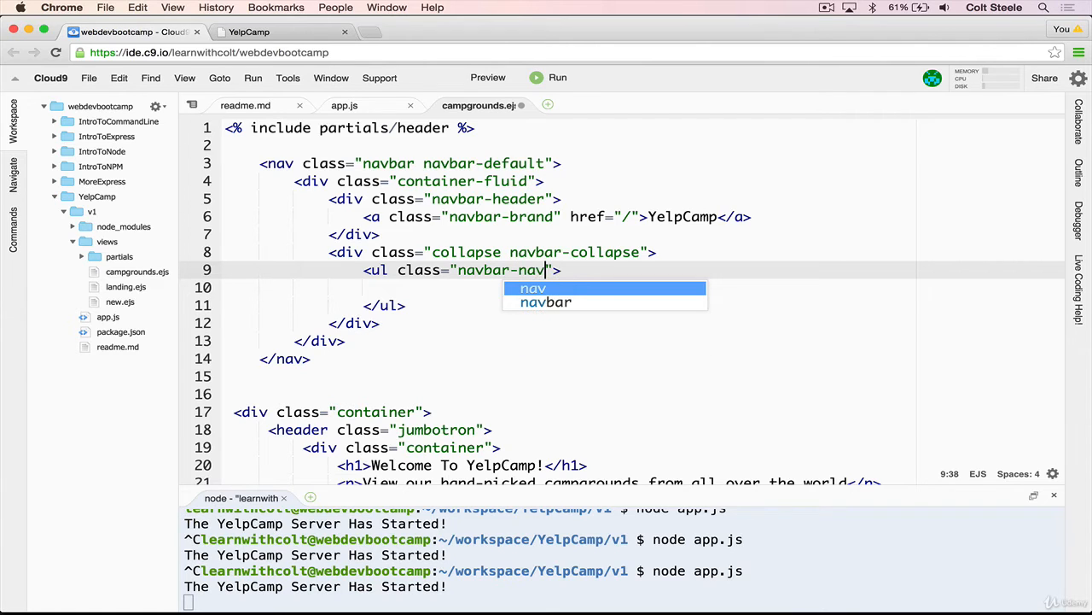
text(navbar-right)
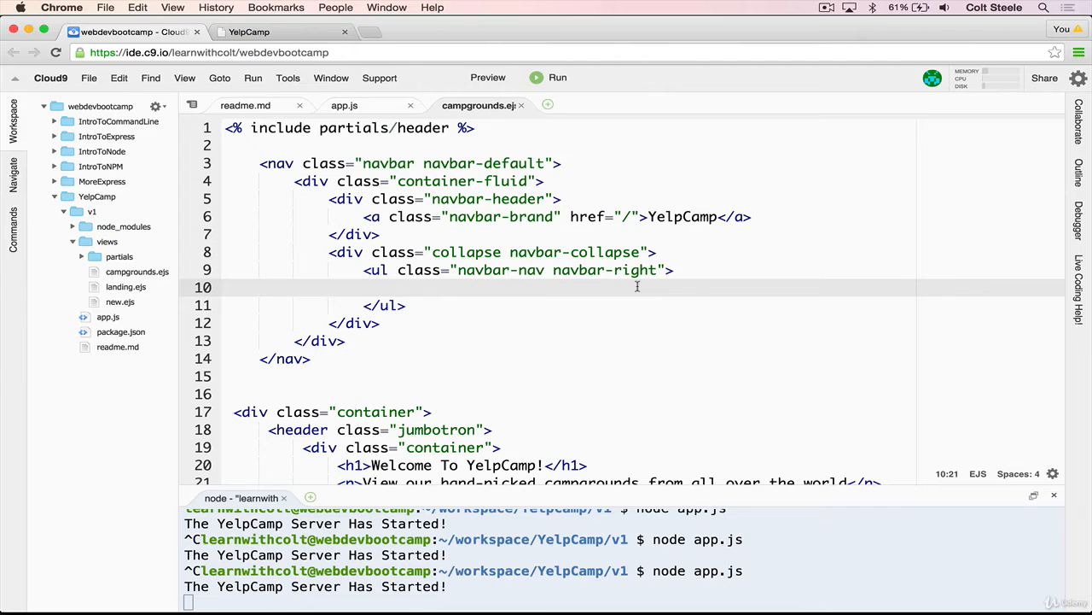
- Fill the list with three <li><a href="/"> links: Login, Sign Up and Logout
text(<li></li>)
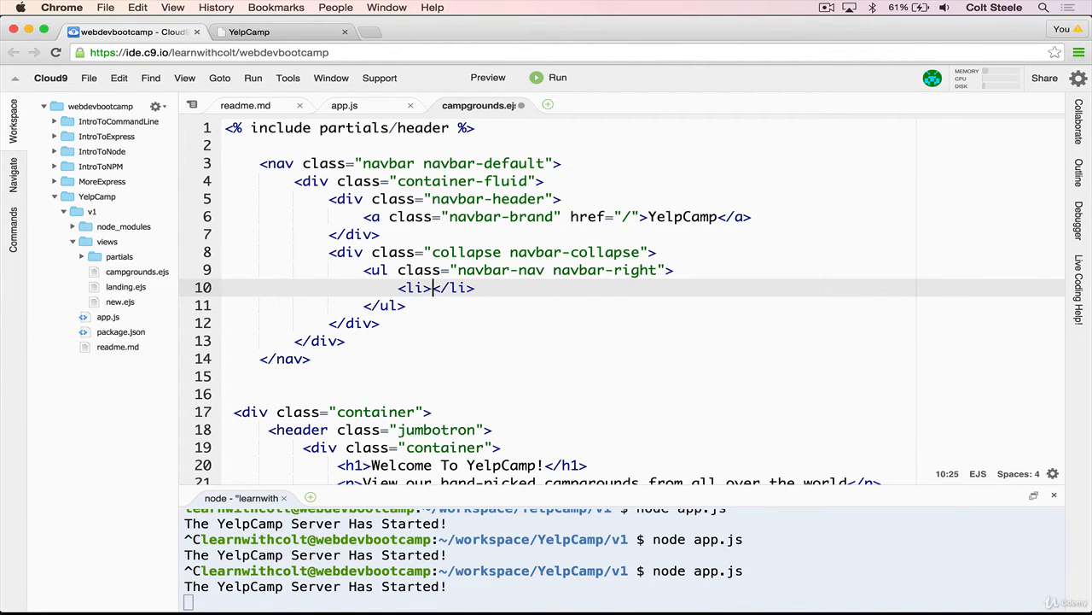
text(<a></a>)
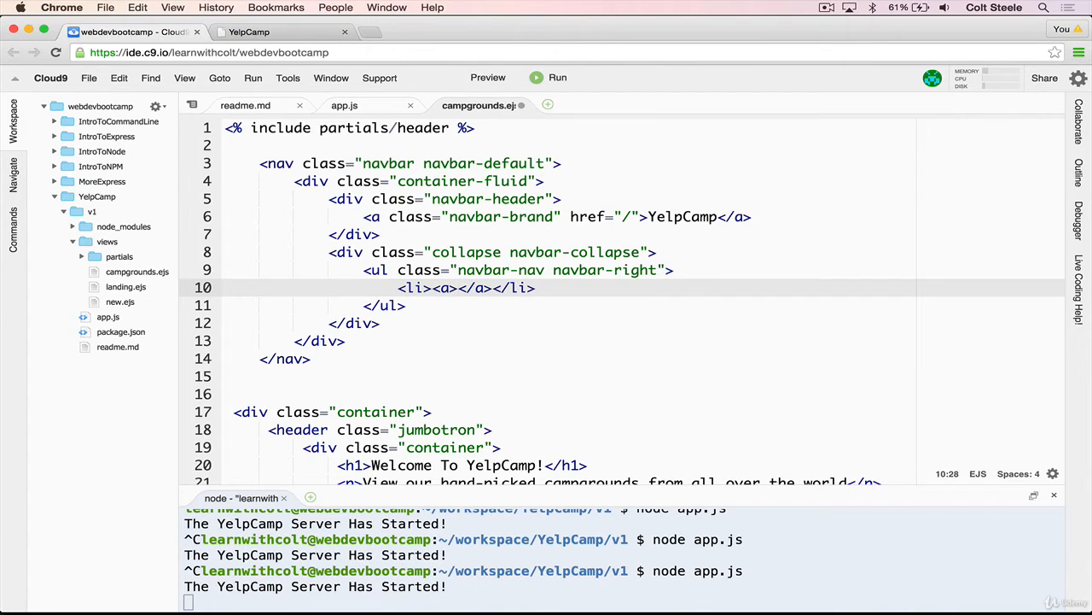
text(Login)
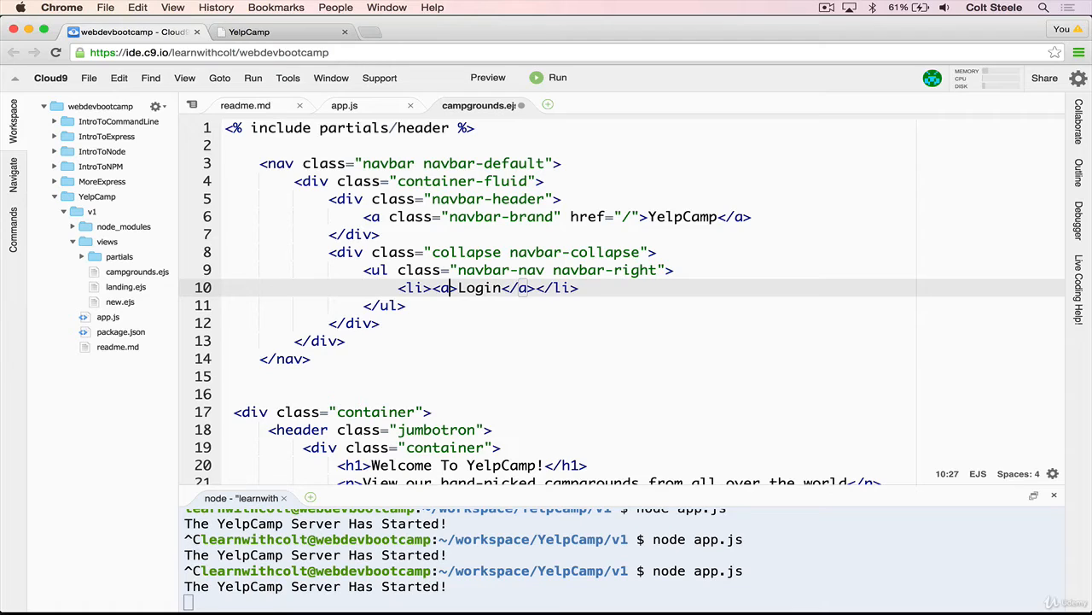
text(h)
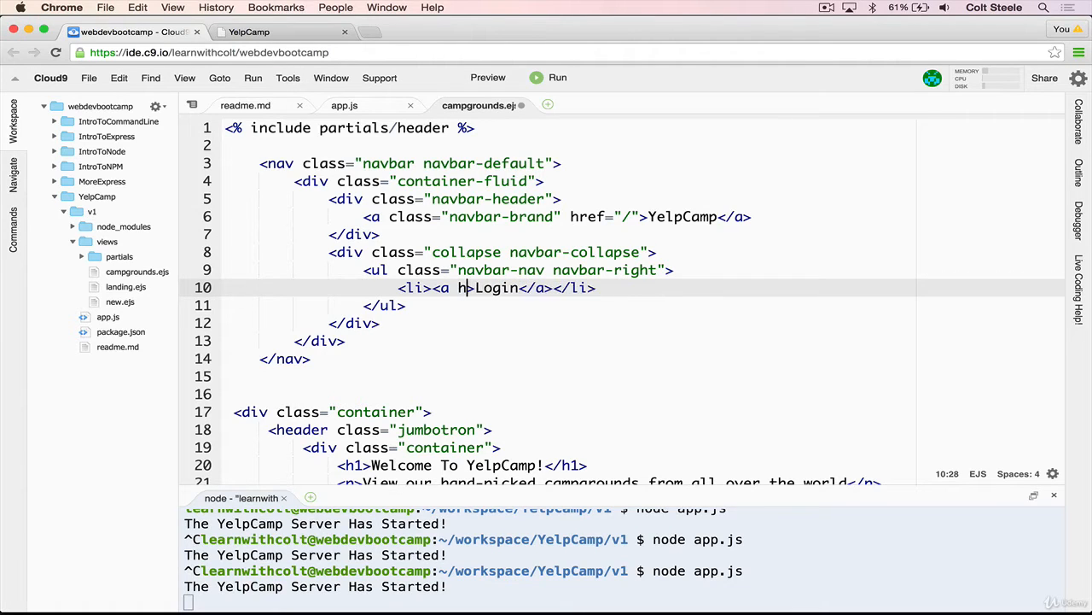
text(href="/">)
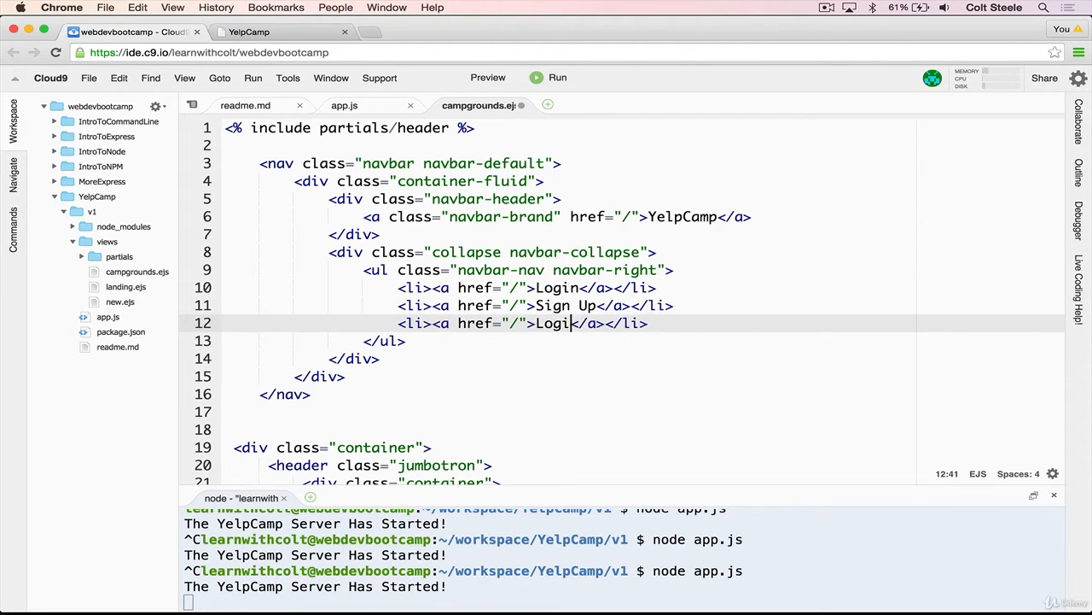
text(out)
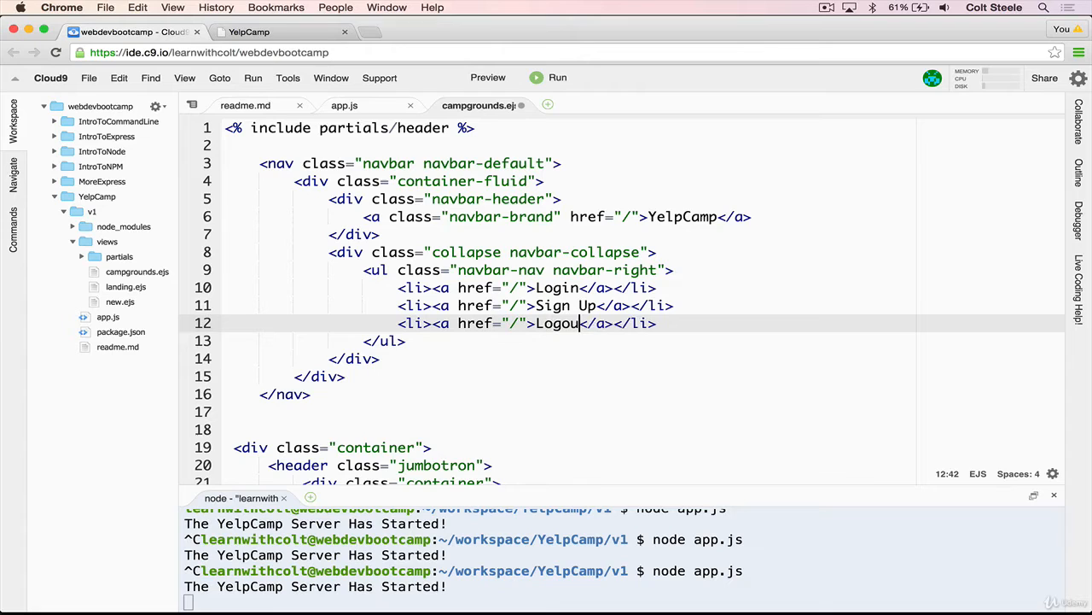
text(t)
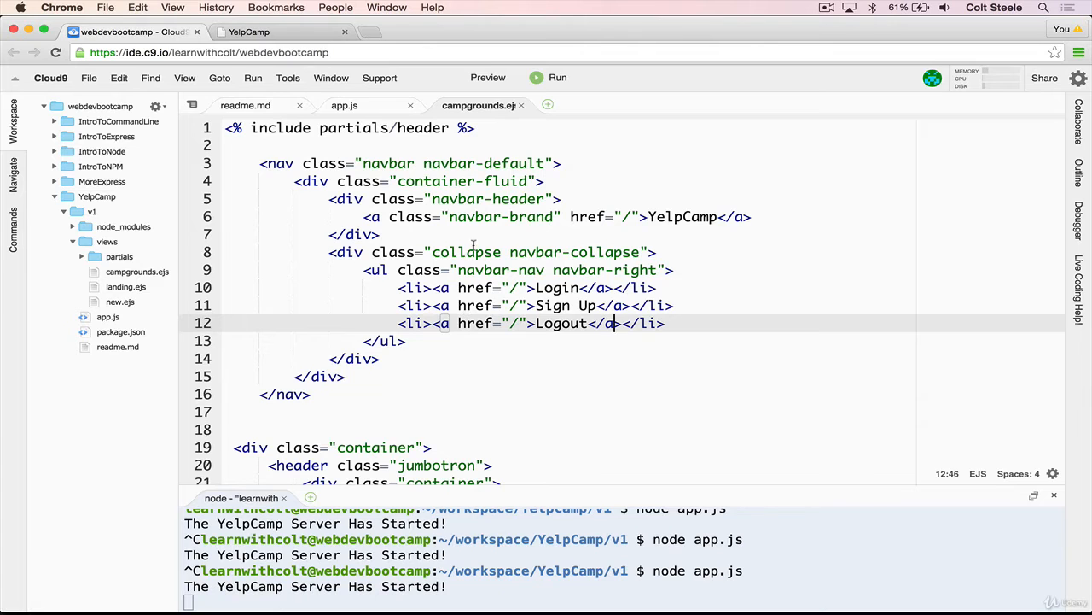
- Add class "nav" to the ul so the navbar links space correctly, then recheck in Chrome
click(248, 30)
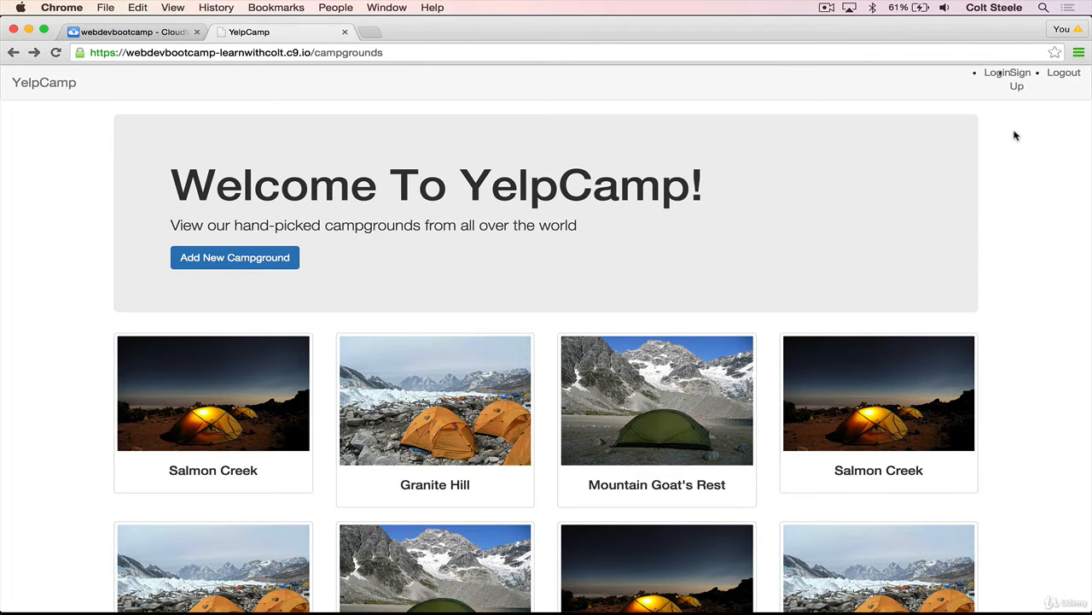
click(128, 31)
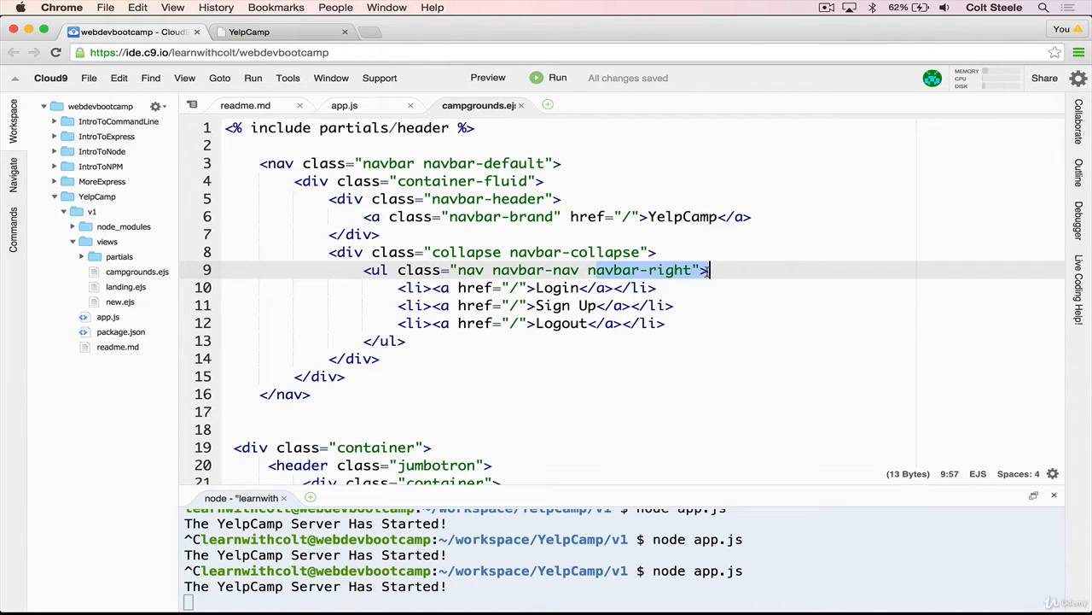
click(502, 287)
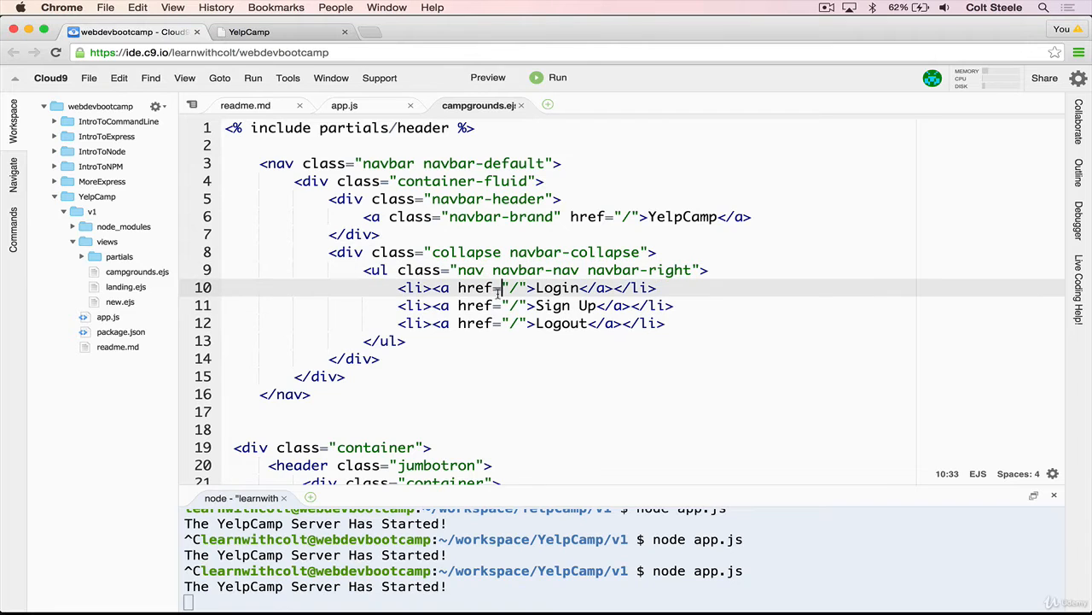
click(247, 31)
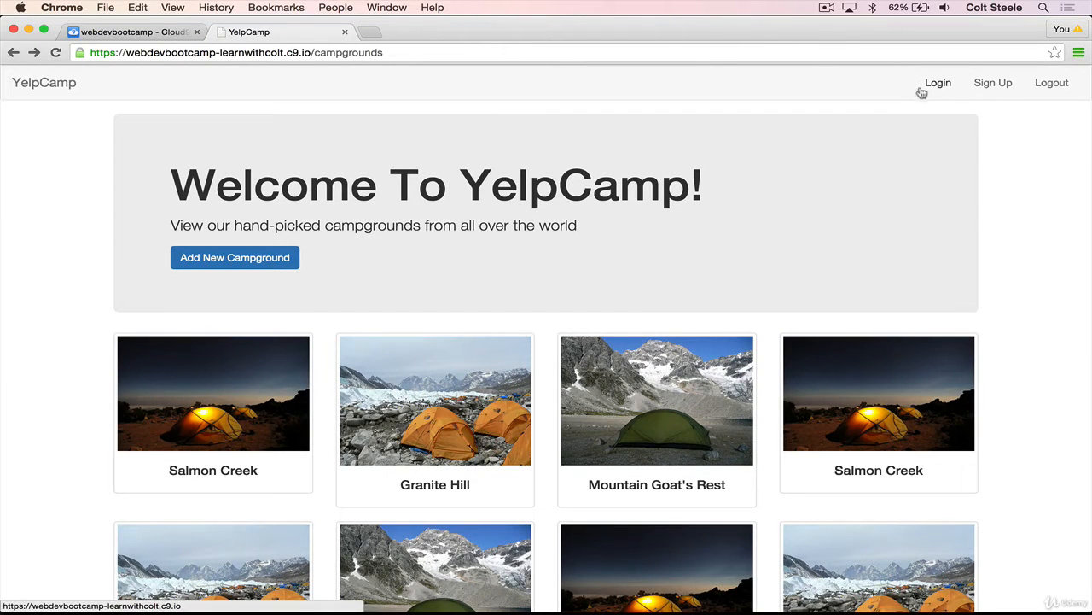
mouse_move(997, 125)
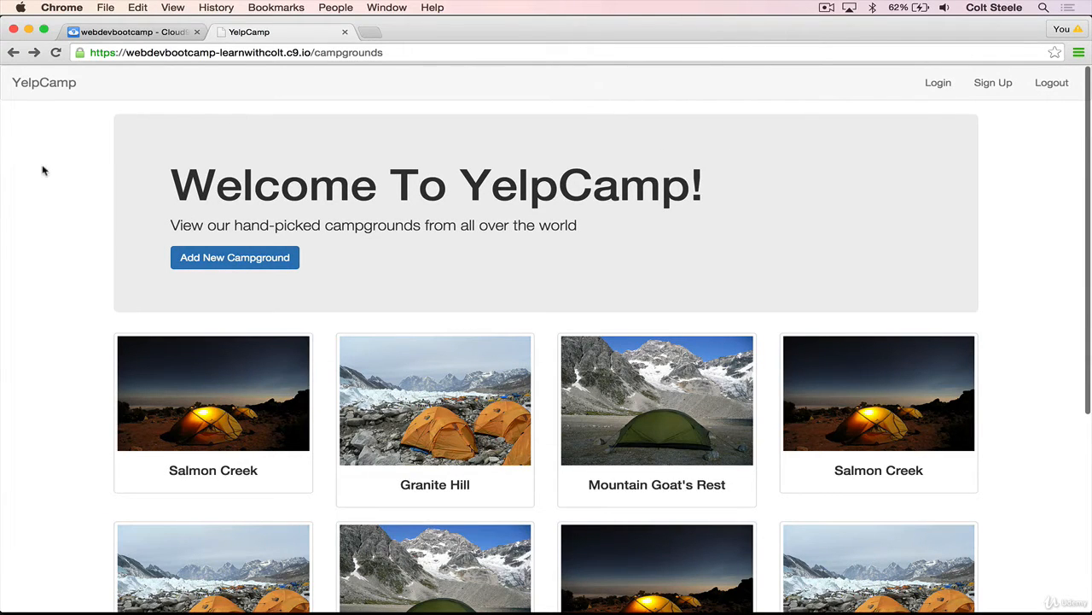
mouse_move(187, 85)
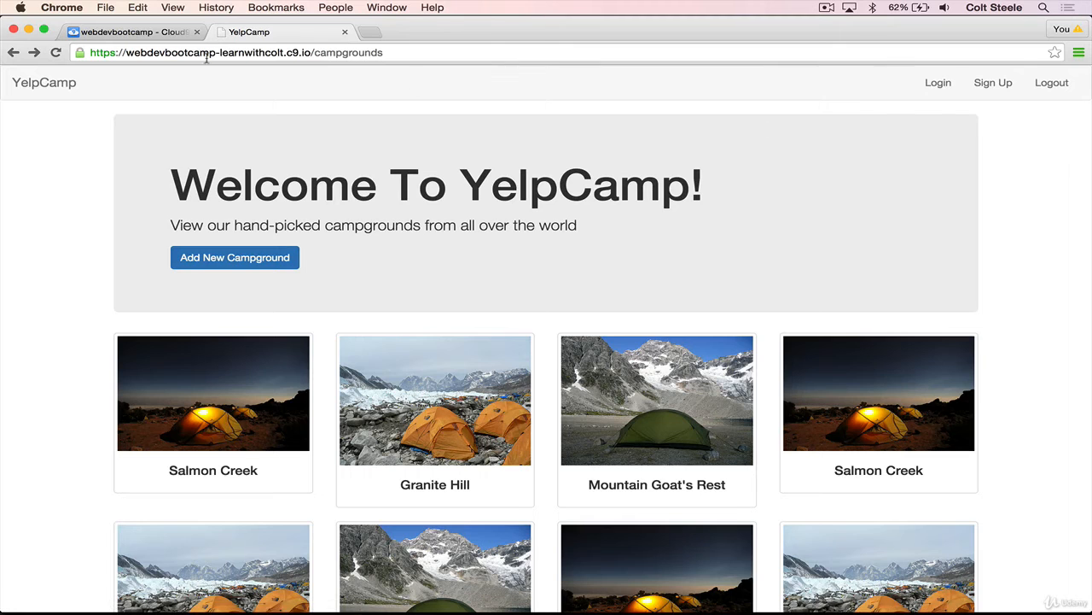
- Return to campgrounds.ejs and cut out the <nav> block, saving the template
click(128, 31)
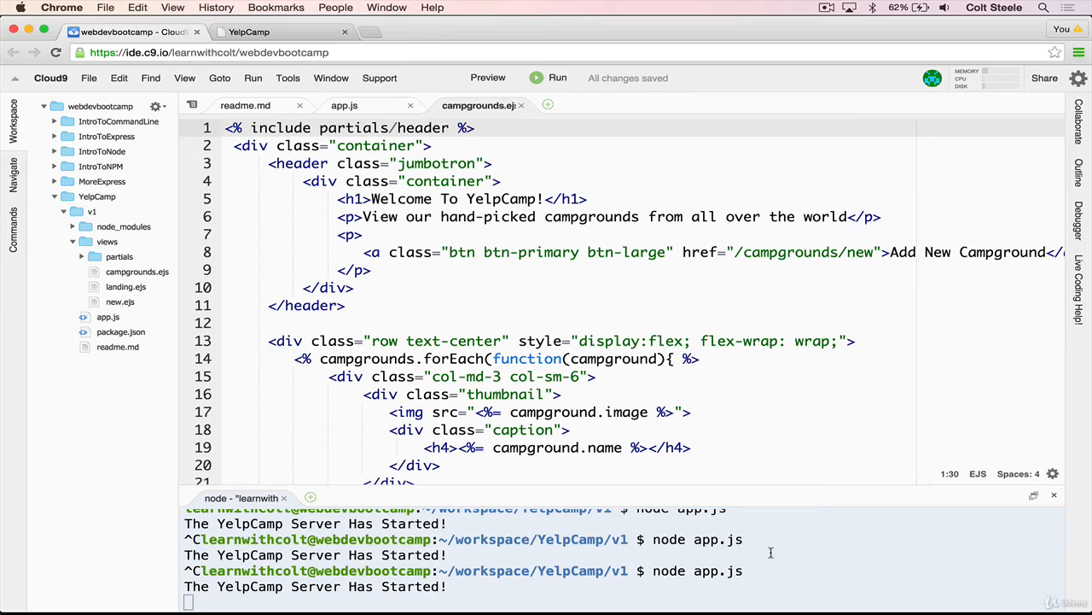
- Paste the navbar into views/partials/header.ejs after <body>, rerun node app.js and check the site
text(ls)
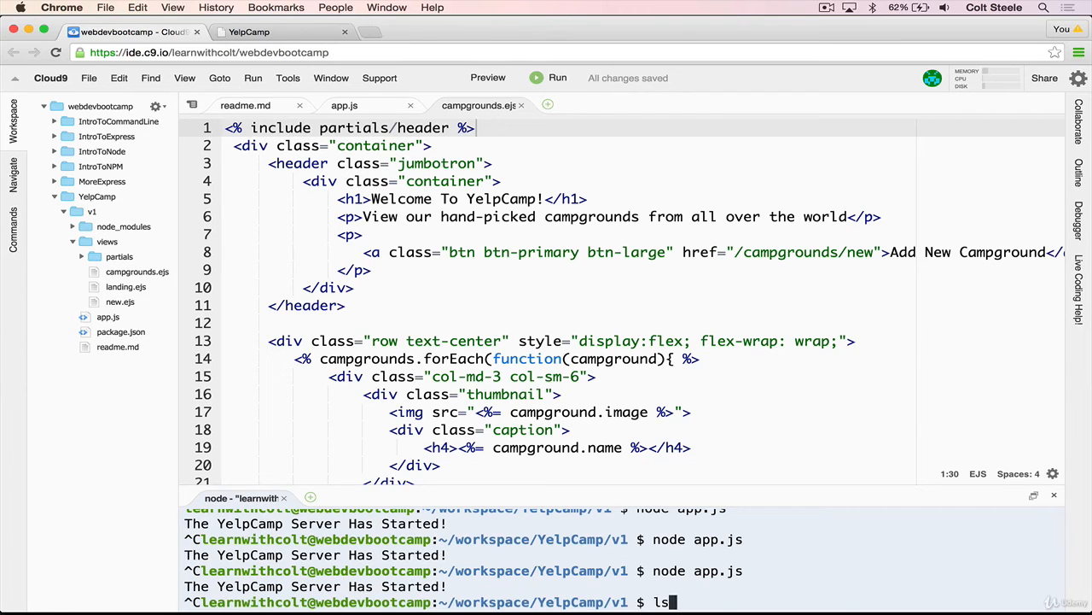
text(c9 views/partials/header.ejs)
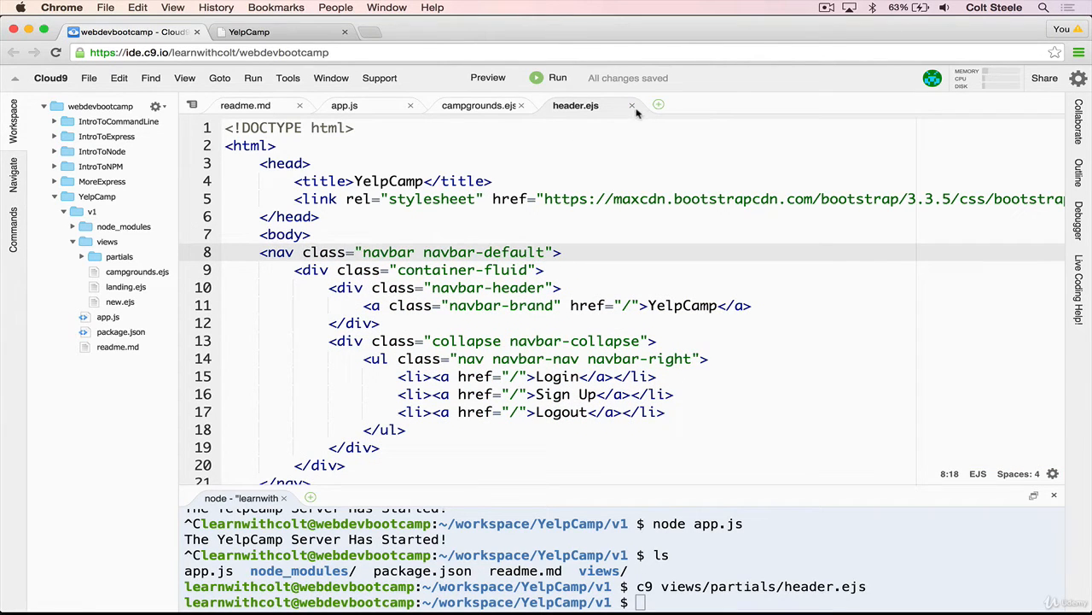
mouse_move(632, 105)
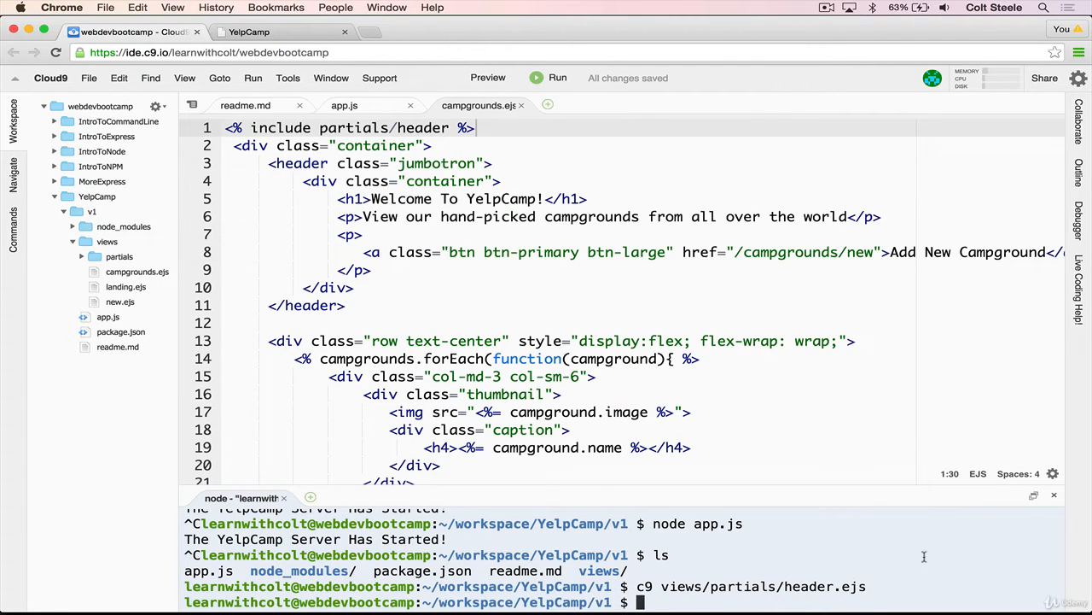
text(node app.js)
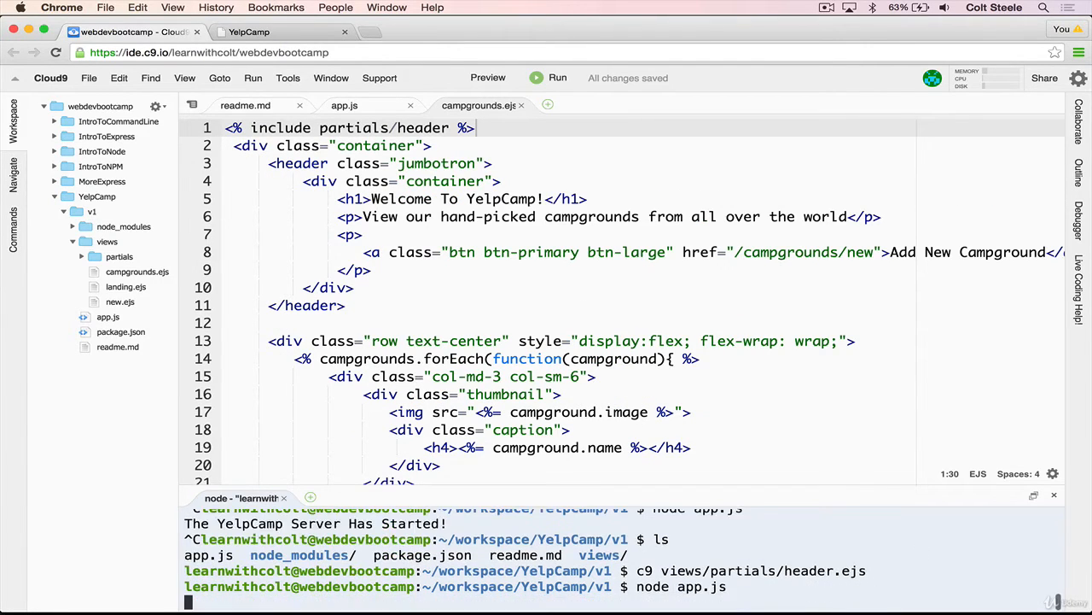
click(249, 31)
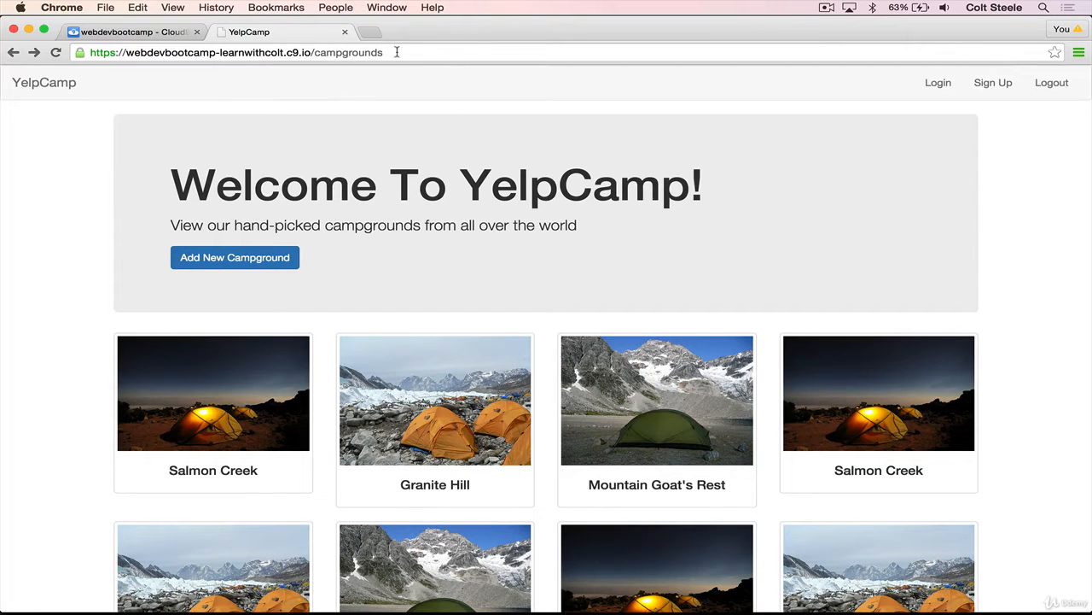
- Browse from the landing page to View All Campgrounds and on to the Add New Campground form
click(236, 256)
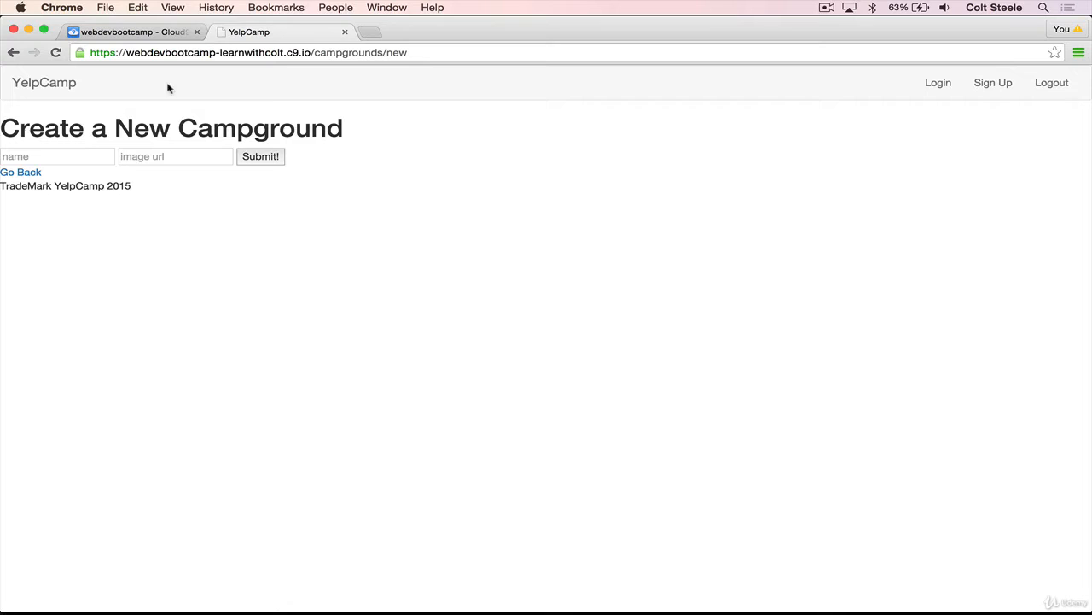
mouse_move(498, 48)
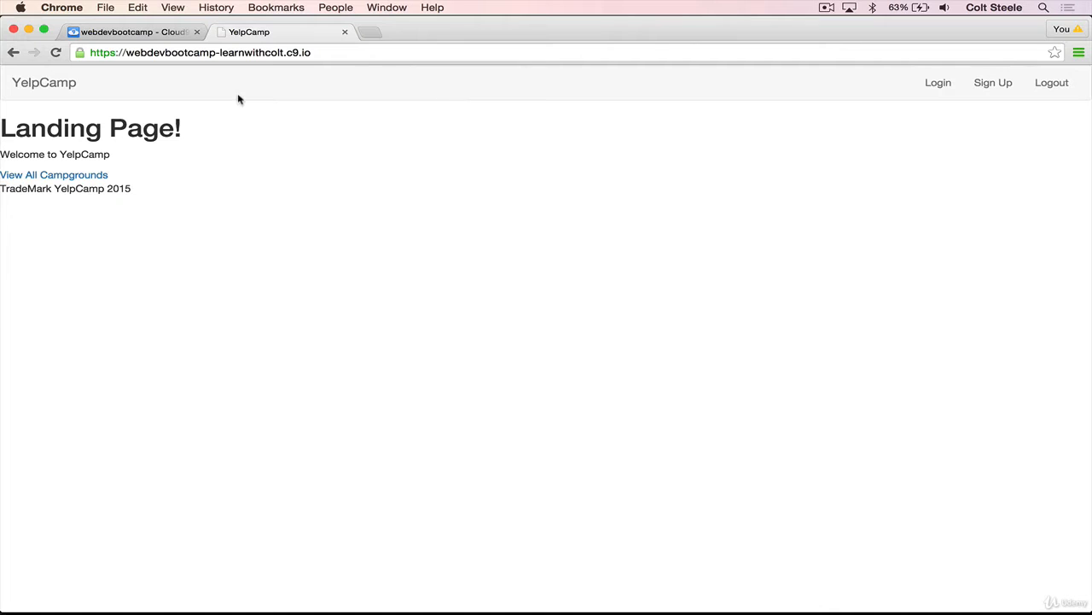
mouse_move(82, 111)
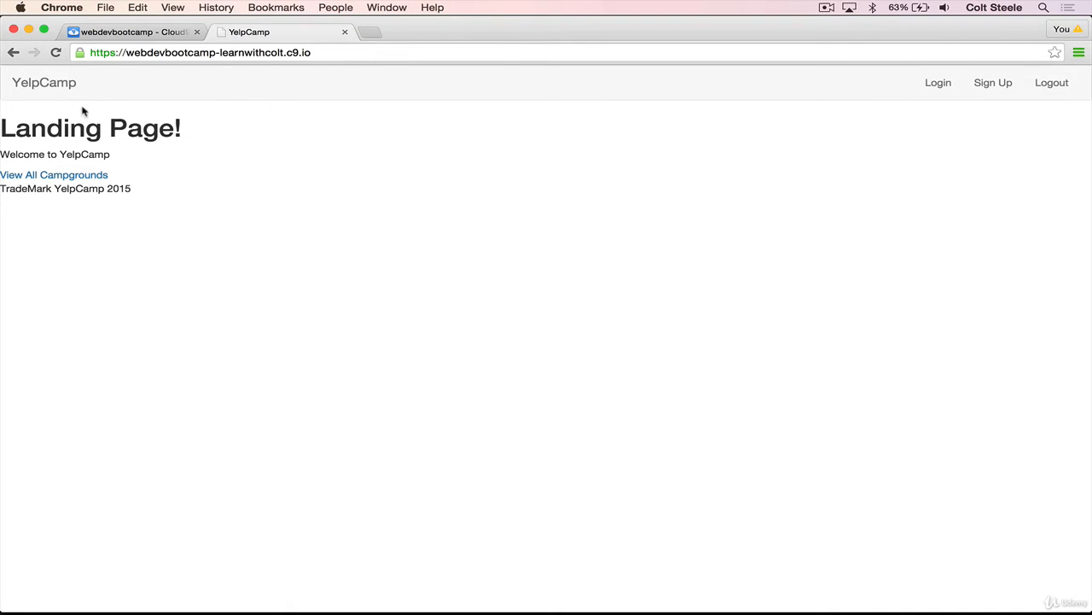
click(54, 174)
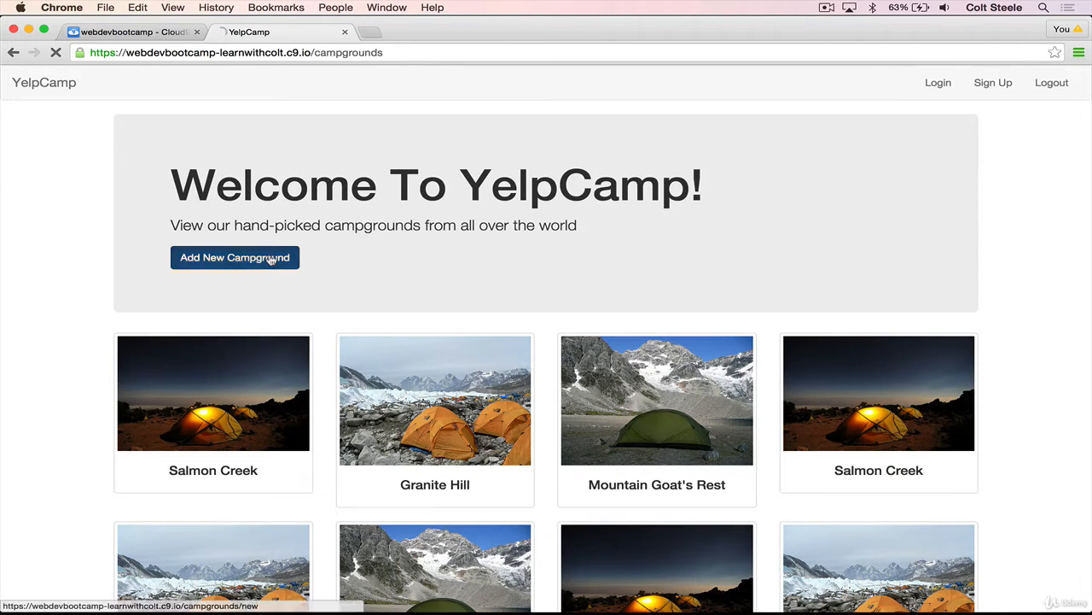
click(235, 256)
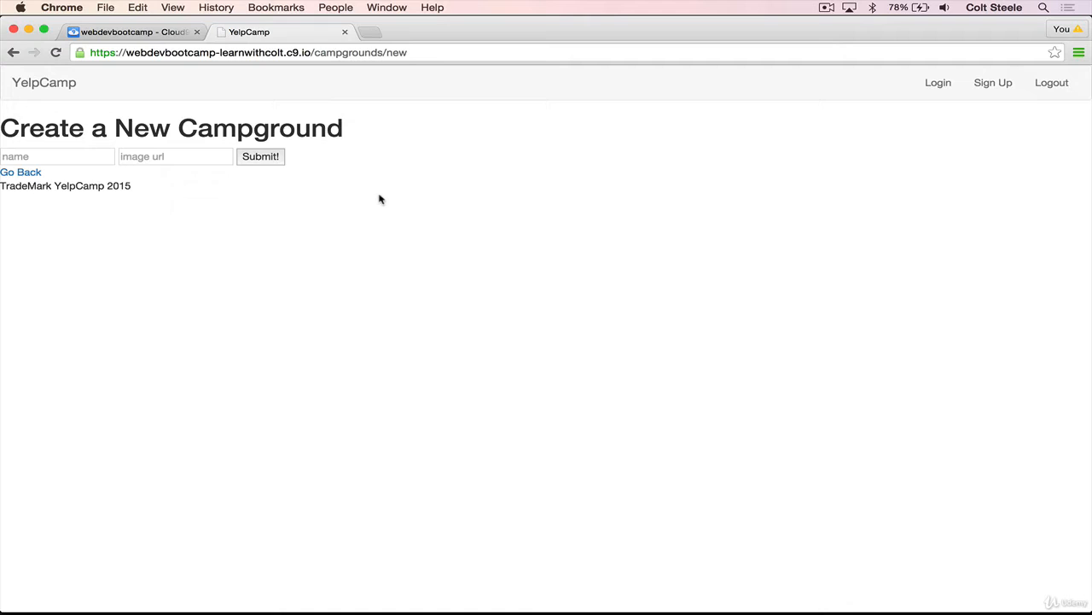
mouse_move(553, 174)
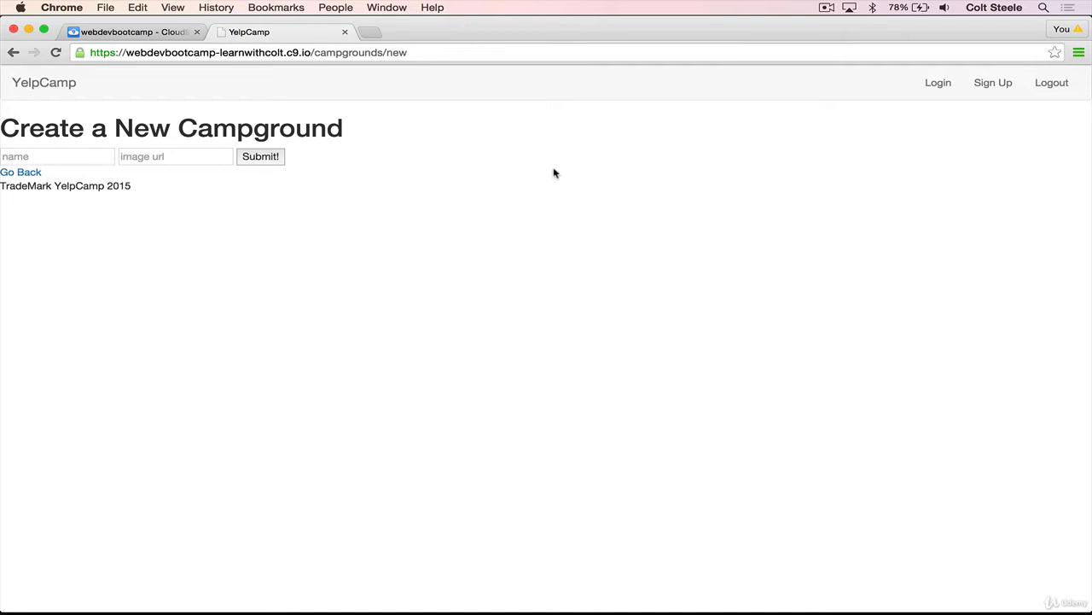
mouse_move(423, 137)
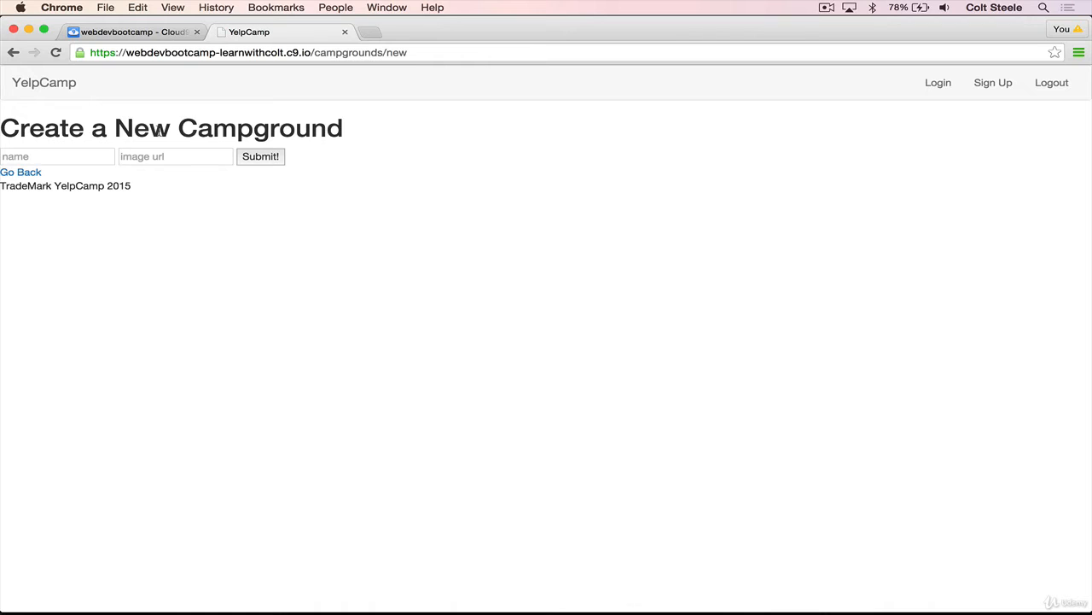
click(174, 157)
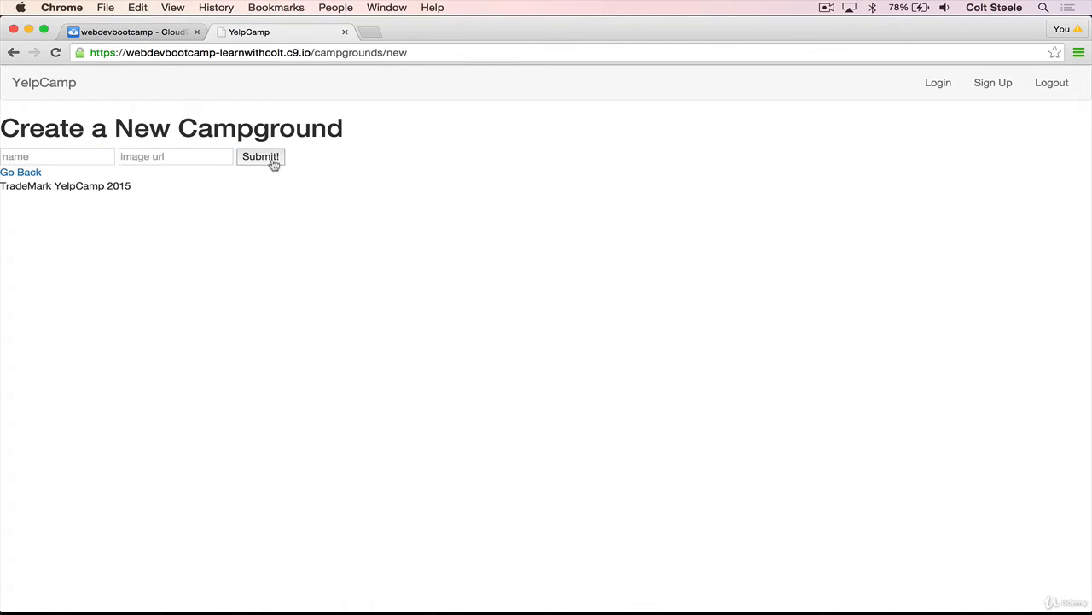
mouse_move(379, 160)
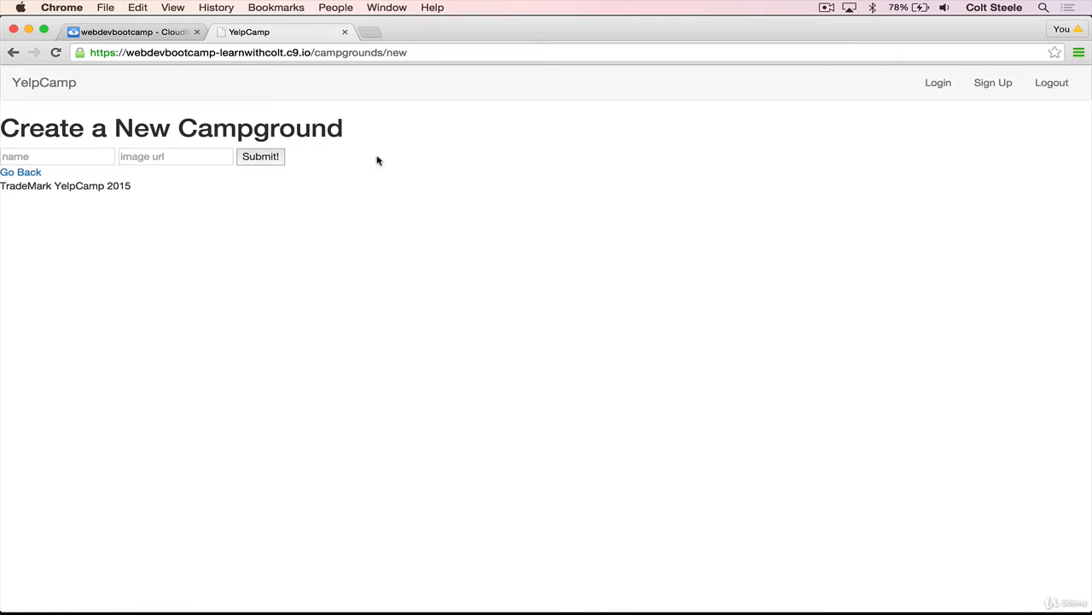
mouse_move(349, 201)
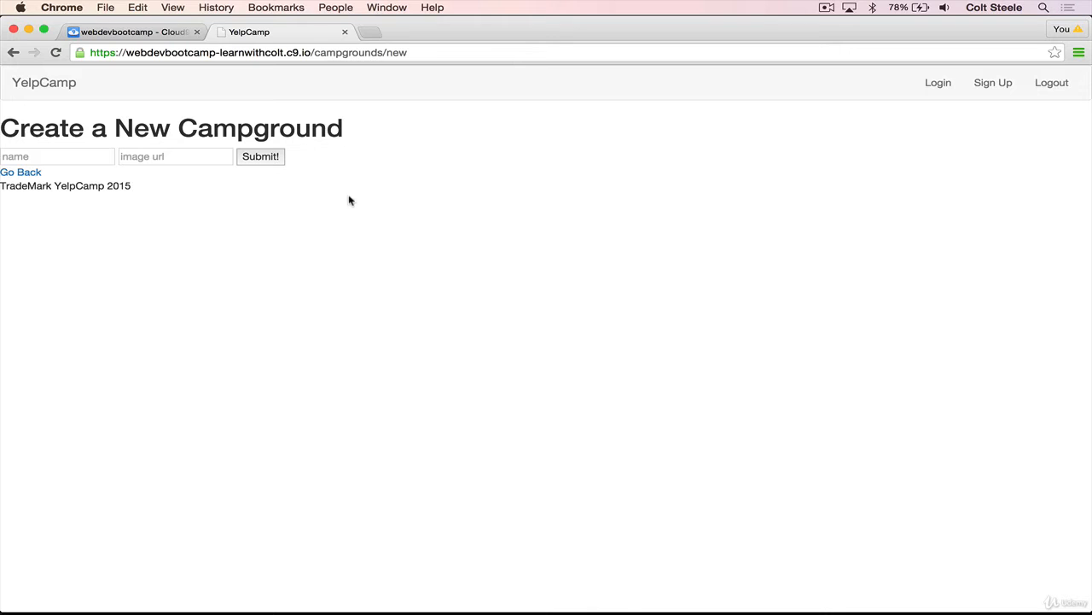
click(128, 31)
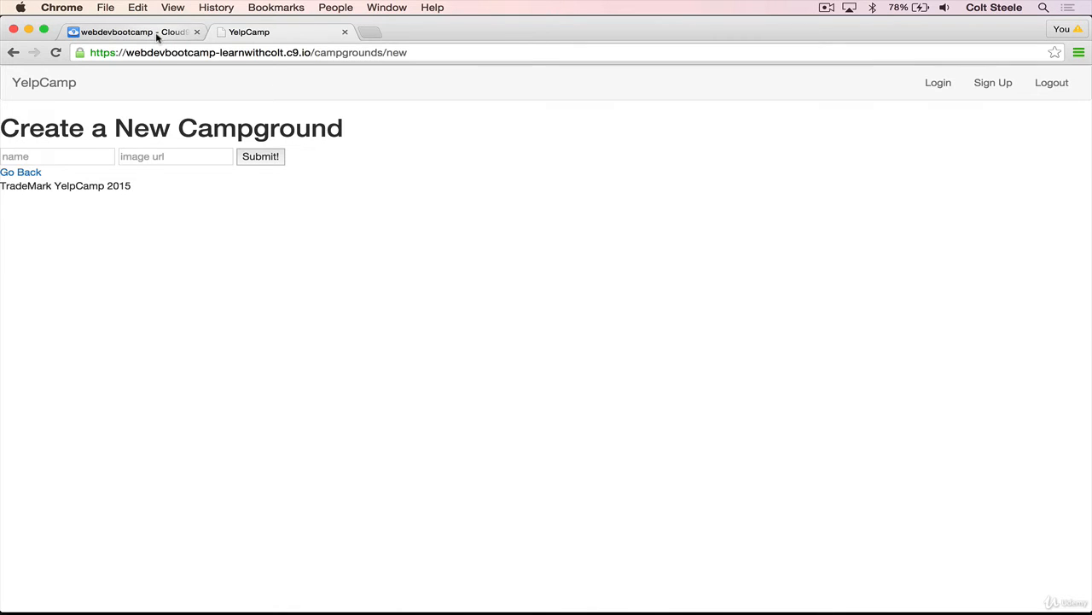
- Restart node app.js and open the template file from the Cloud9 terminal
click(128, 31)
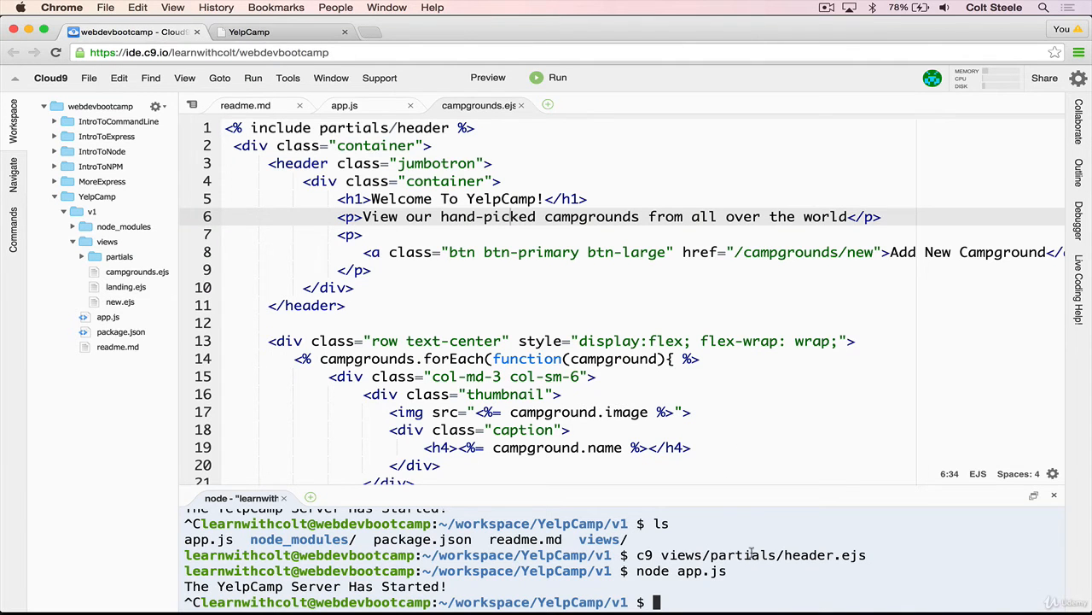
text(node app.js)
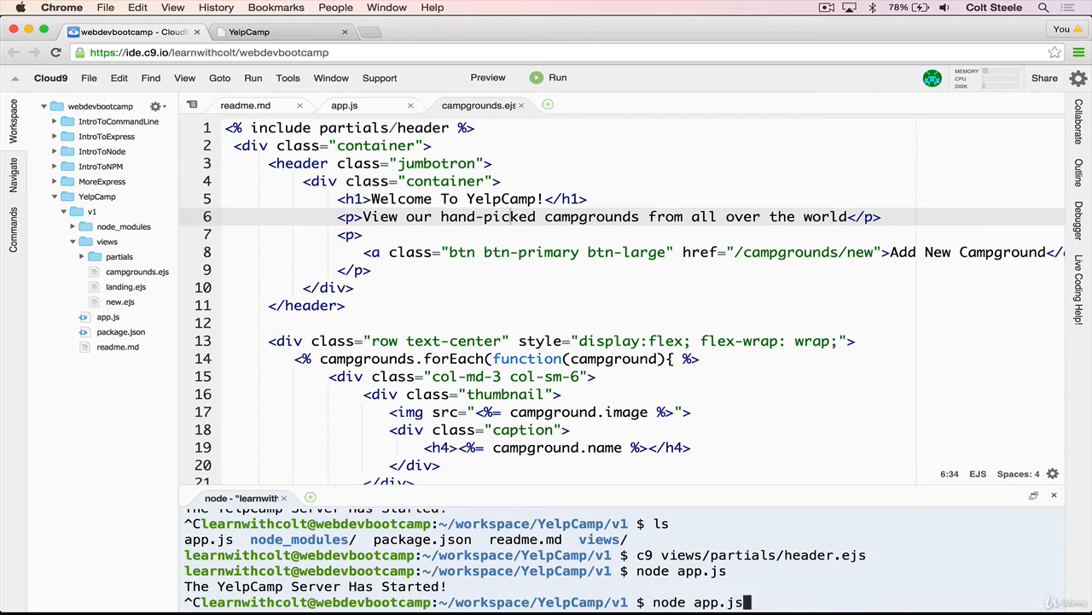
text(c9 views/partials/header.ejs)
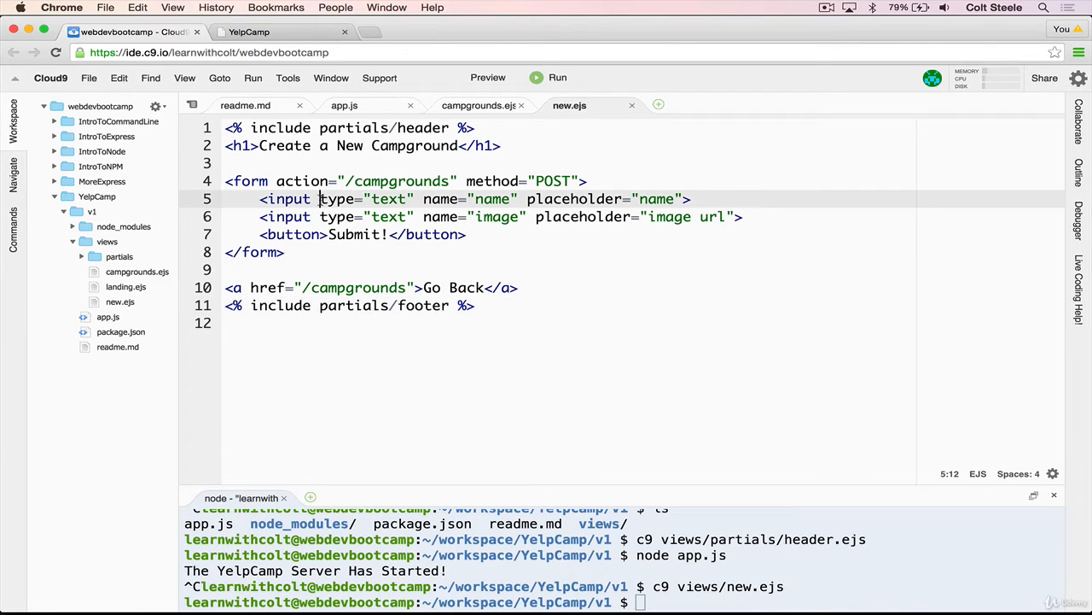
- Give both the name and image url inputs class="form-control"
text(class=")
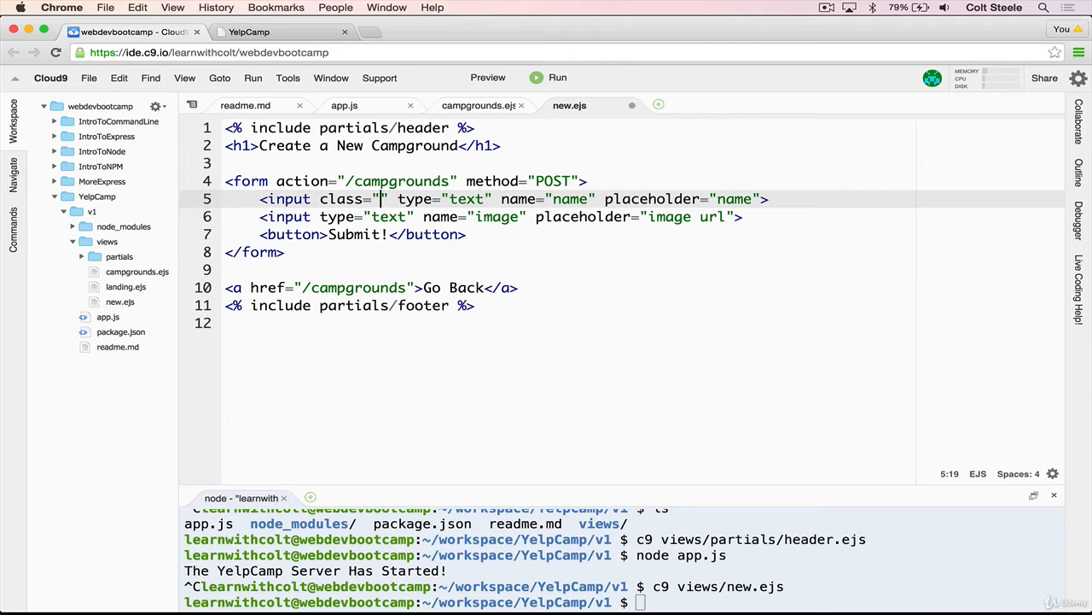
text(form-contr)
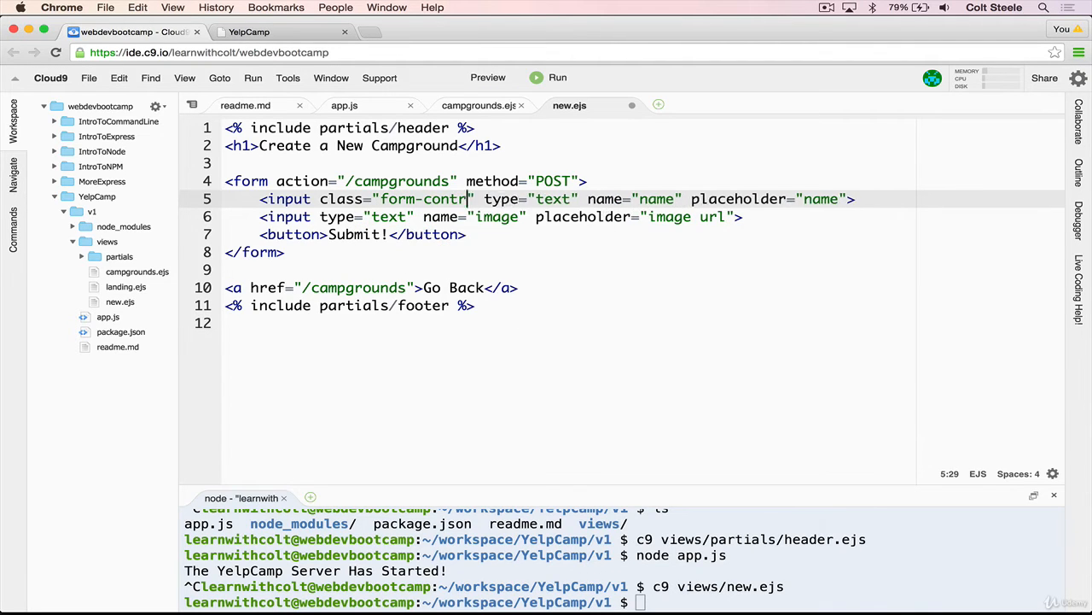
text(ol)
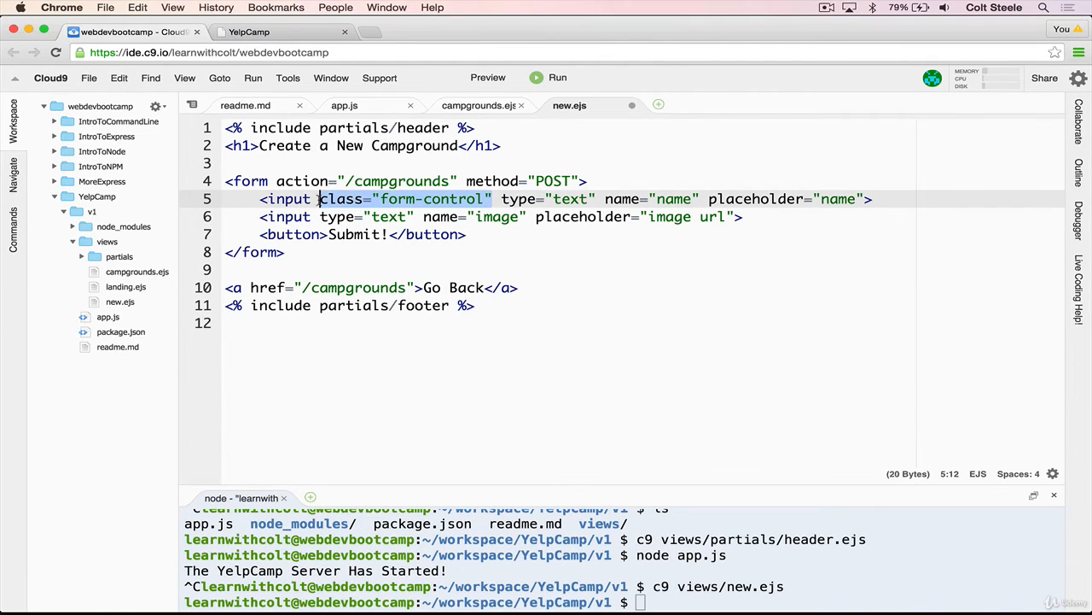
text(class="form-control")
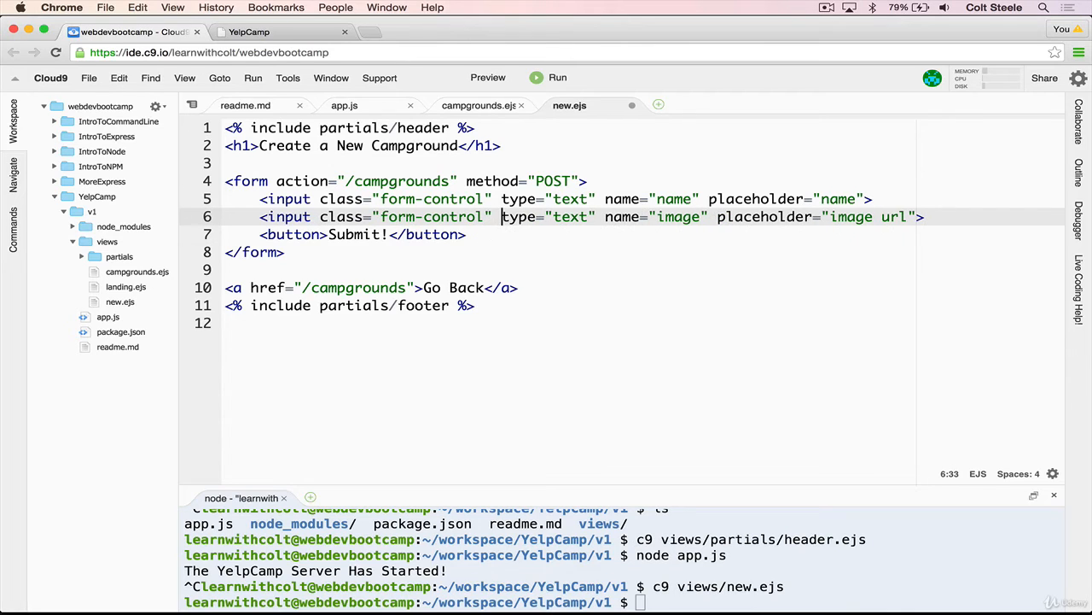
- Give the Submit button class="btn btn-lg btn-default" and restart node app.js
text(class)
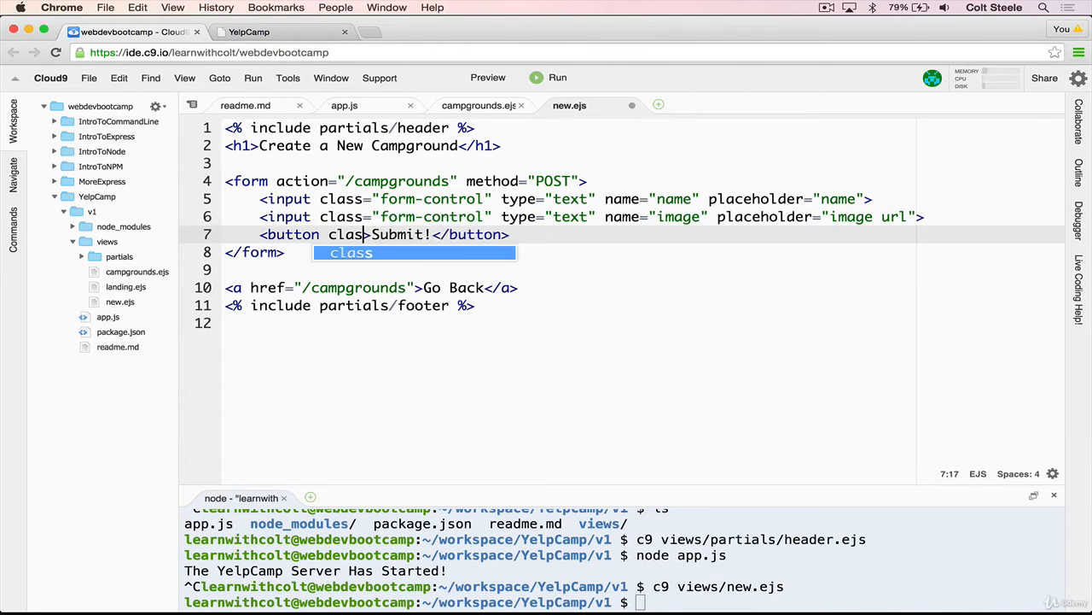
text(="">)
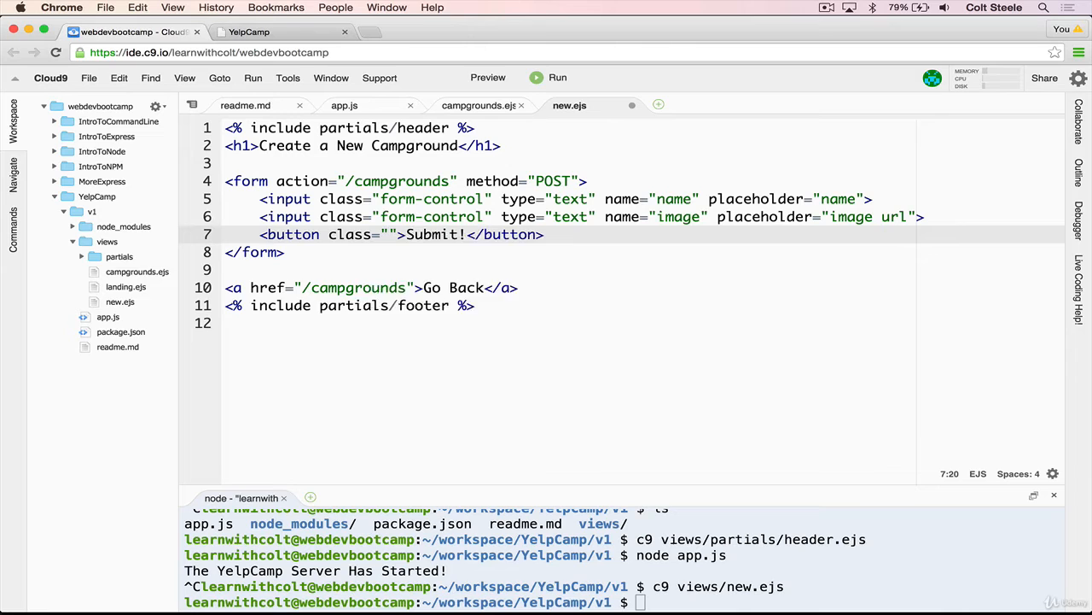
text(btn btn-lg)
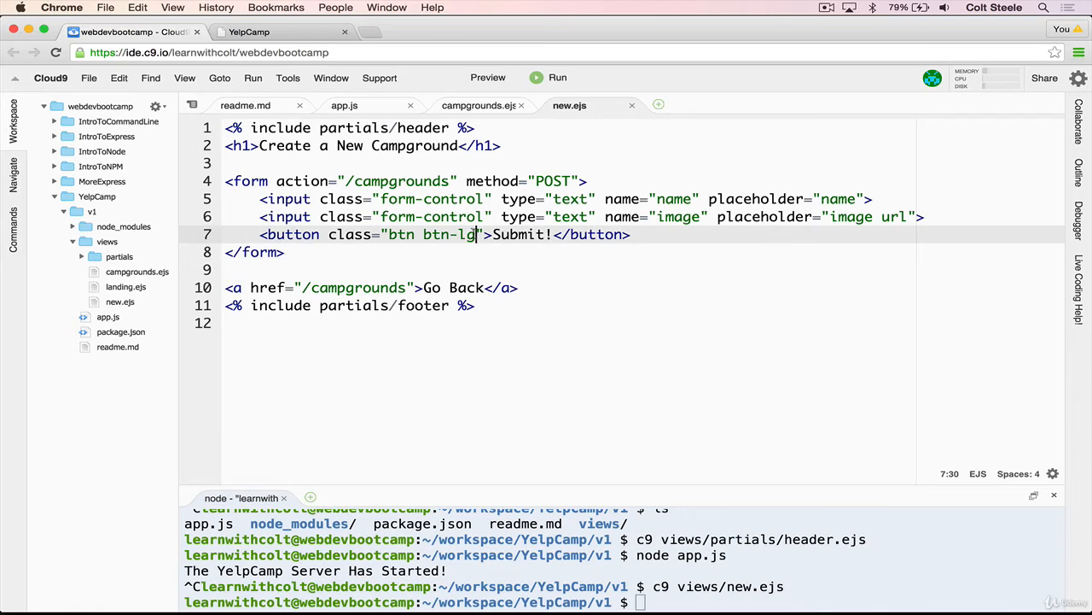
text(btn-default)
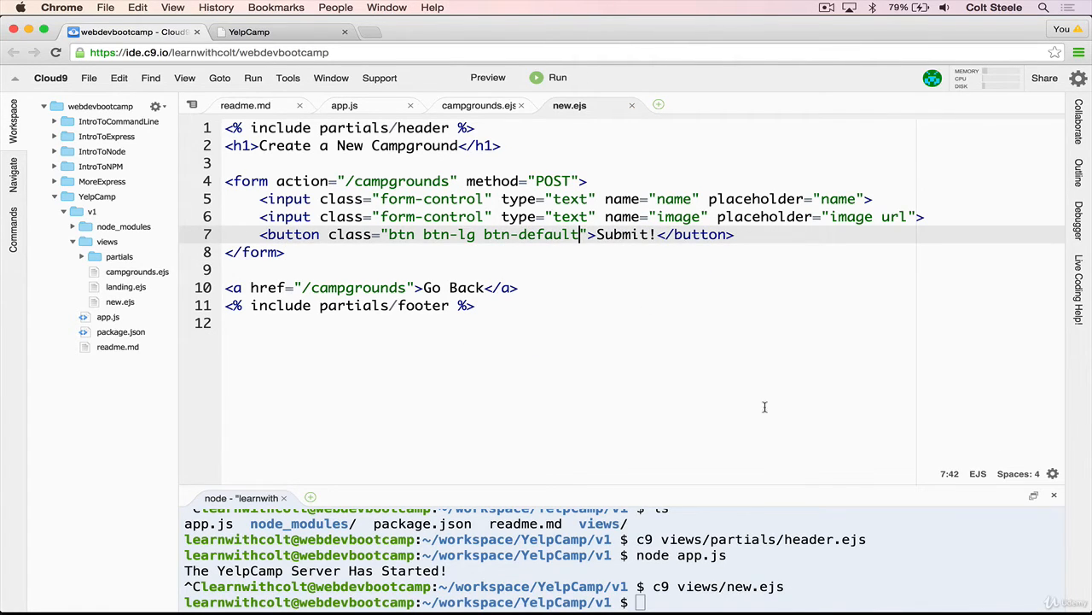
text(node app.js)
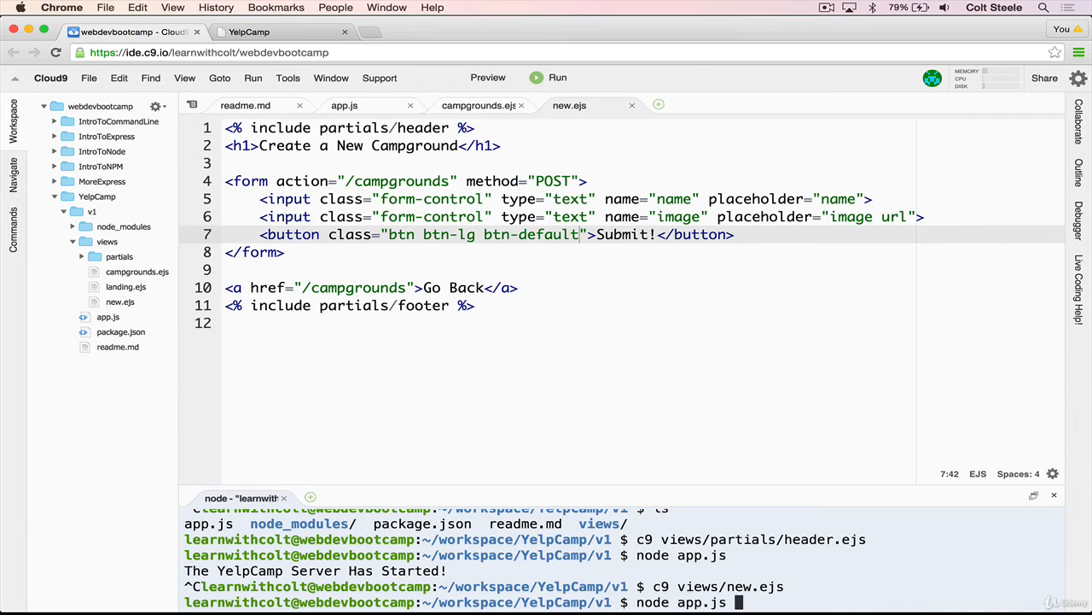
click(249, 31)
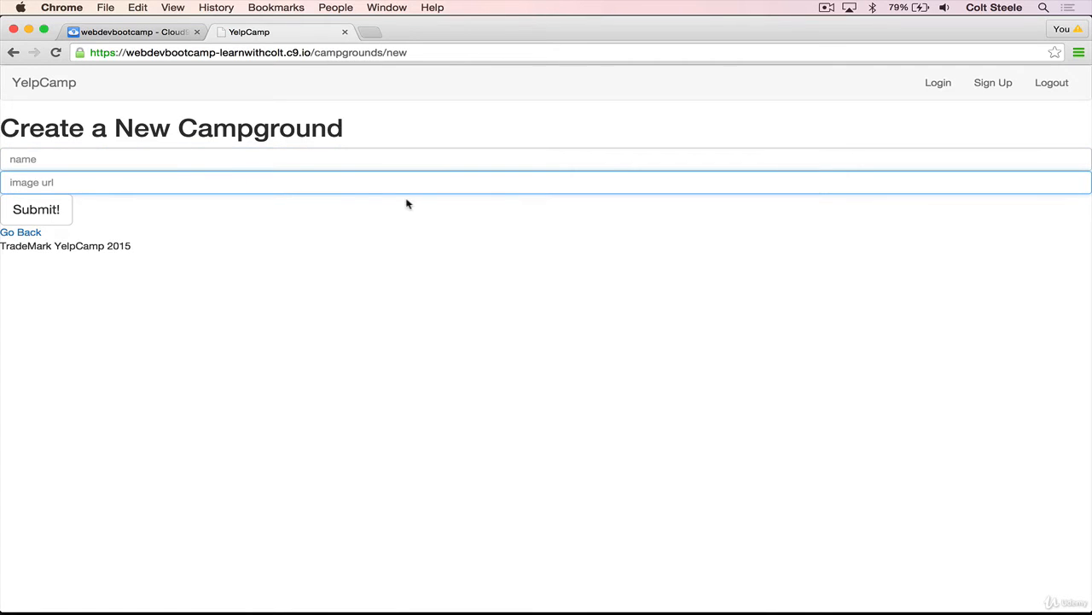
mouse_move(488, 280)
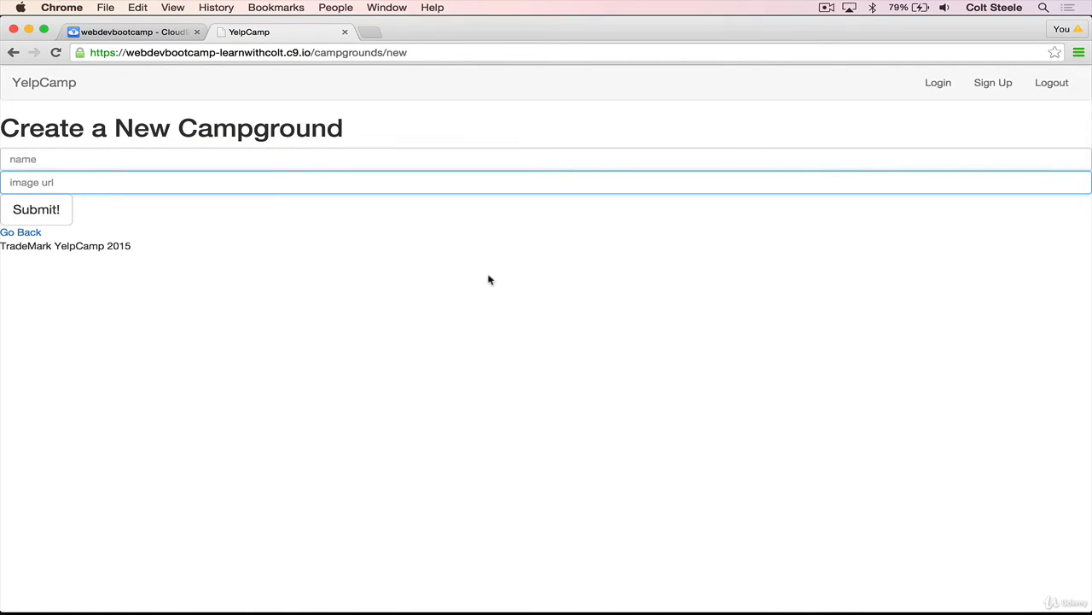
mouse_move(820, 133)
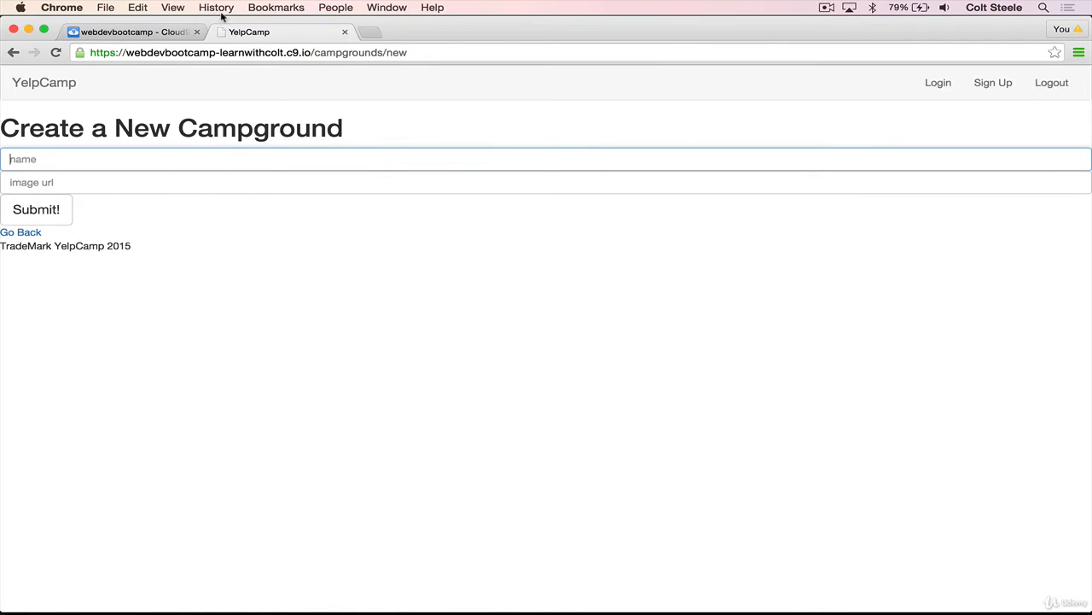
- Return to the new.ejs template in Cloud9 after viewing the styled inputs
click(133, 31)
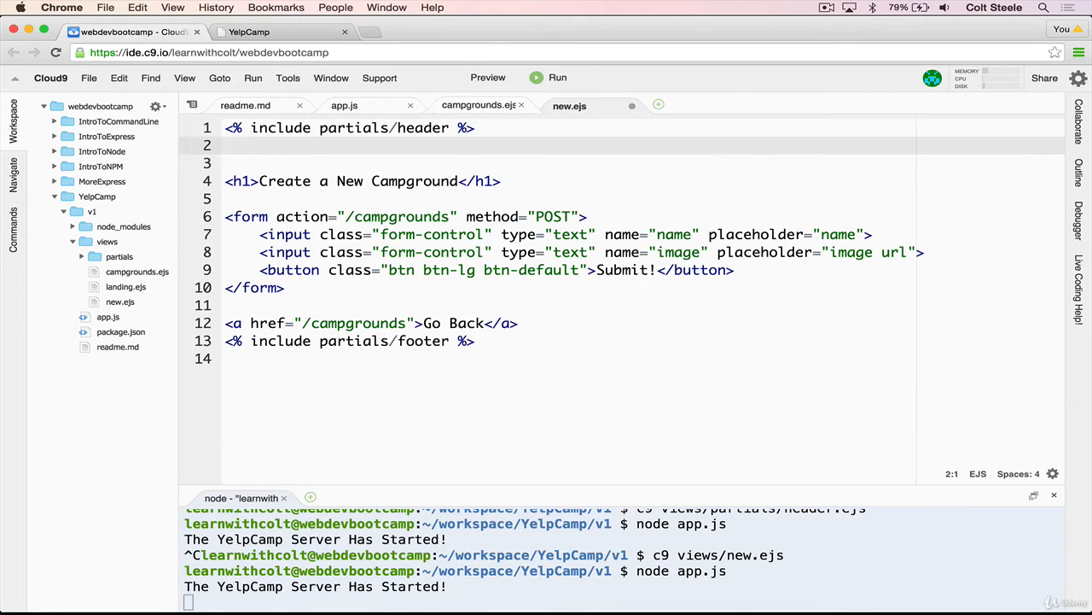
- Add <div class="container"> around the heading, form and Go Back link, and preview it
text(<div class+)
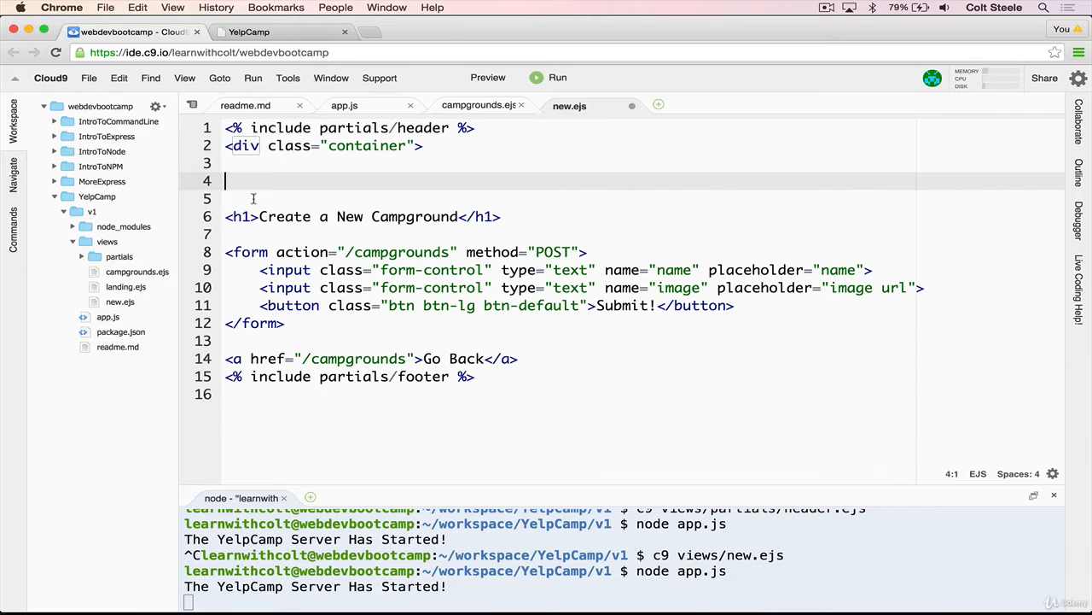
key(Backspace)
text(</div>)
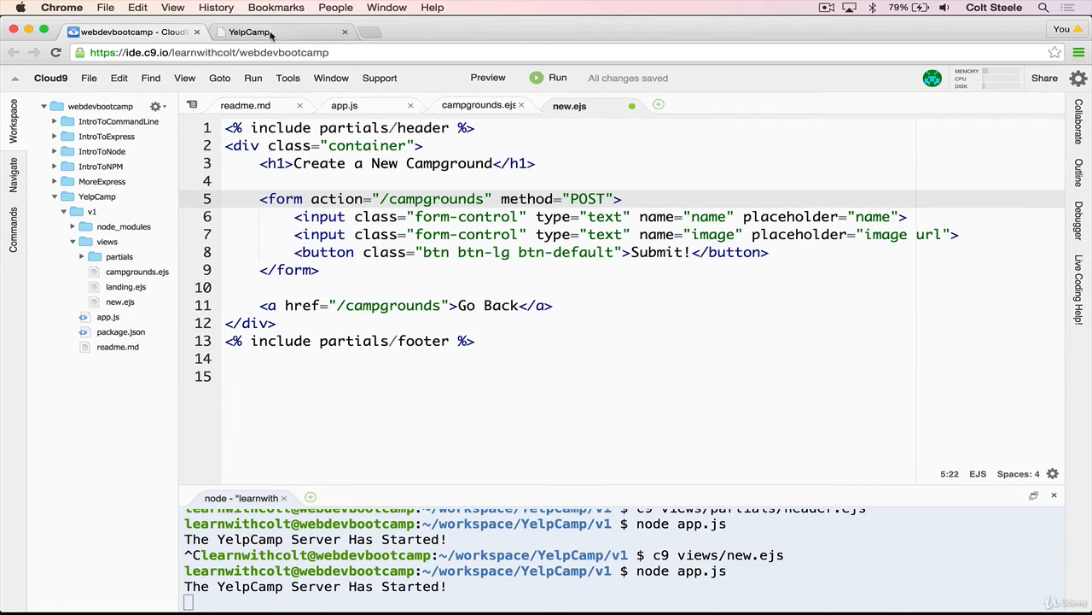
click(247, 31)
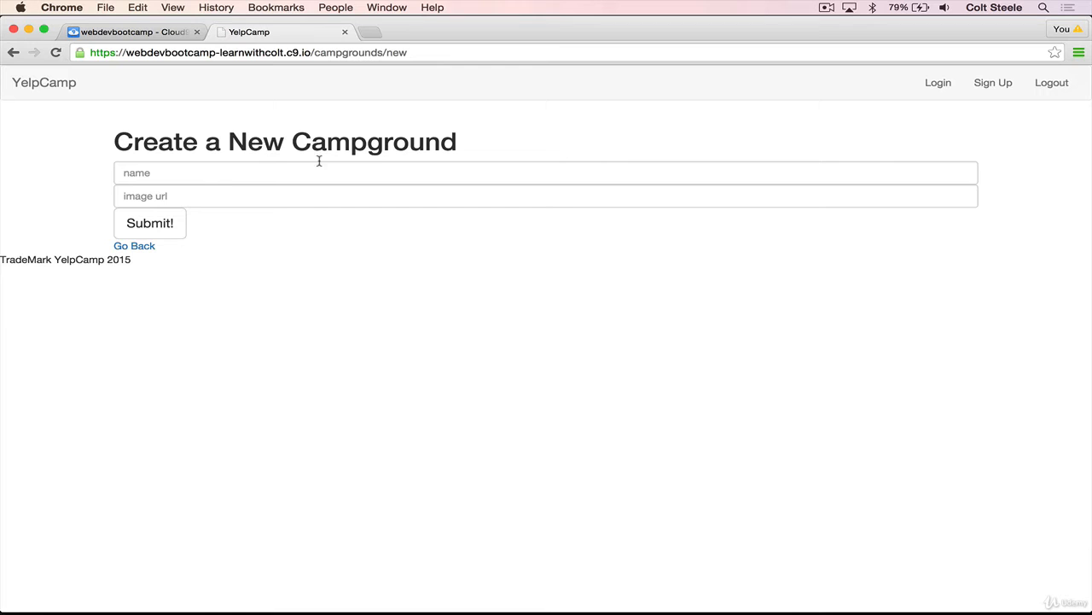
mouse_move(590, 174)
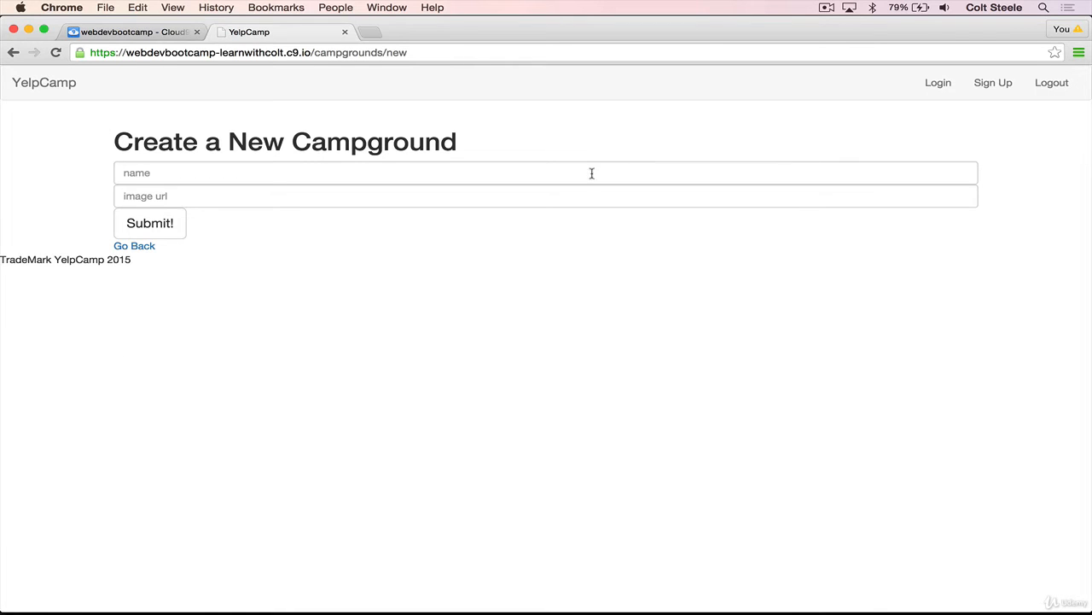
click(134, 31)
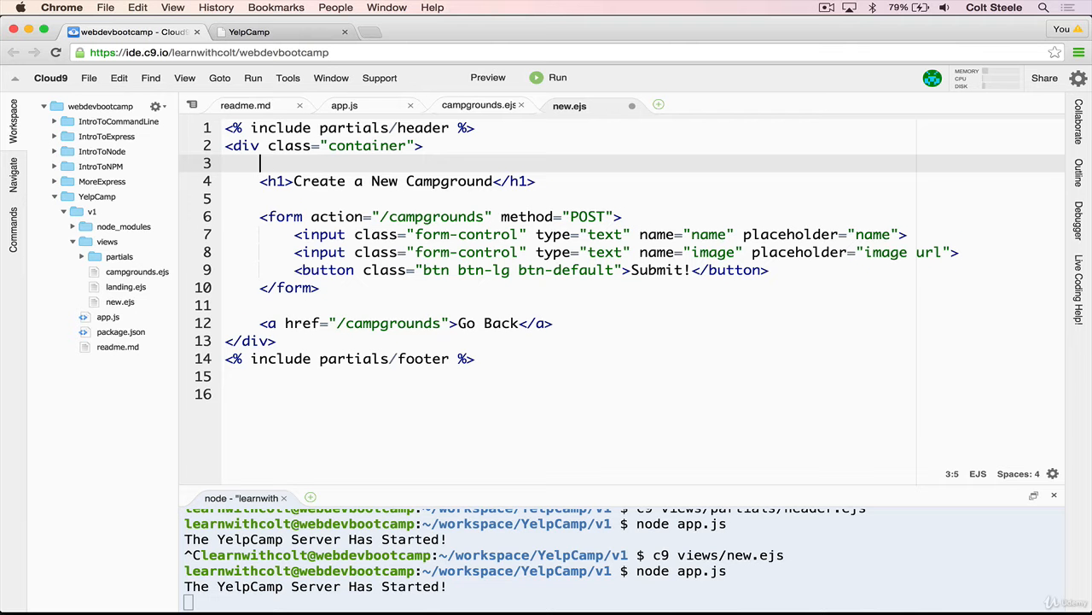
- Add <div class="row"> inside the container around the content and refresh the preview
text(<div ></div>)
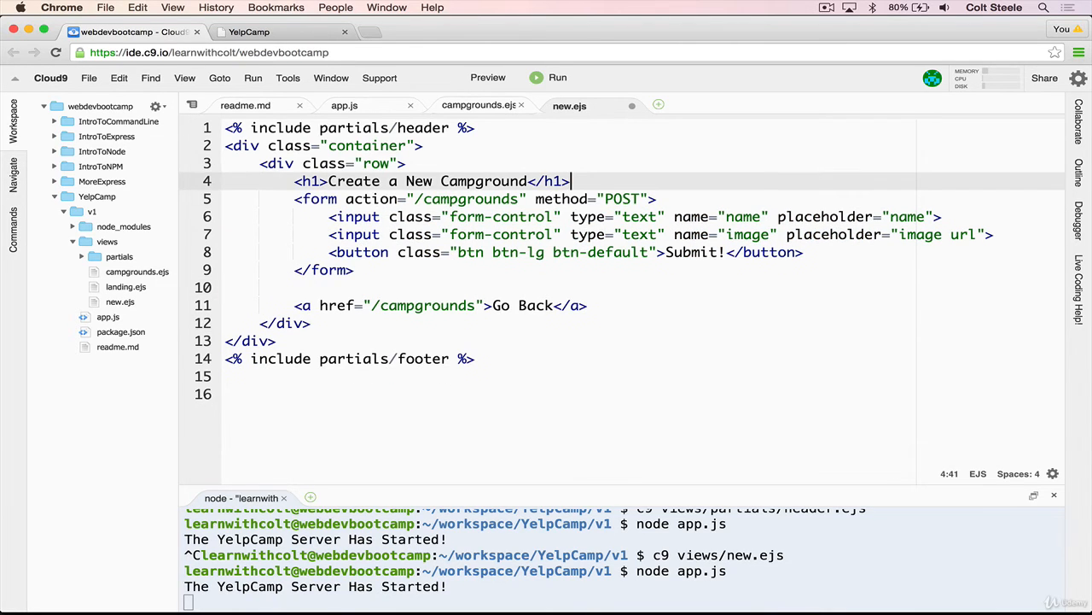
click(276, 30)
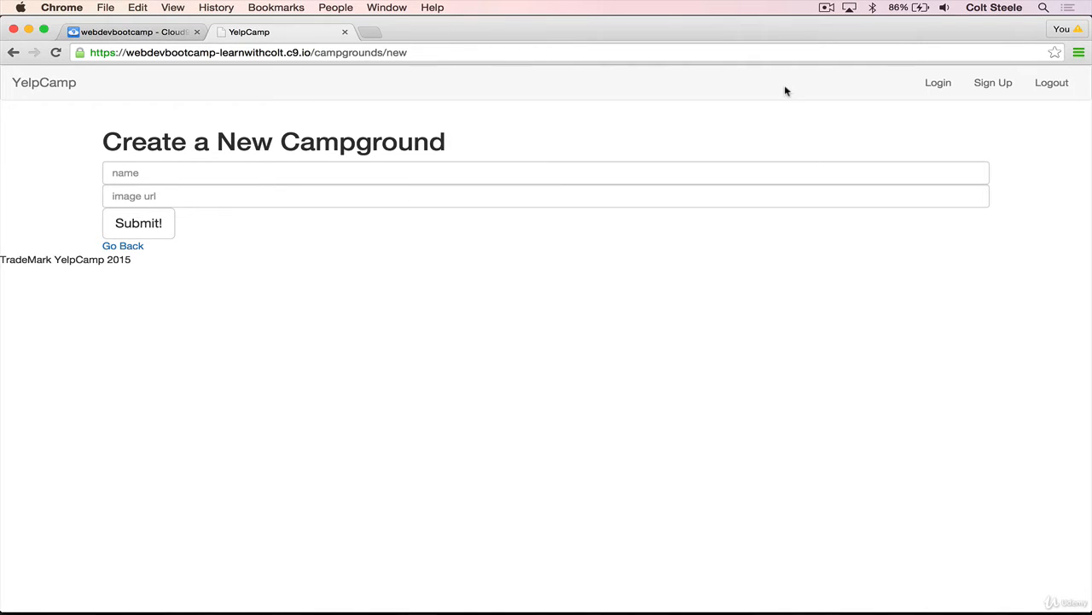
mouse_move(362, 273)
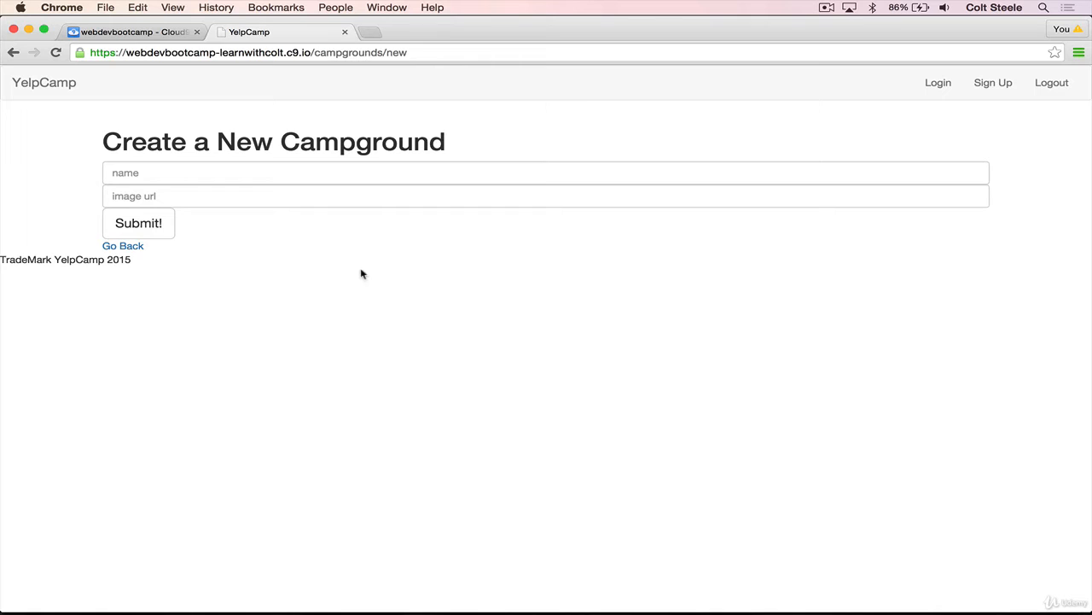
mouse_move(399, 229)
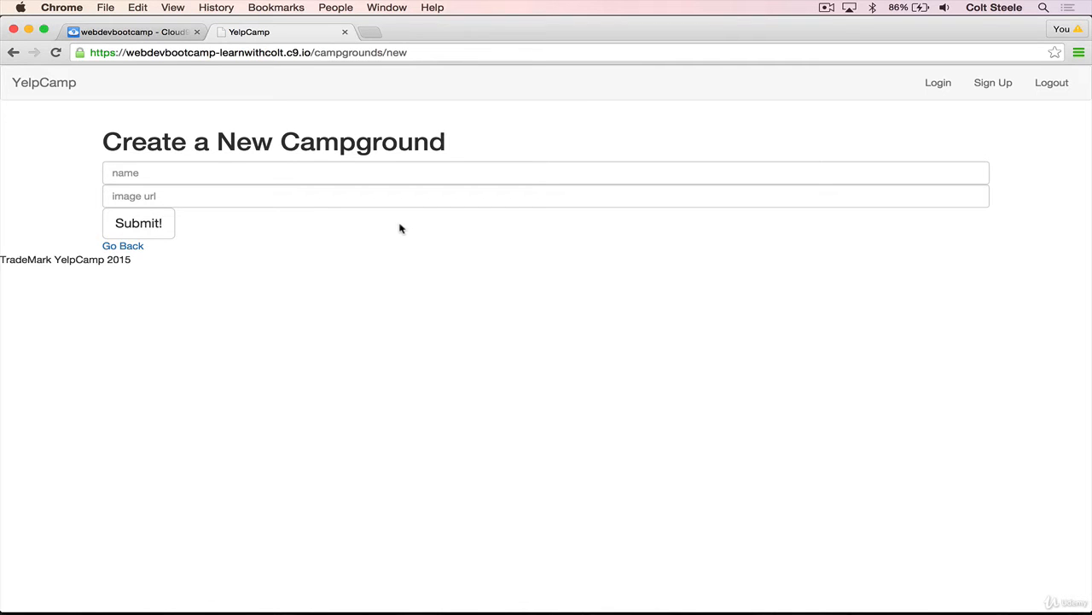
click(546, 173)
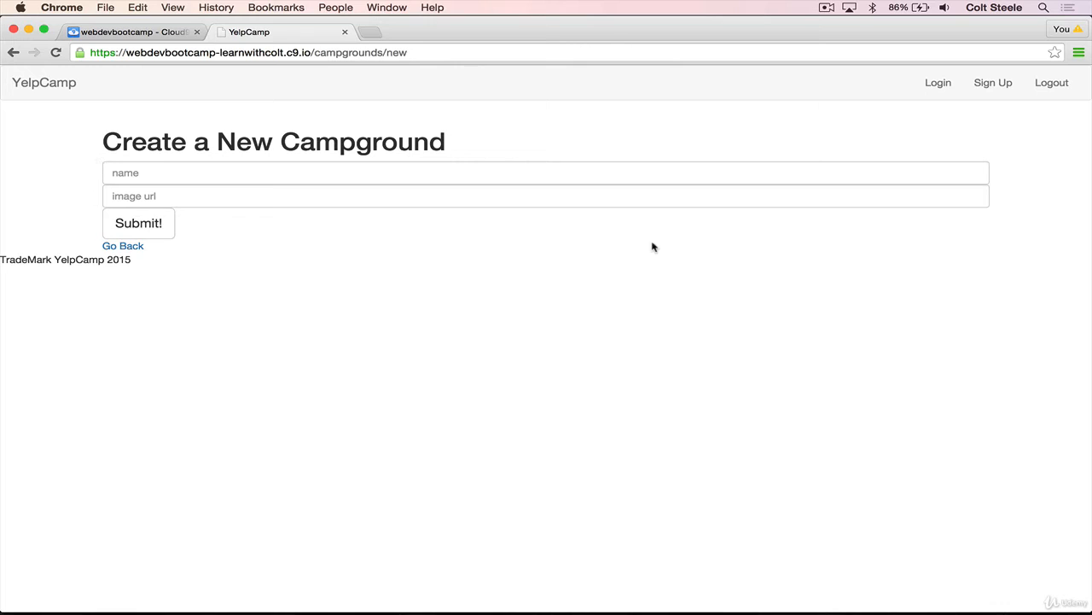
mouse_move(108, 163)
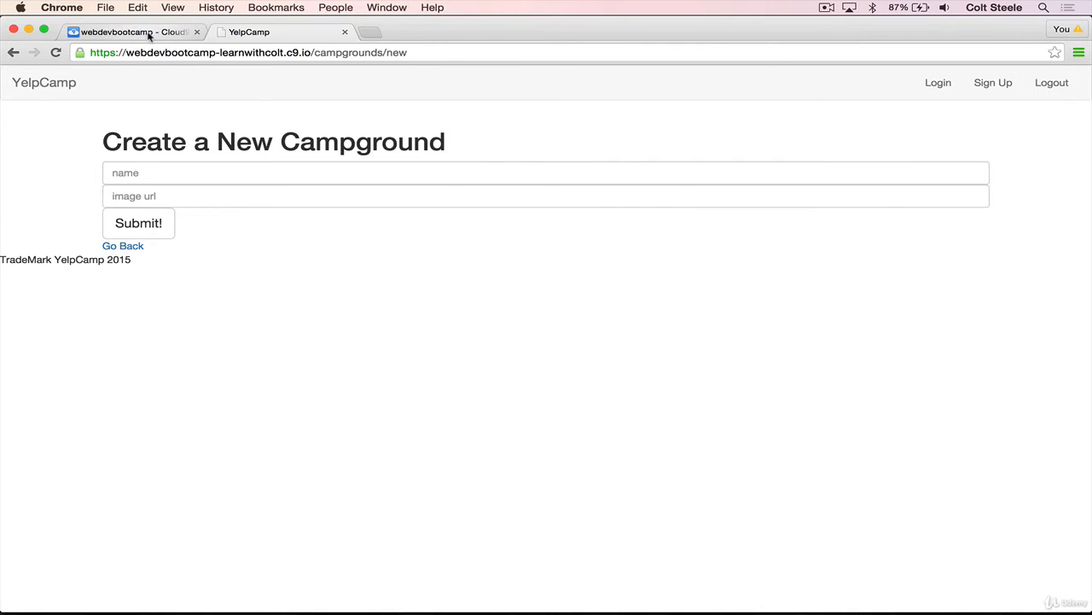
- Wrap the form in a div with inline style width: 30% and preview it
click(128, 31)
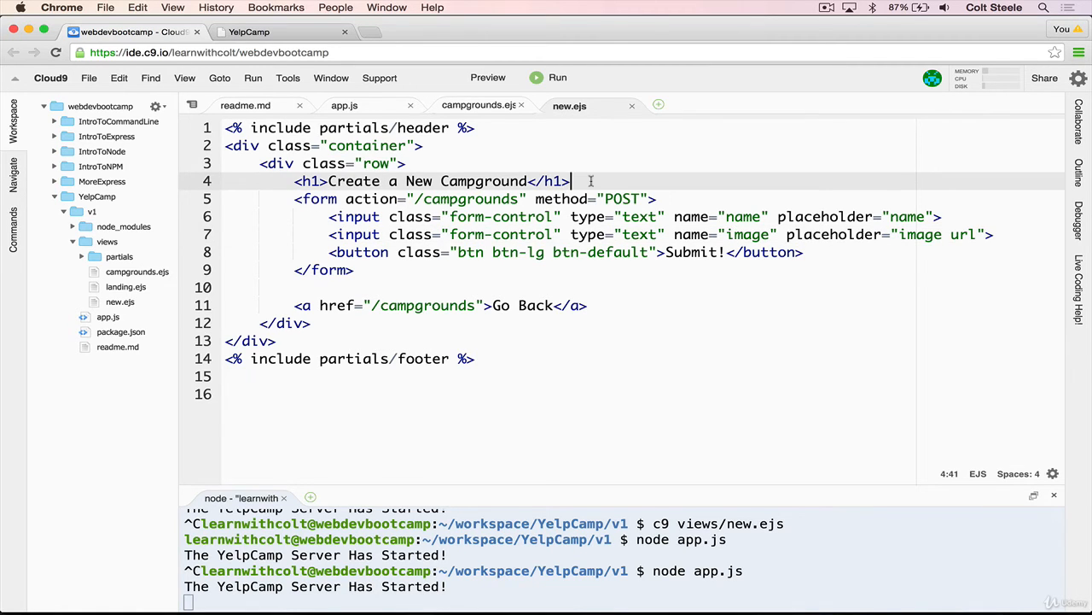
text(di)
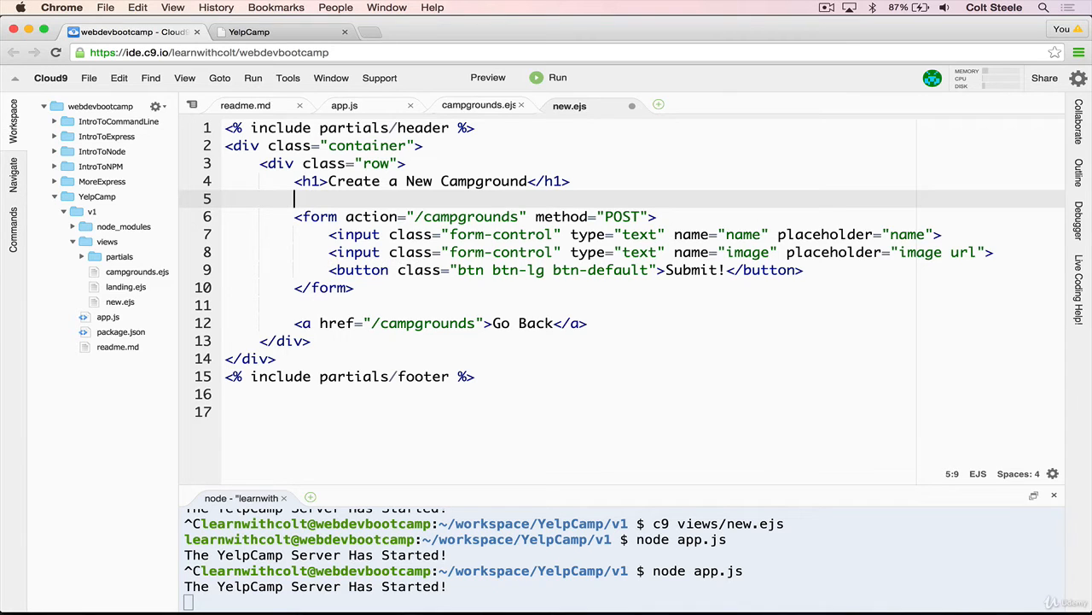
text(<div></div>)
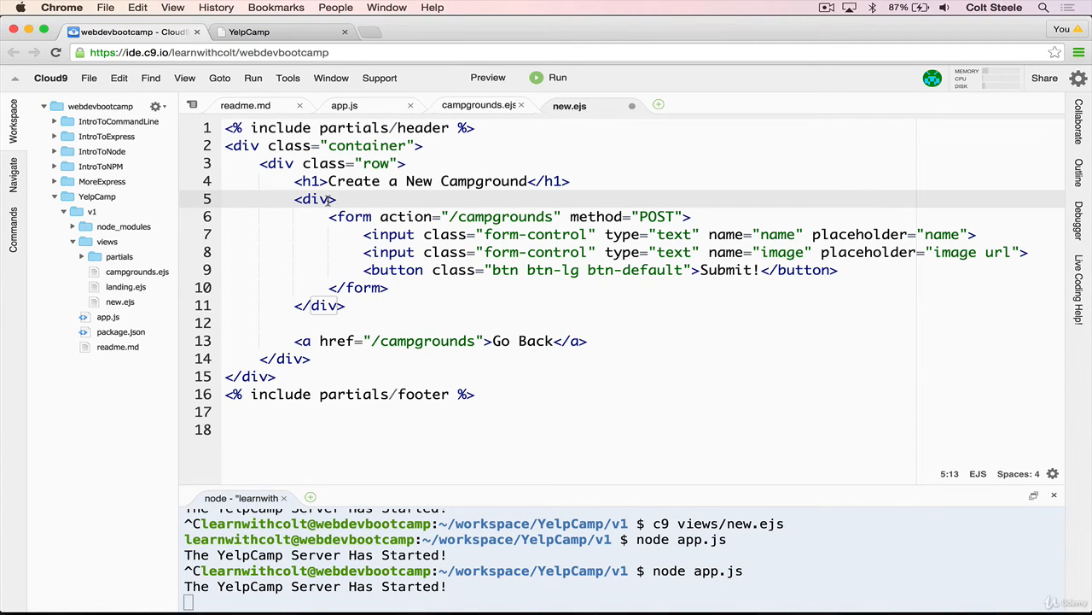
text(style=")
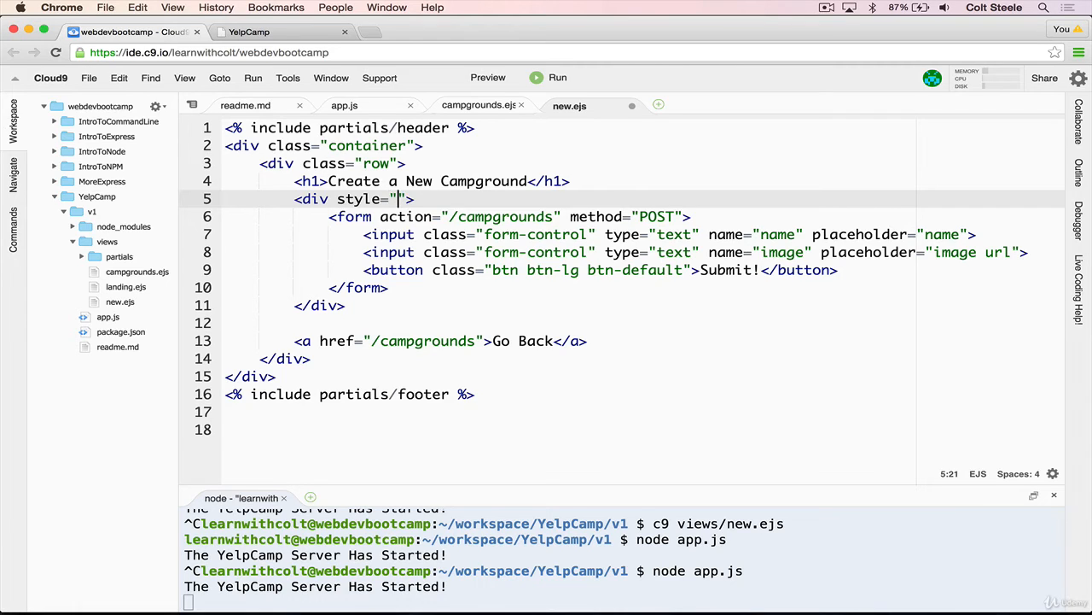
text(width: 30%)
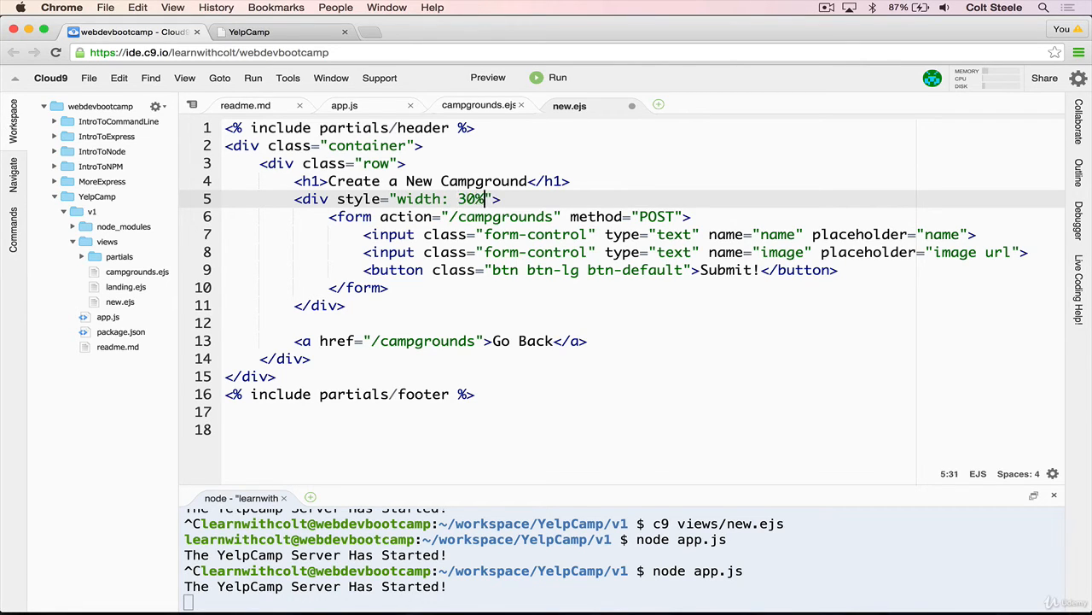
text(;)
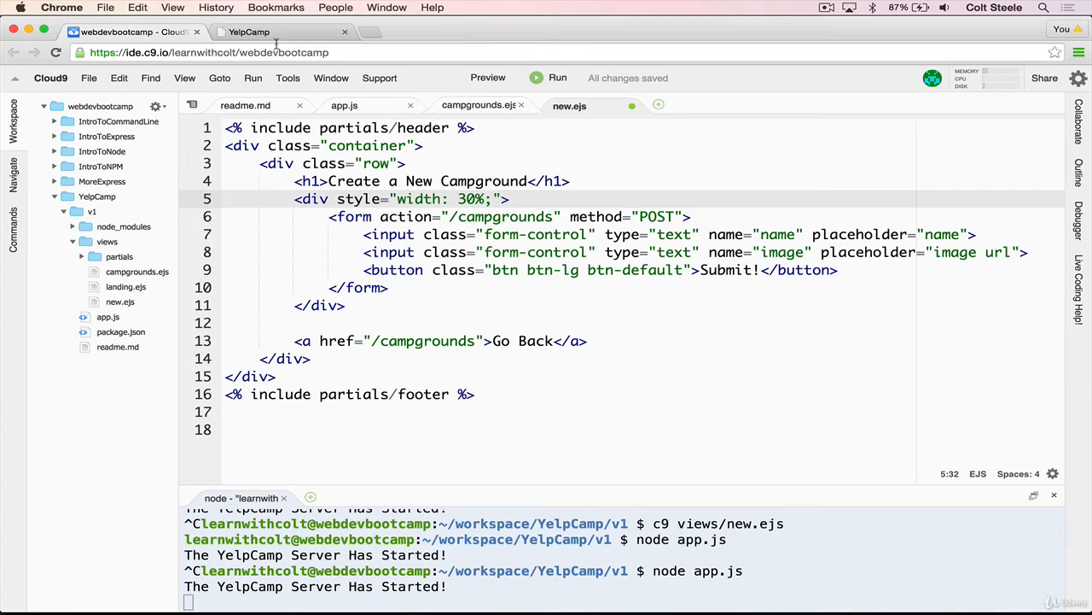
click(249, 31)
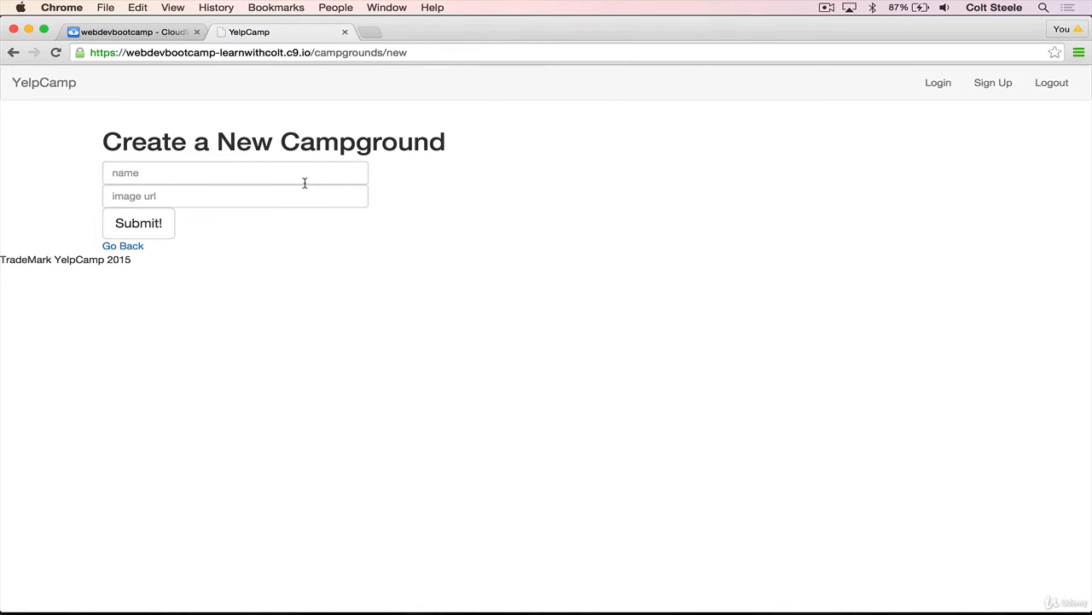
- Add margin: 0 auto; to the wrapper div so the form centers horizontally
click(128, 31)
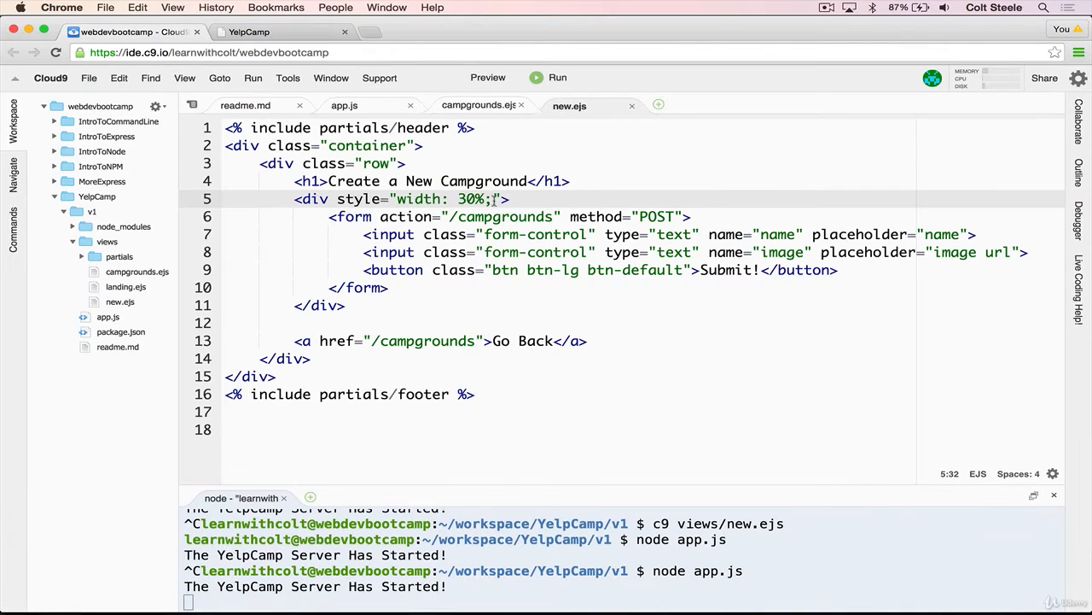
text(margin: 0)
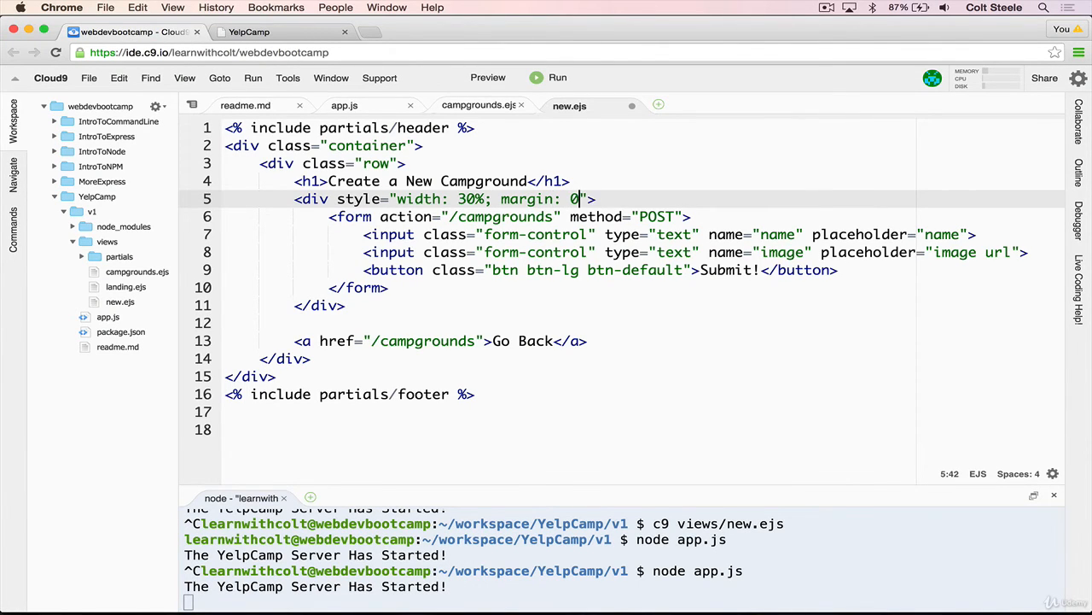
text(auto;)
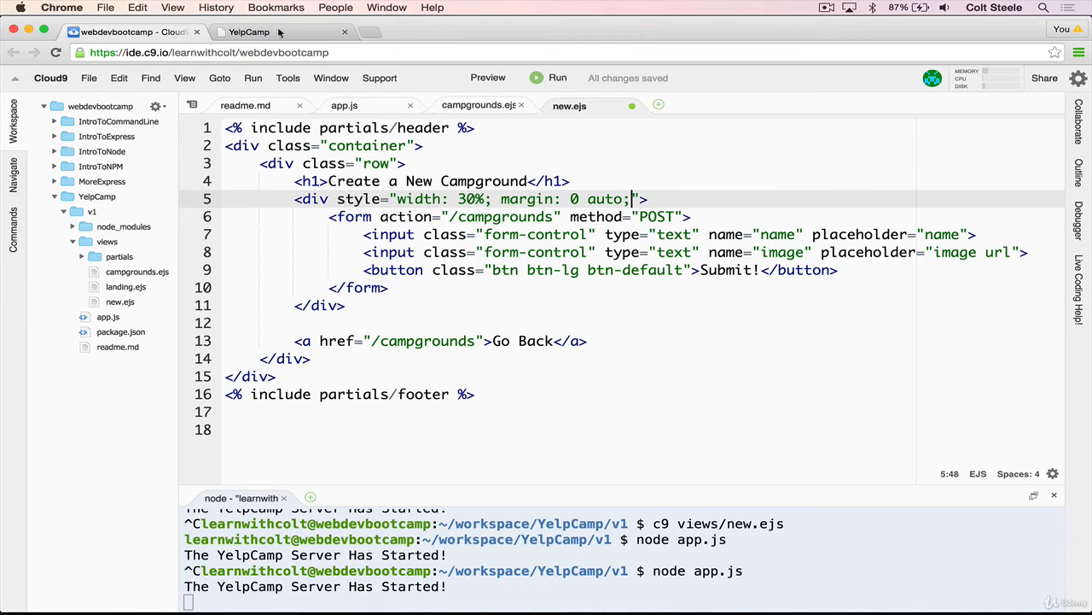
click(248, 30)
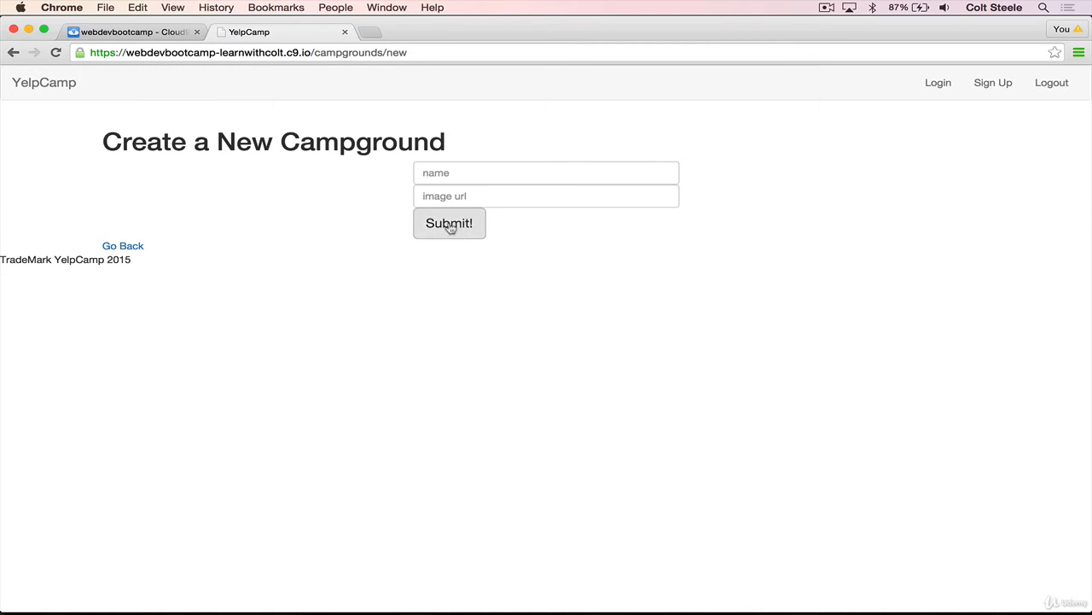
mouse_move(724, 206)
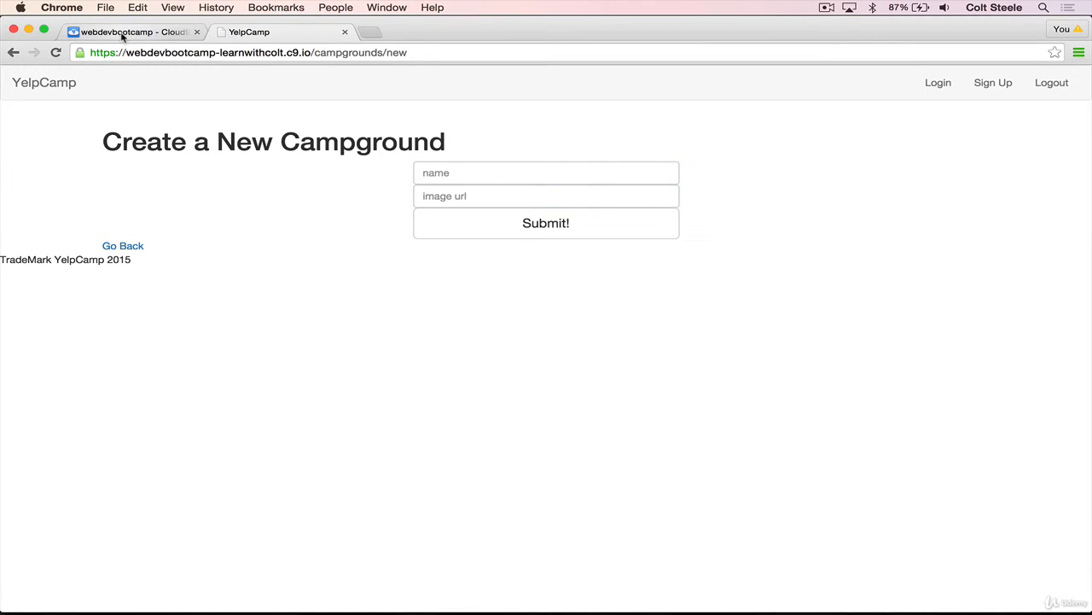
- Go back to the Cloud9 editor after viewing the centered form
click(133, 31)
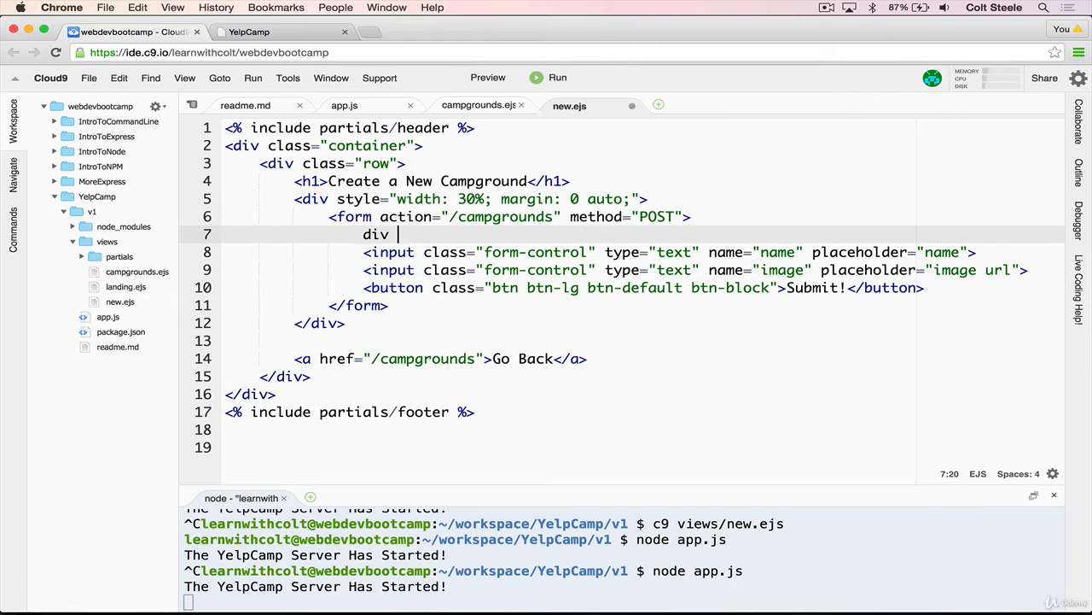
- Wrap each input and the Submit button in <div class="form-group"> and preview the spacing
key(backspace)
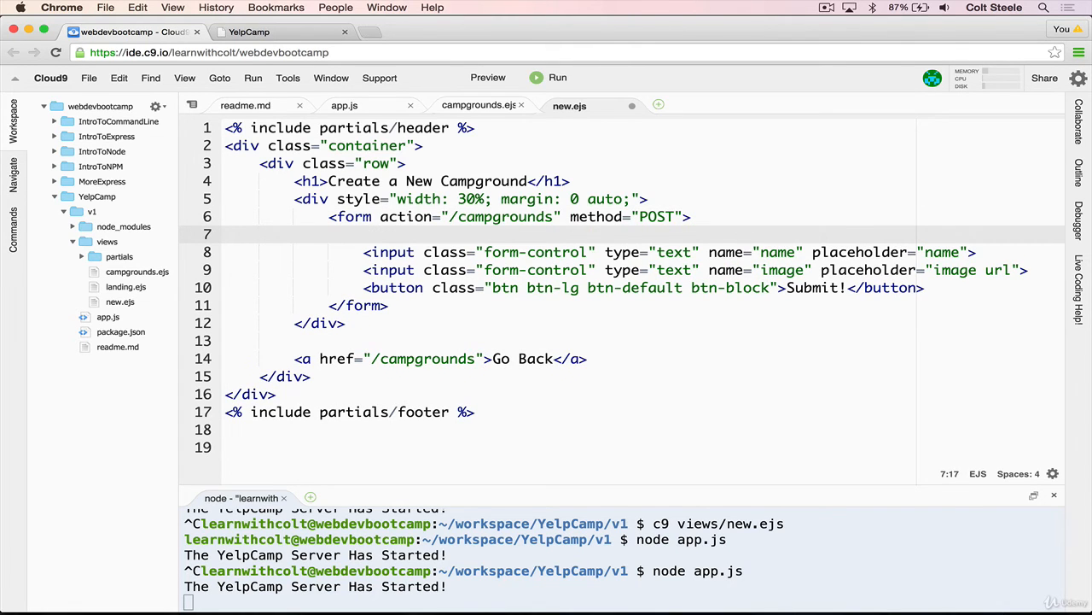
text(<div)
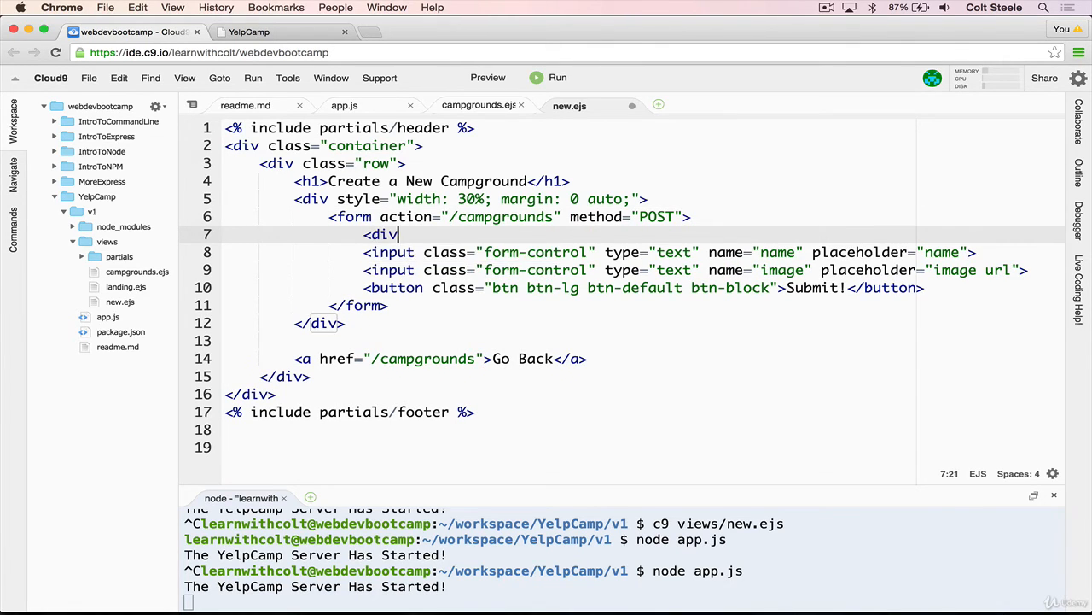
text(class="")
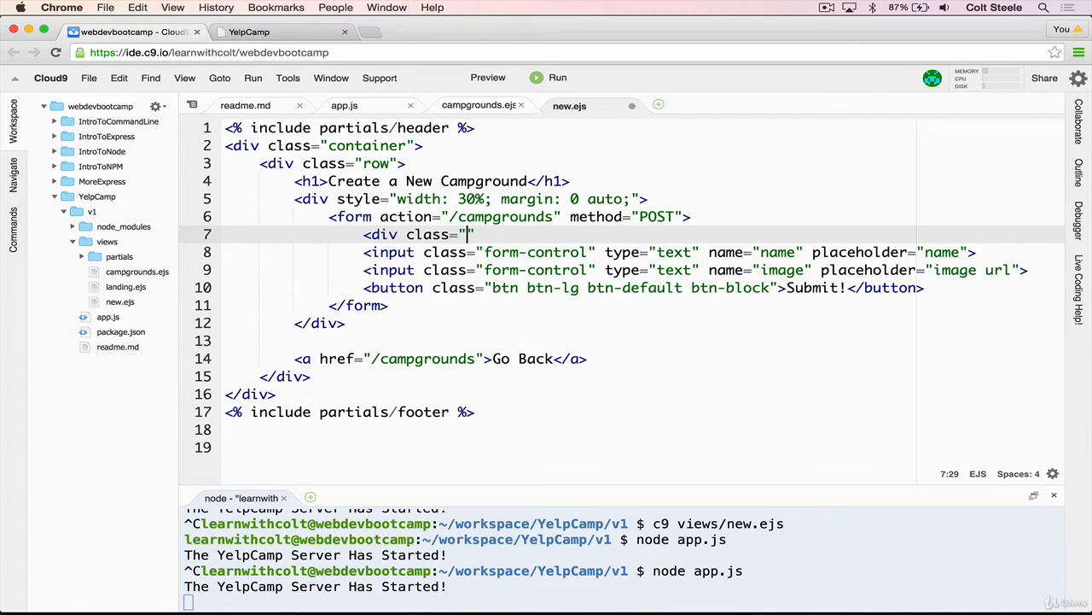
text(form-gr)
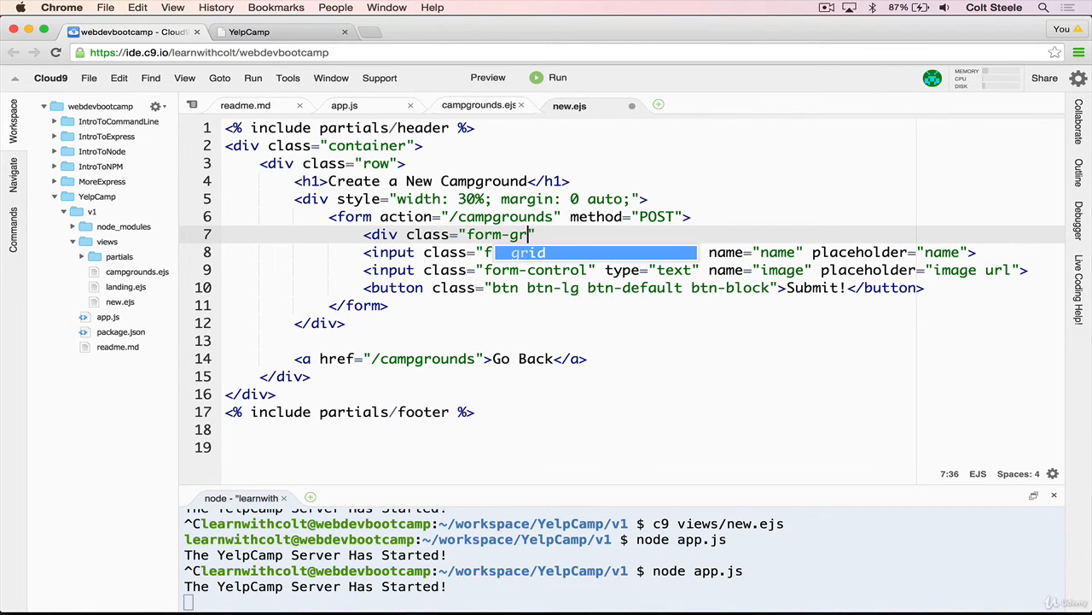
text(oup)
text(</div>)
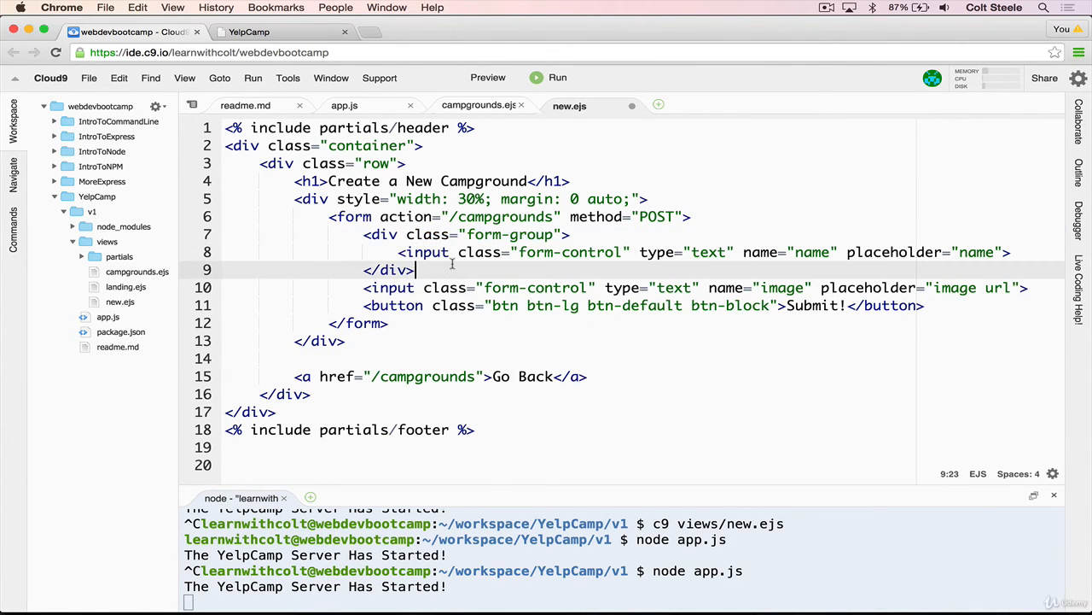
text(<div class="form-group">)
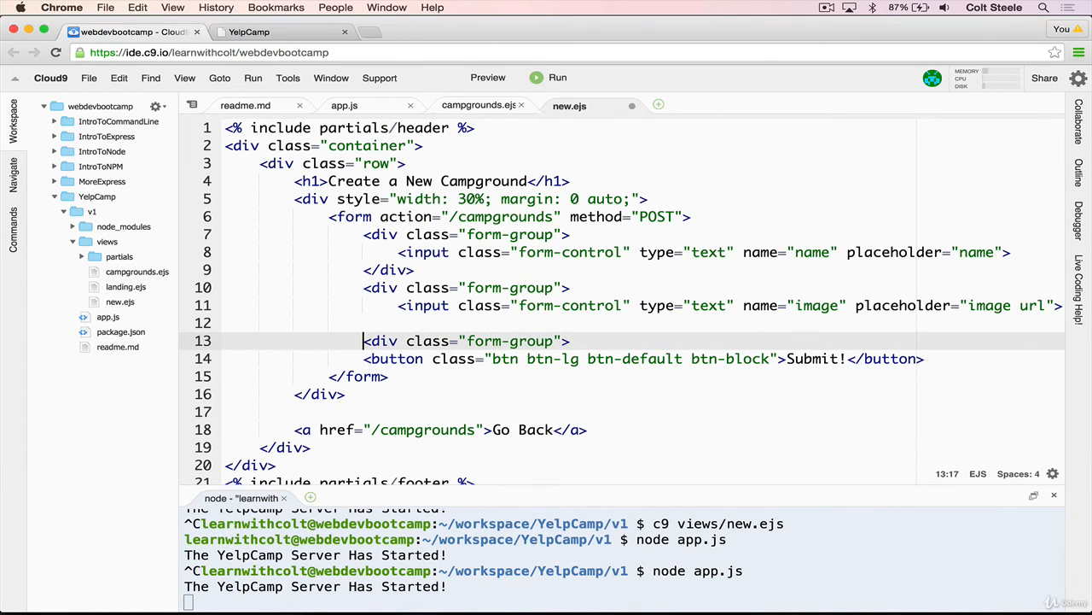
text(</div>)
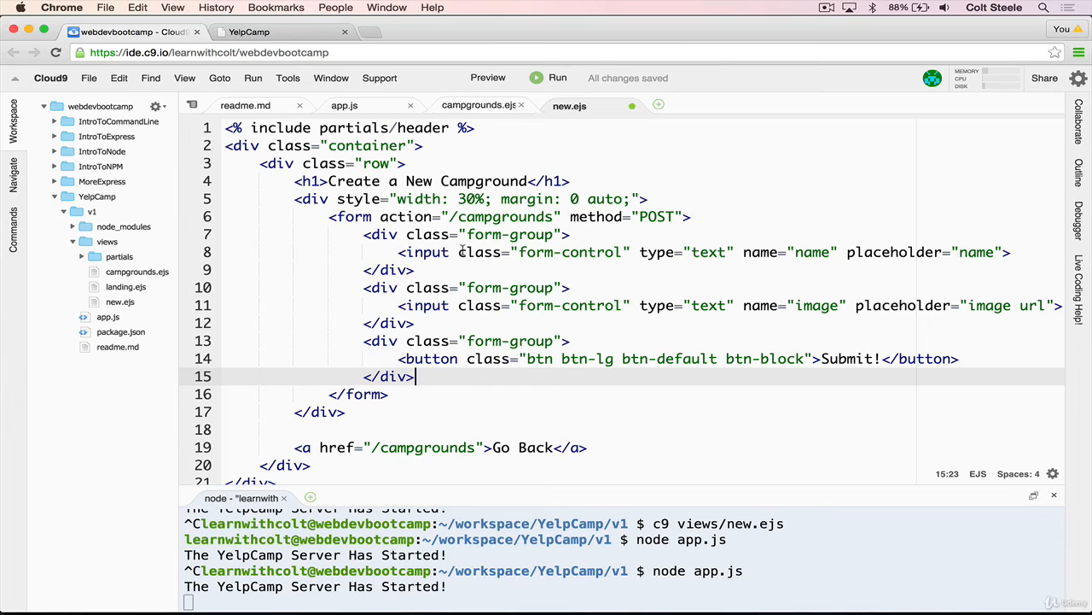
click(250, 31)
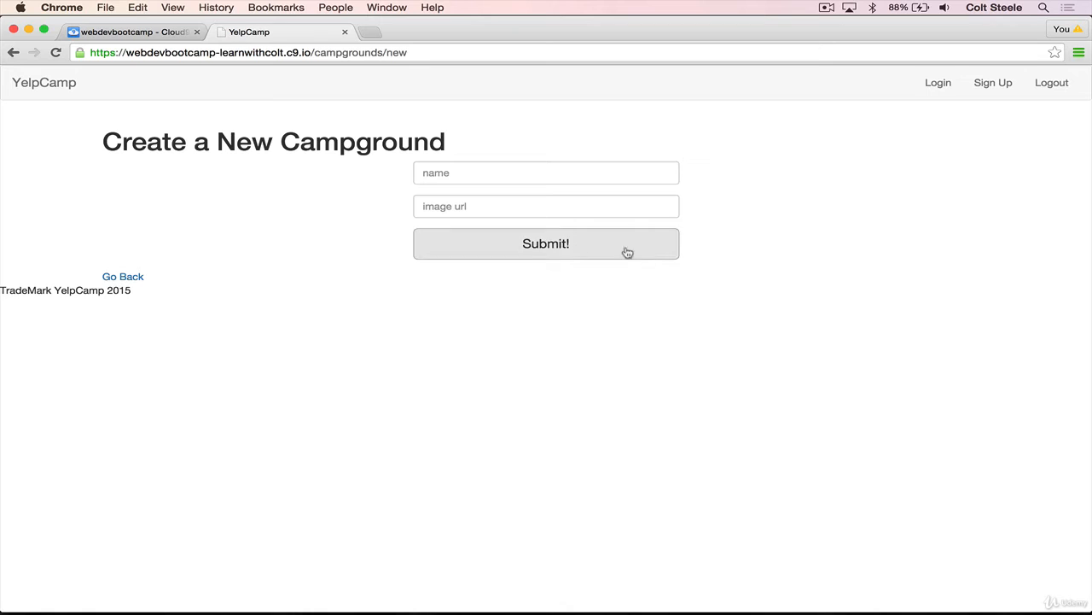
mouse_move(532, 344)
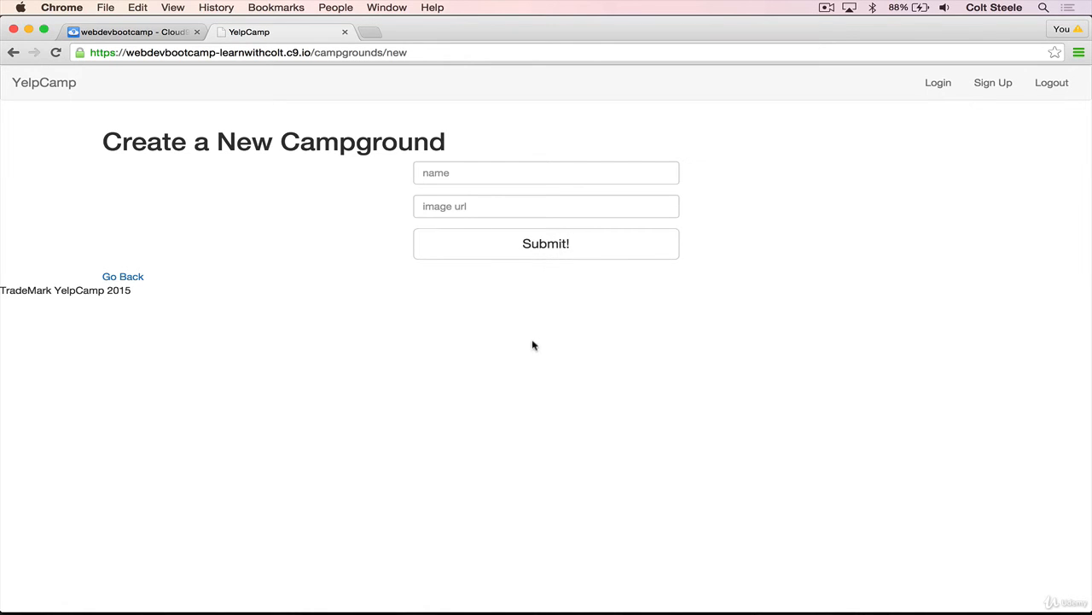
- Inspect the spaced form on the YelpCamp page, then return to the Cloud9 editor
triple_click(273, 139)
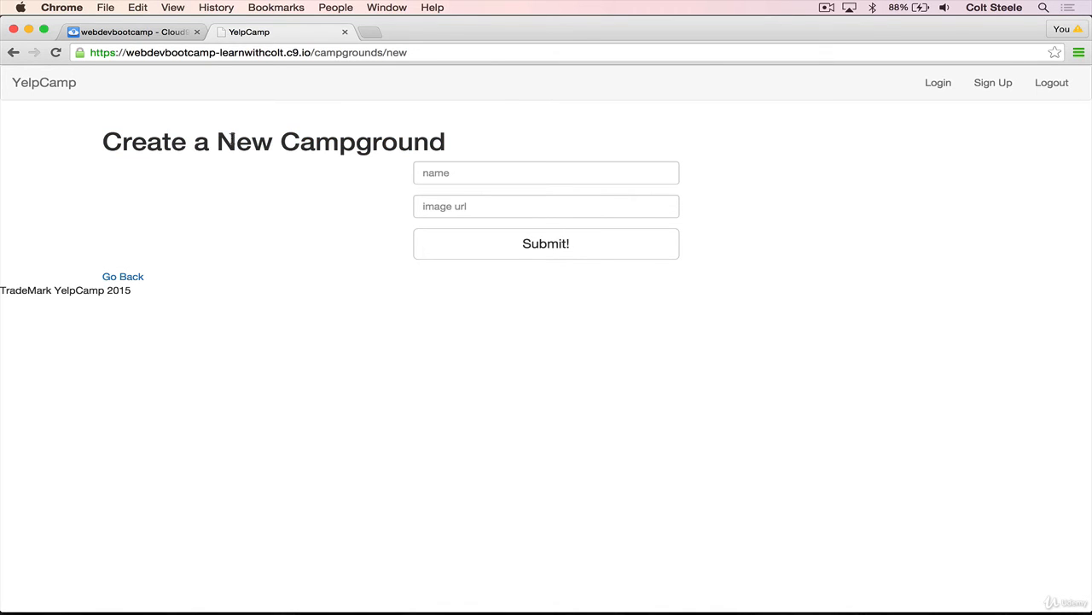
click(133, 31)
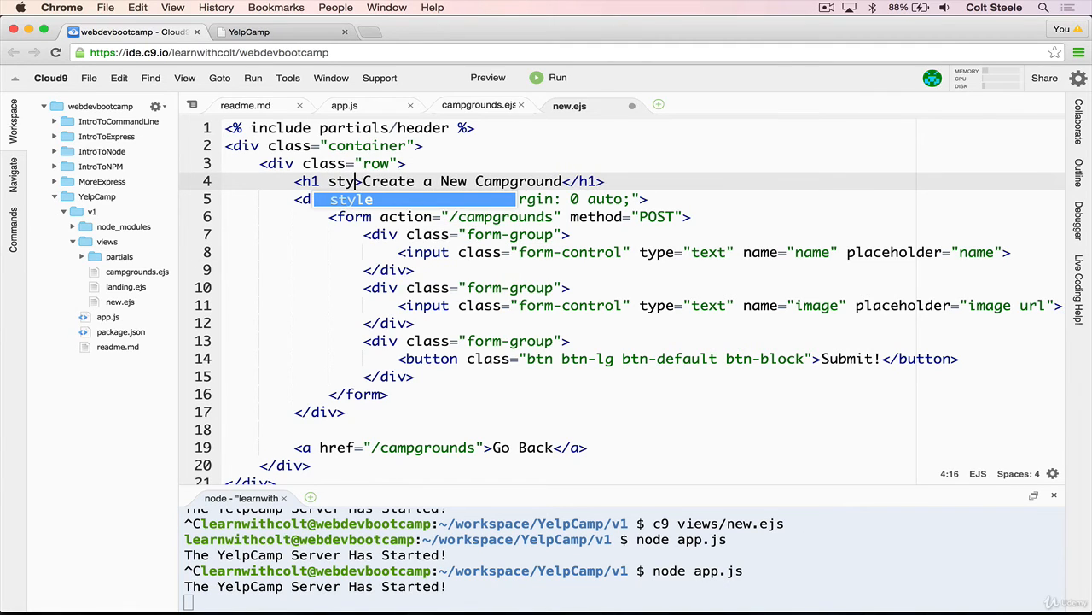
- Add style="text-align: center" to the Create a New Campground <h1>
text(style="")
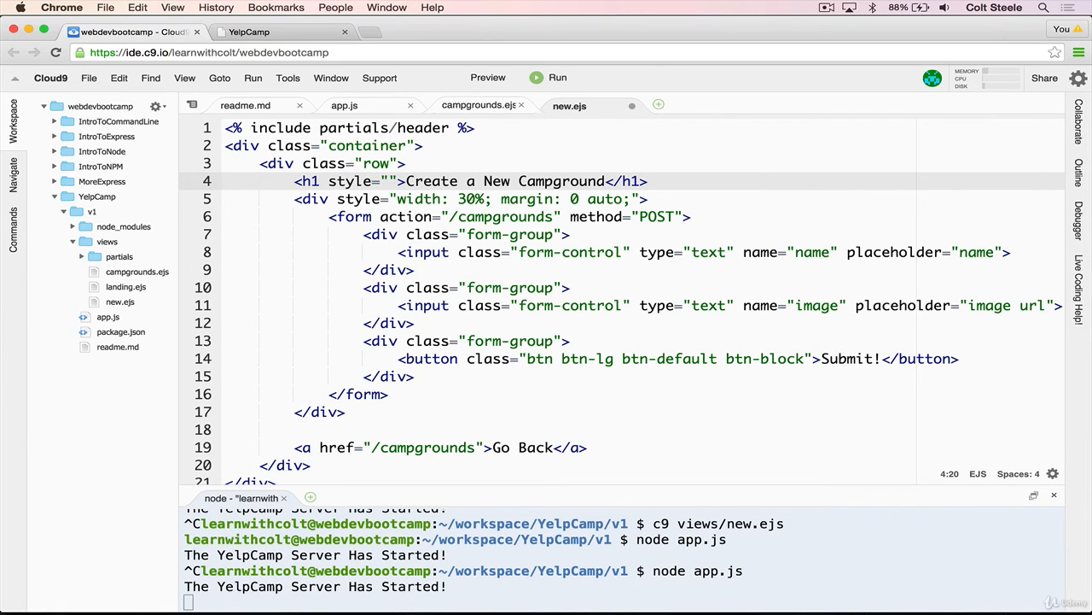
text(text-)
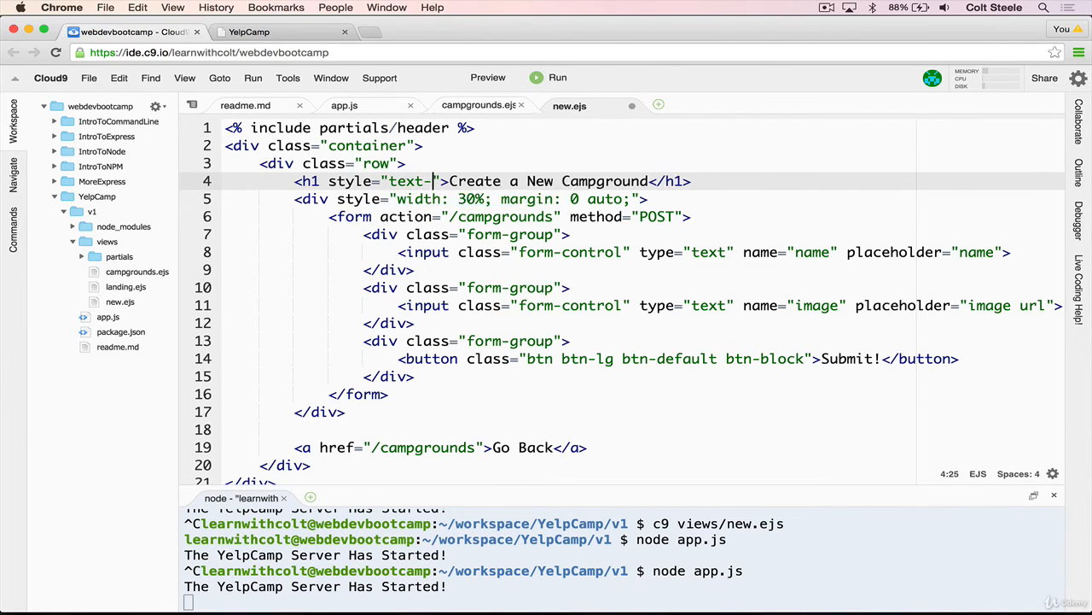
text(align: cemte)
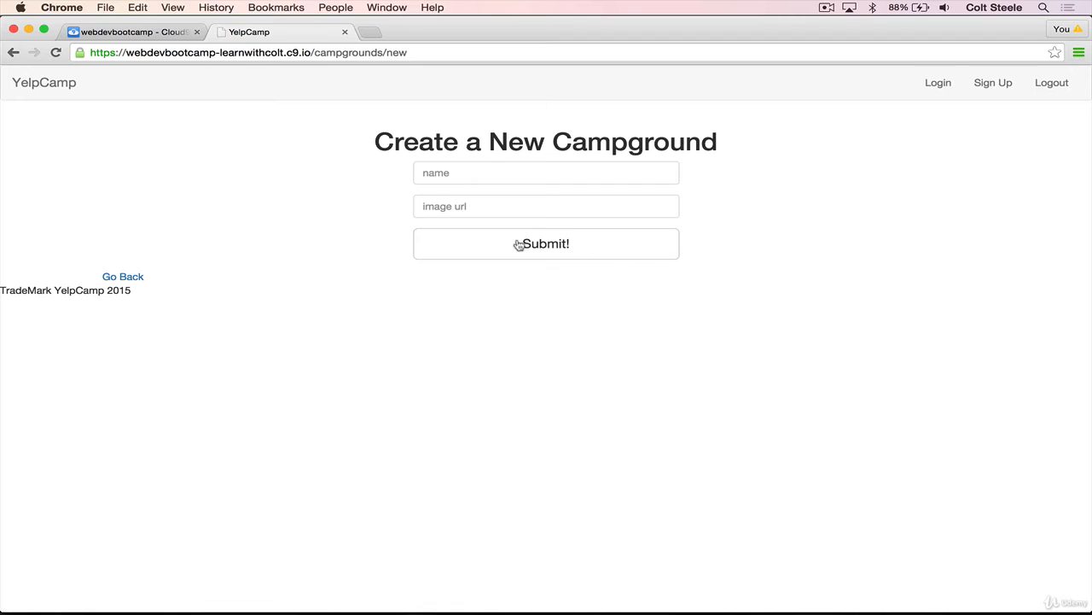
mouse_move(656, 271)
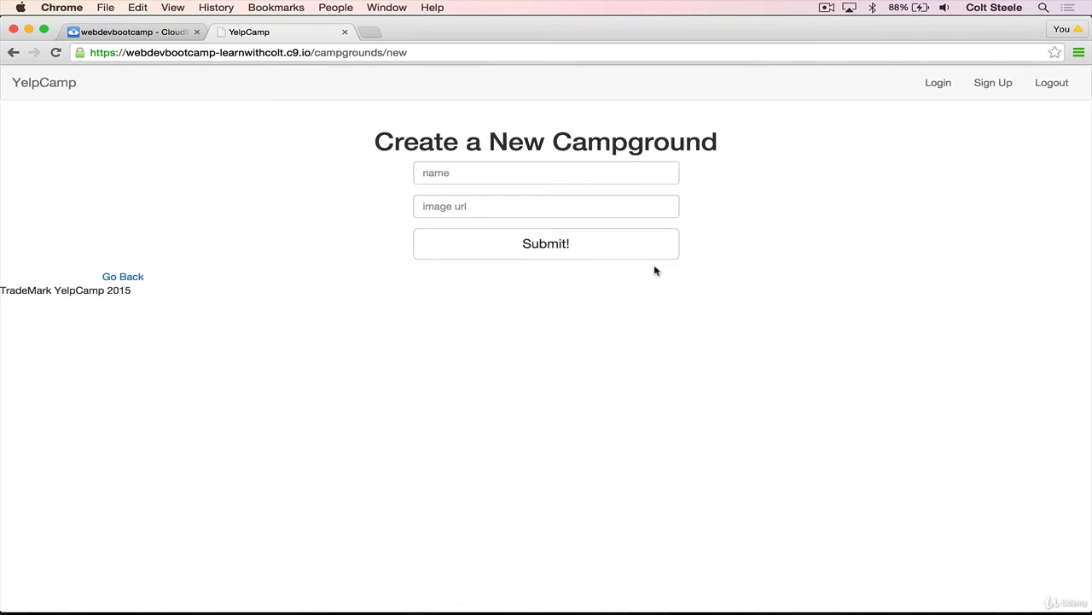
mouse_move(852, 235)
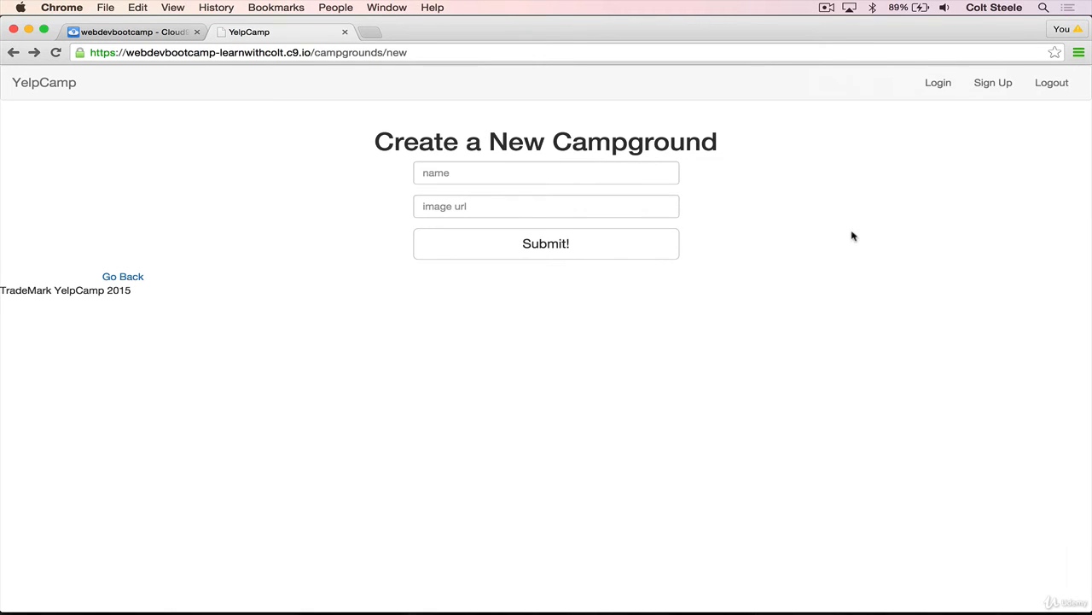
mouse_move(457, 246)
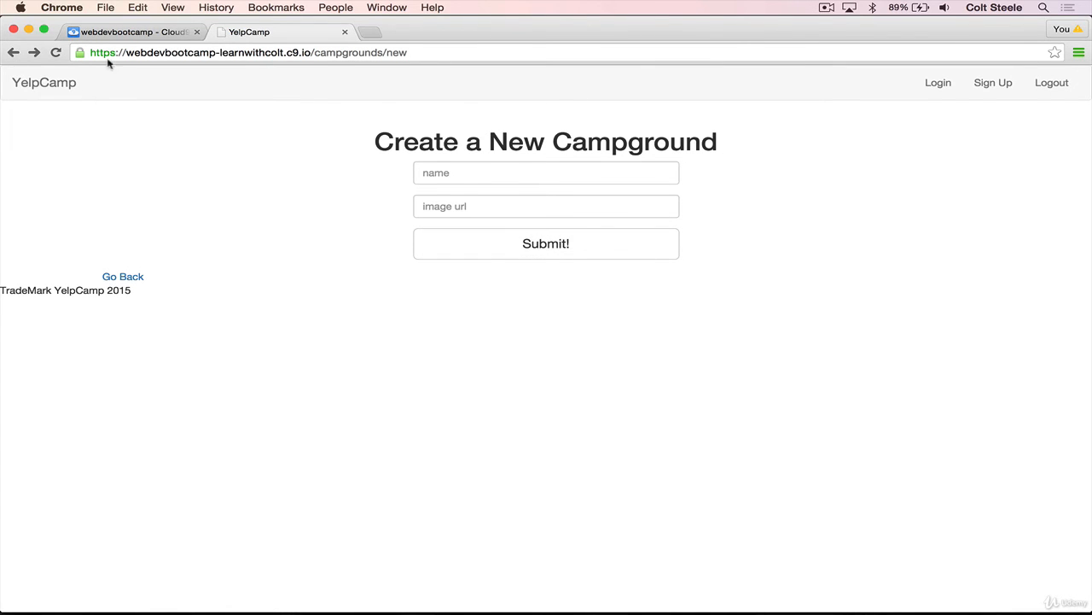
- Reload the YelpCamp page to confirm the blue full-width Submit button, then return to Cloud9
click(133, 30)
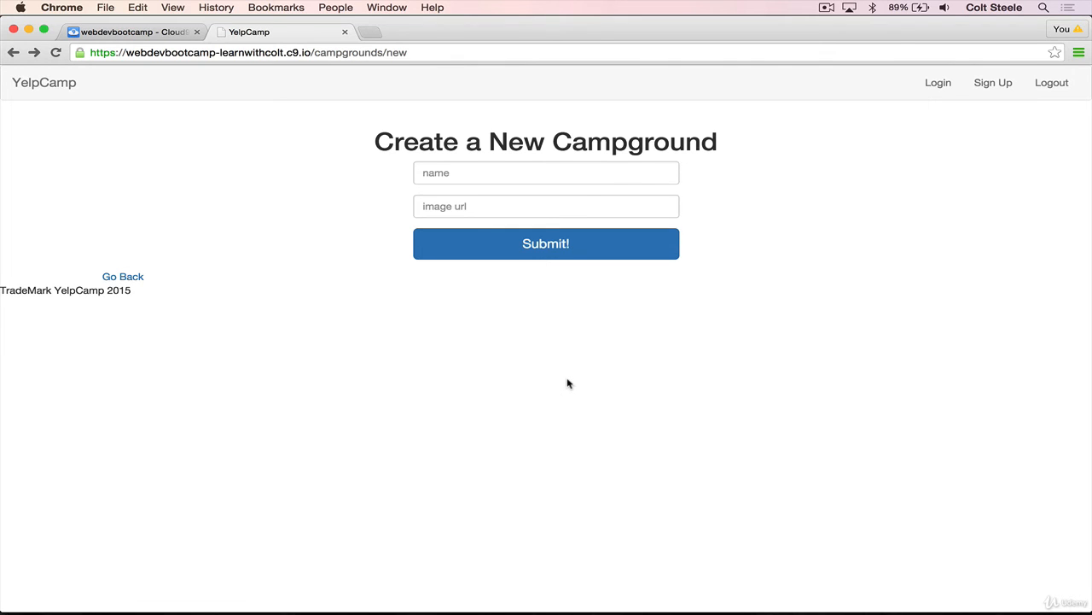
mouse_move(123, 276)
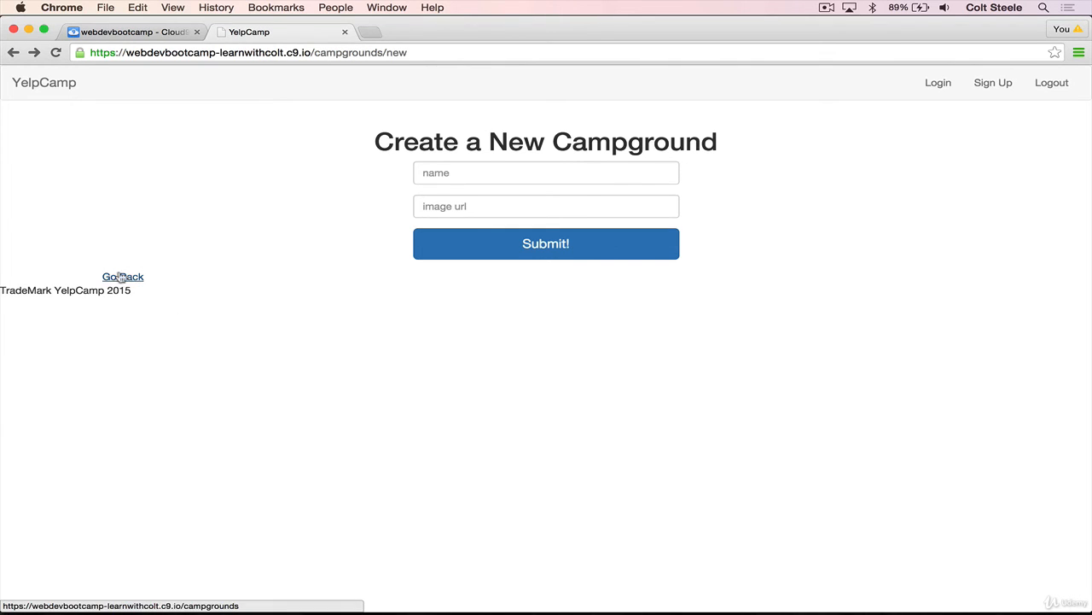
mouse_move(452, 285)
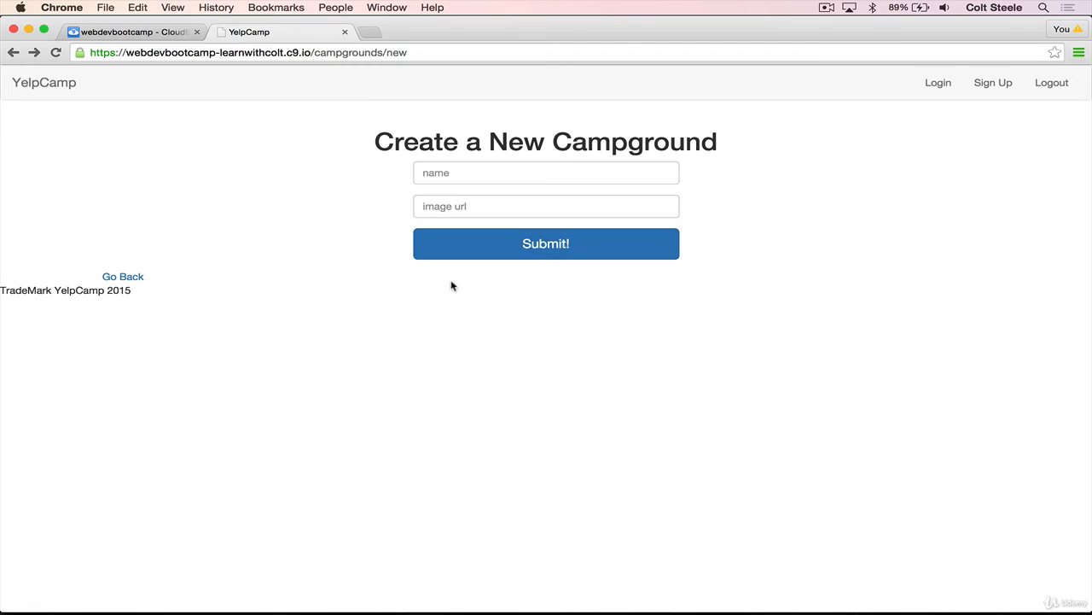
click(133, 31)
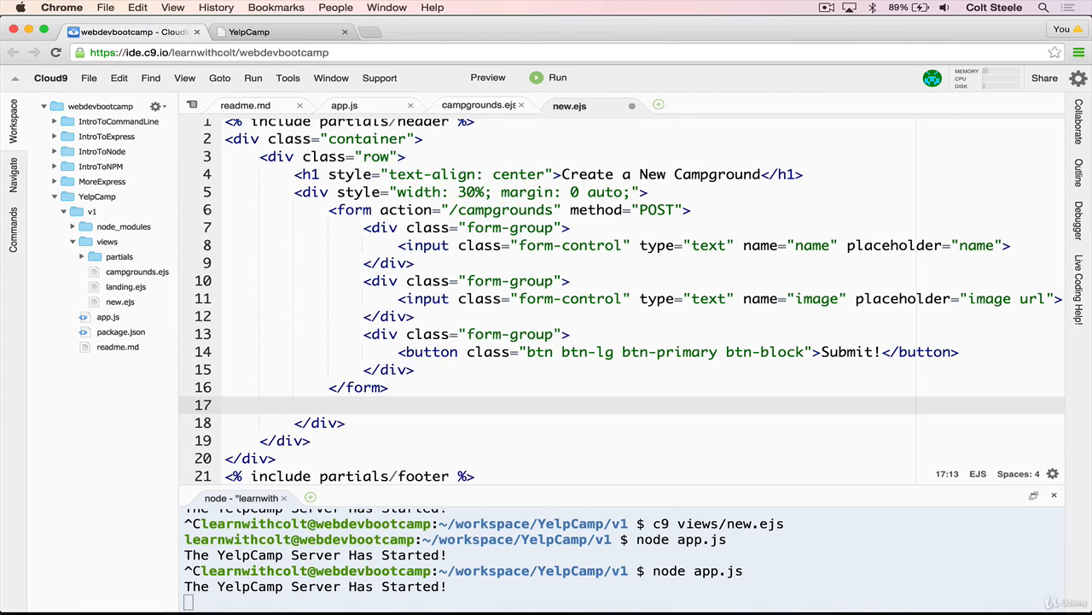
- Add <a href="/campgrounds">Go Back</a> below the form in new.ejs
text(<a href="/campgrounds">Go Back</a>)
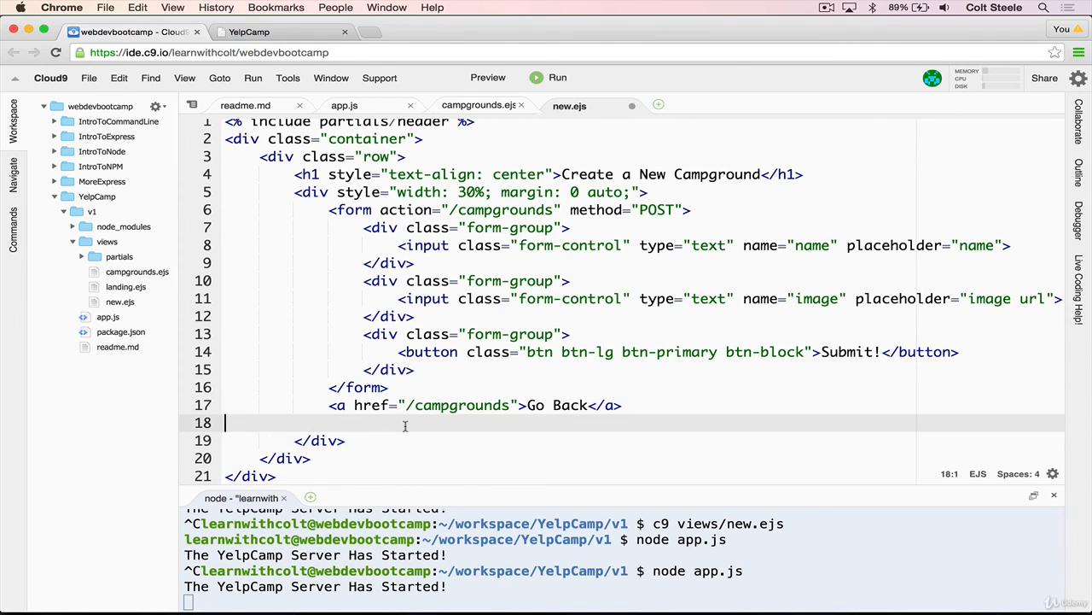
click(281, 31)
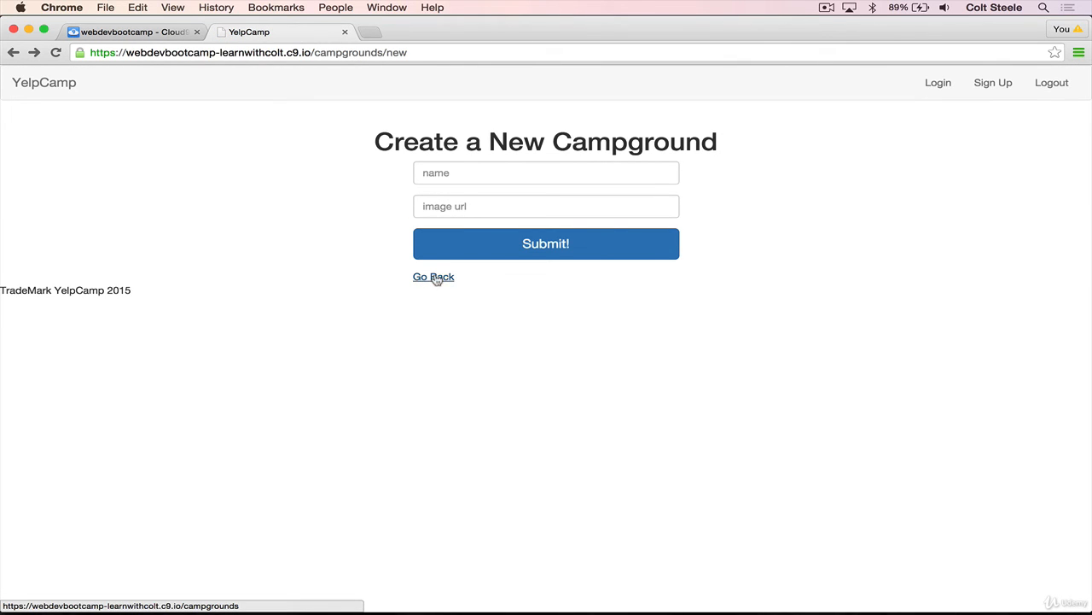
mouse_move(934, 302)
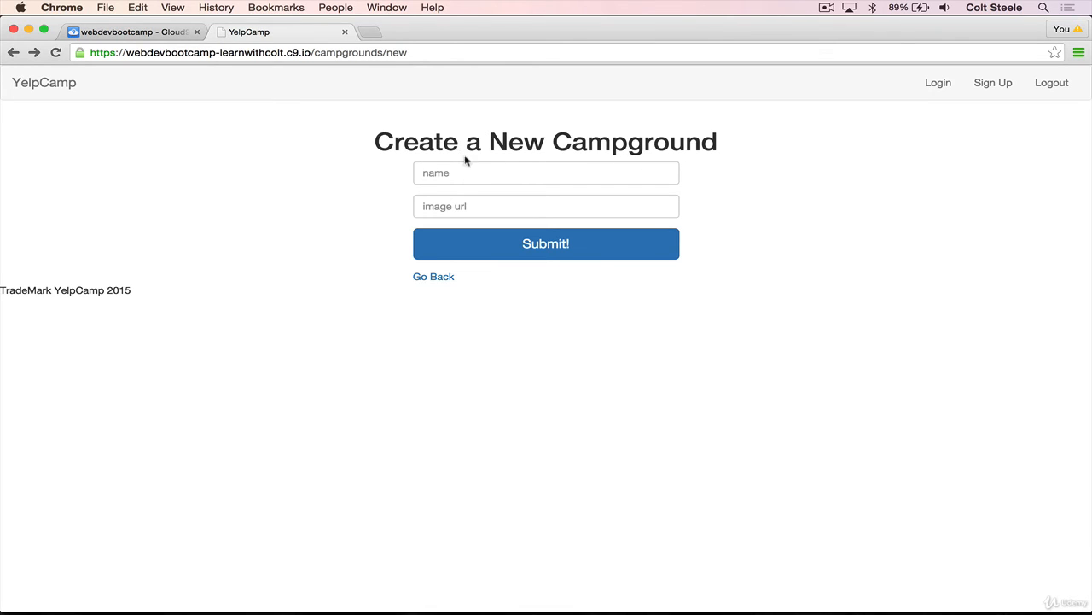
mouse_move(587, 141)
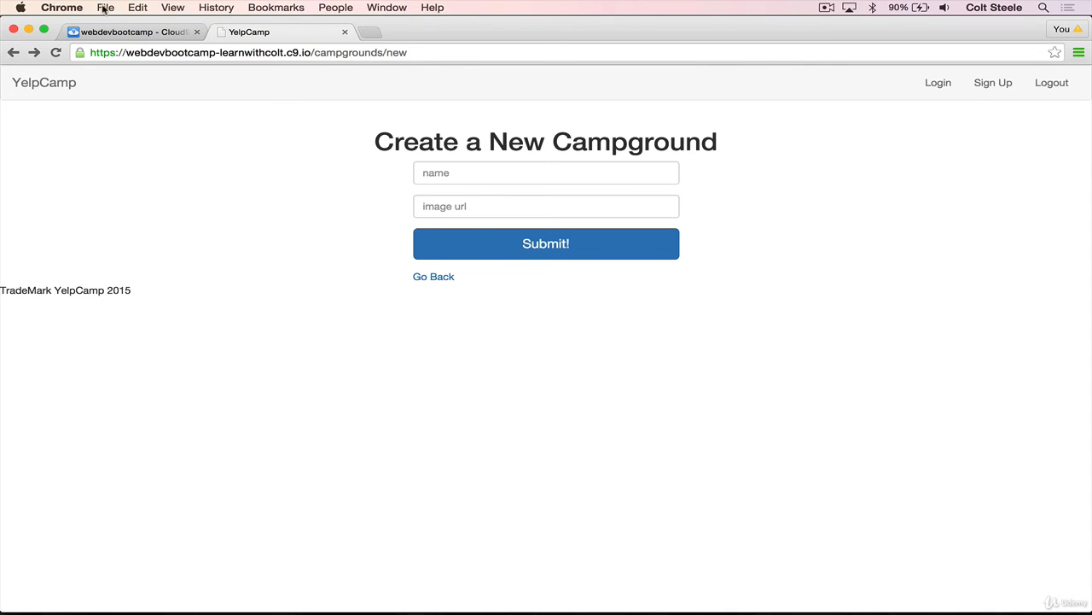
- Return to the Cloud9 editor after checking the Go Back link under the form
click(133, 31)
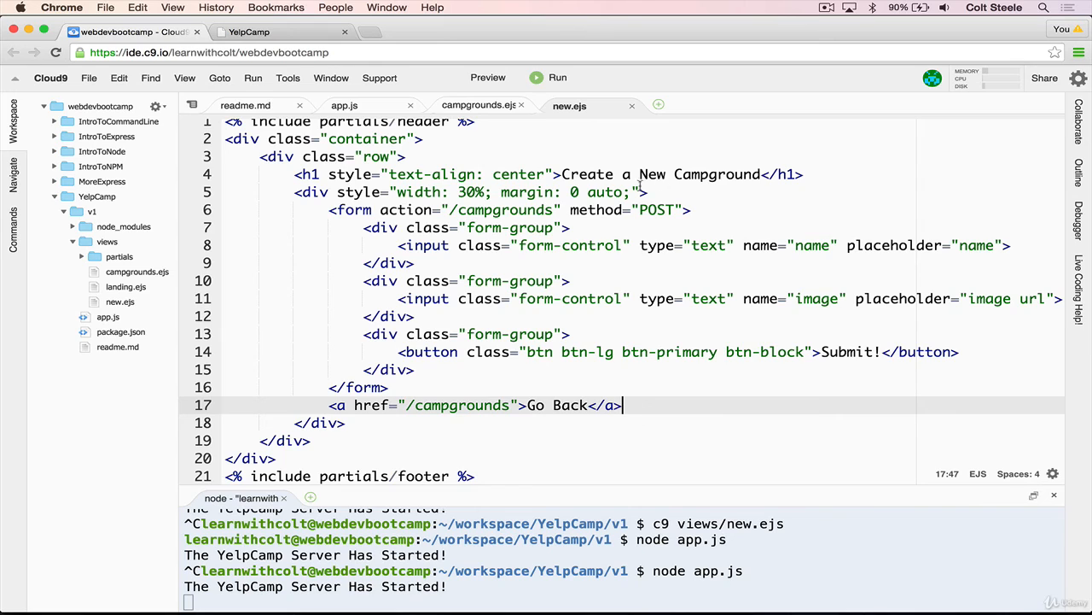
- Try a 20px then 50px top/bottom margin on the form wrapper and view the spacing
click(645, 191)
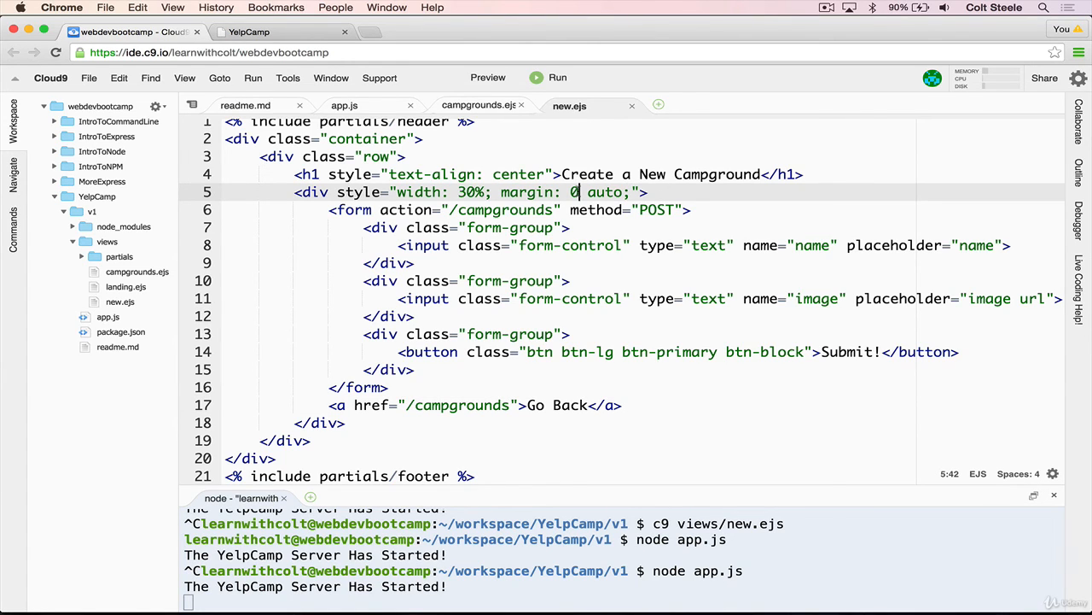
text(20px)
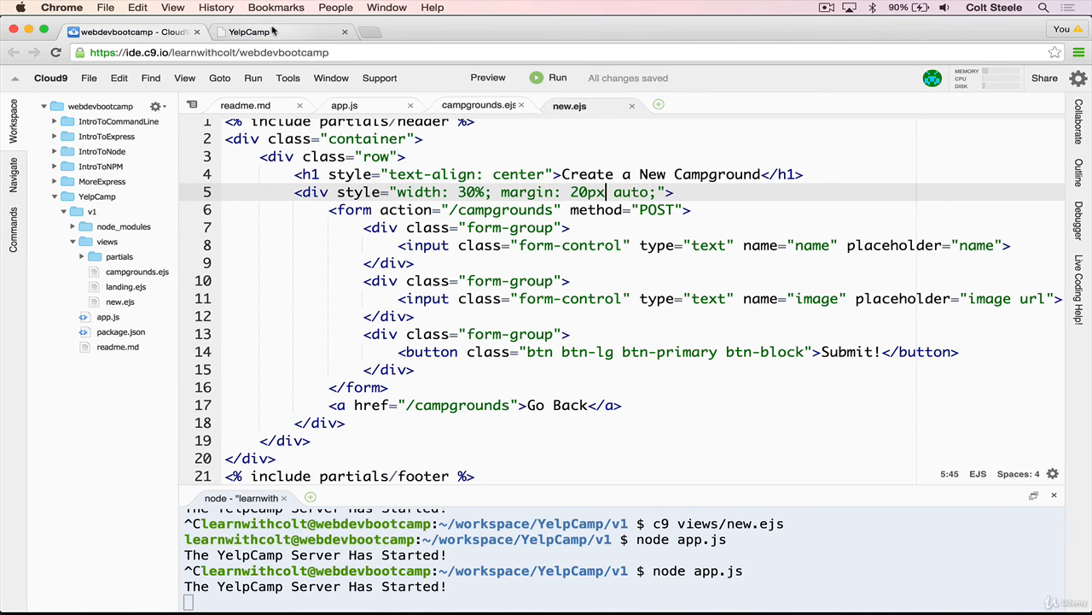
click(248, 31)
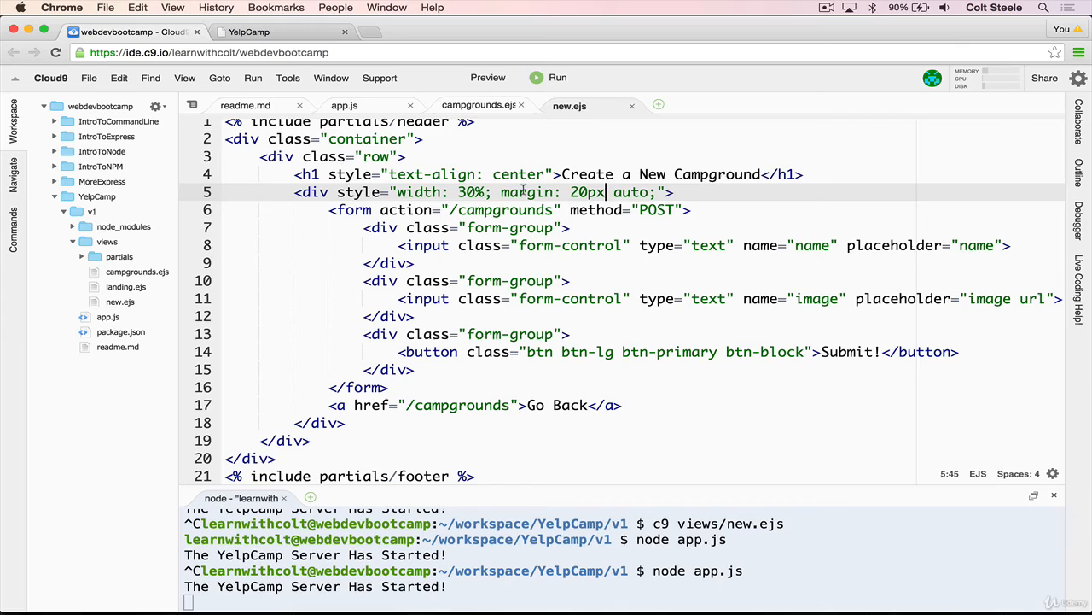
text(5)
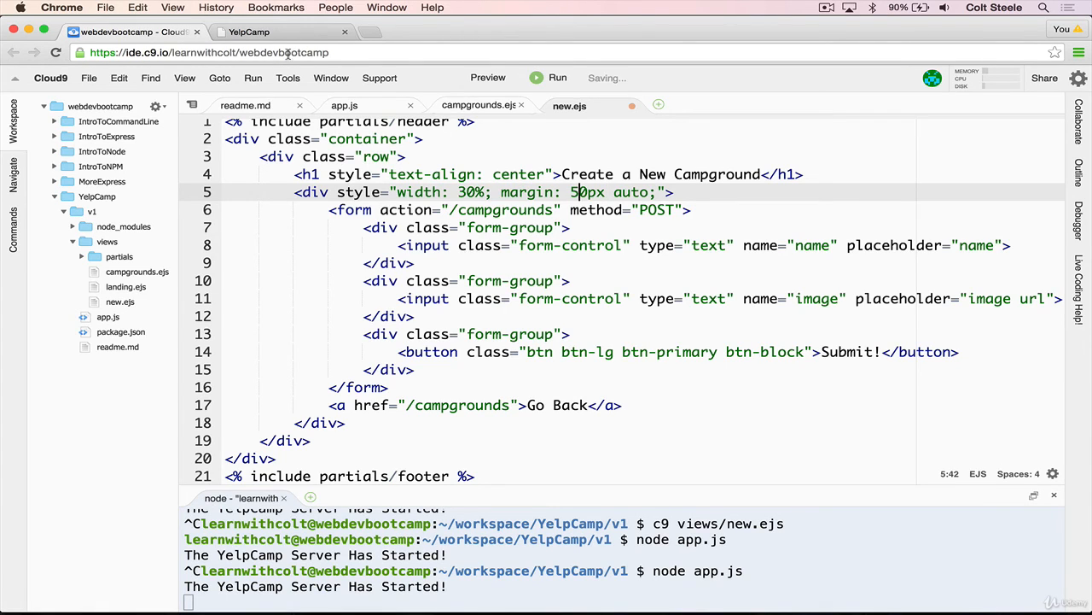
click(249, 31)
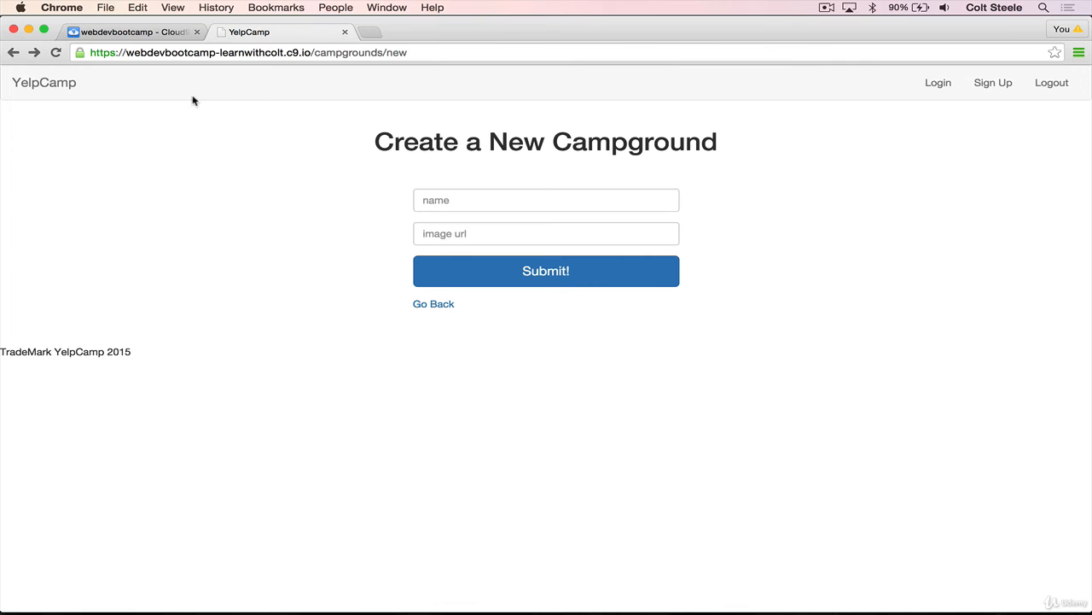
- Settle the form wrapper margin at '25px auto' and check the form in YelpCamp
click(133, 30)
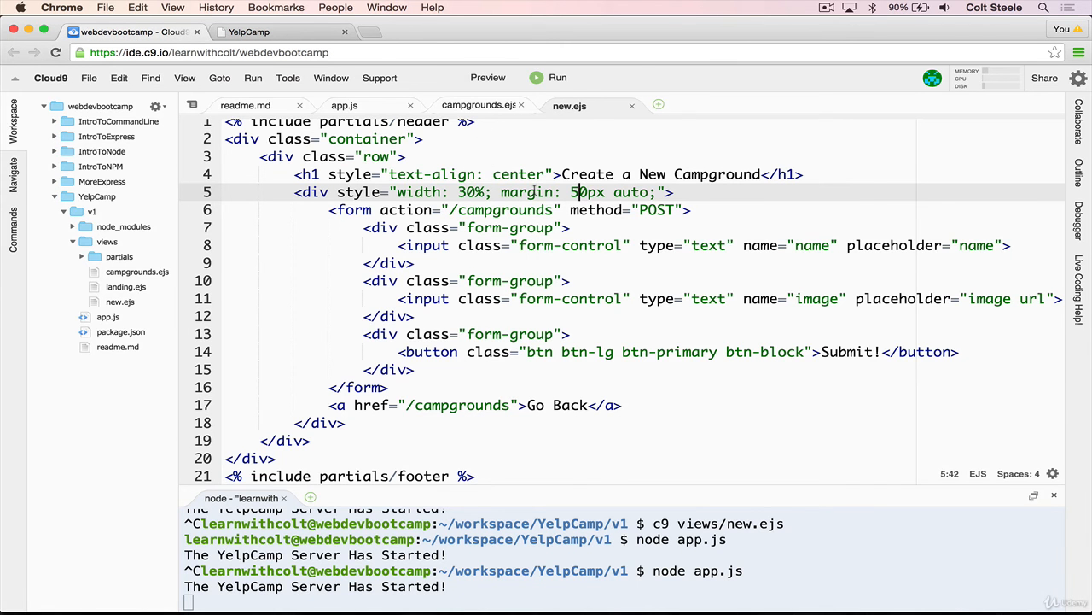
text(25)
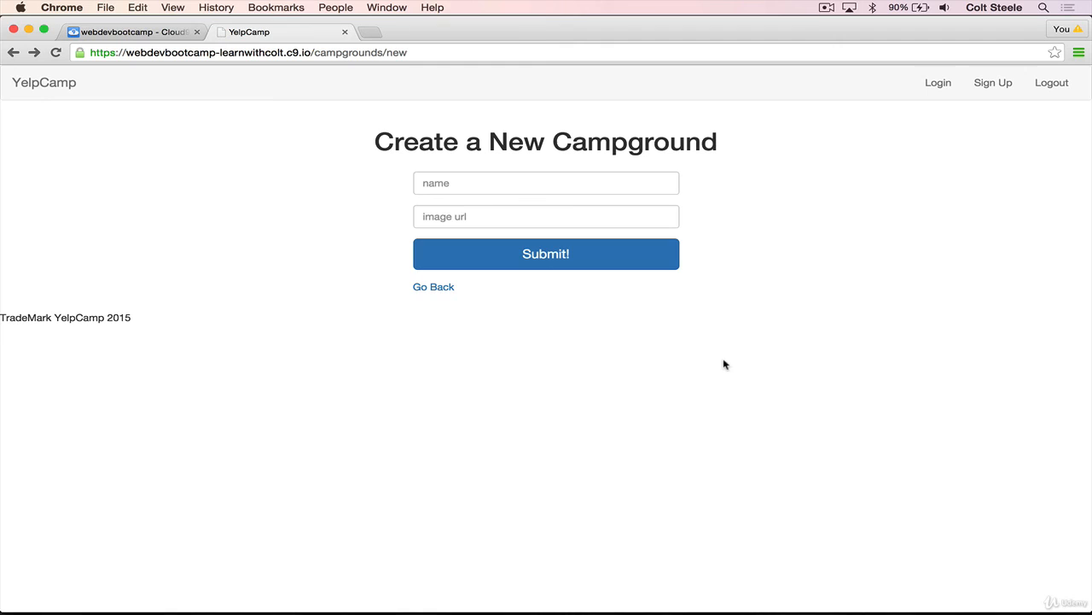
click(546, 182)
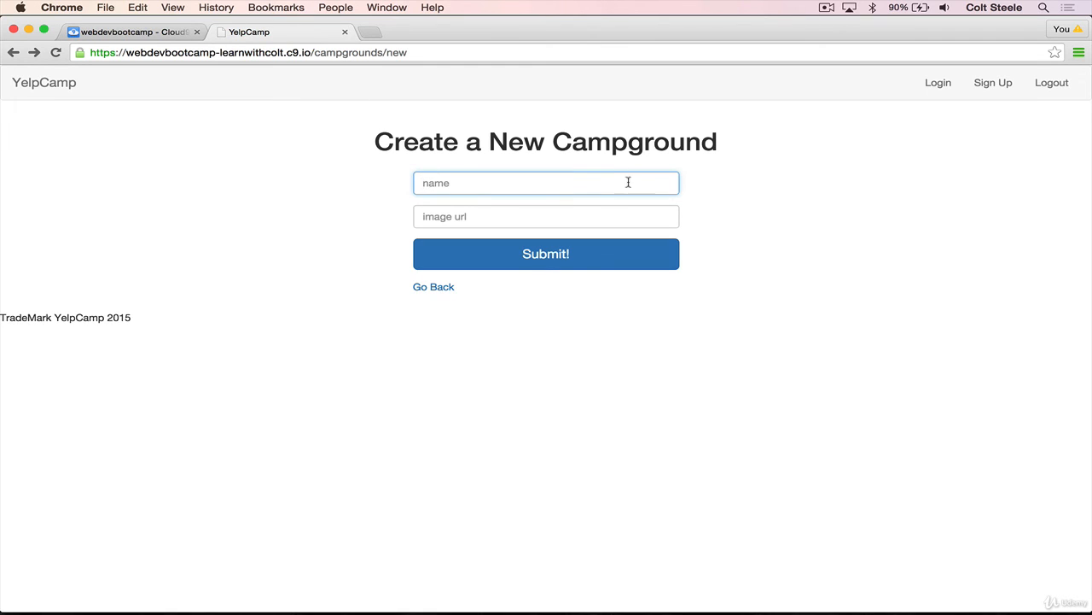
mouse_move(809, 225)
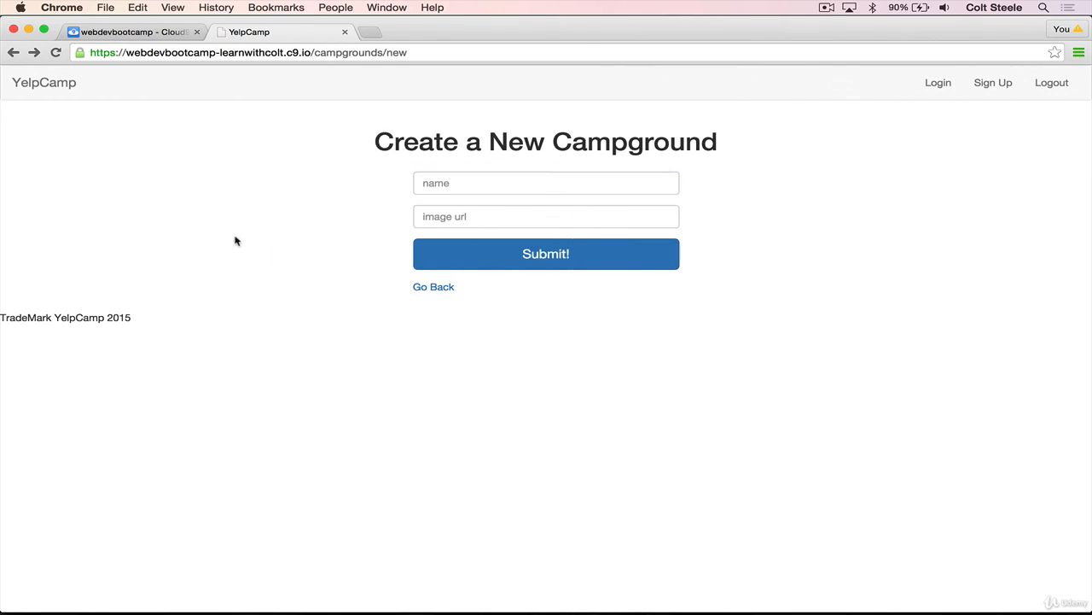
mouse_move(133, 20)
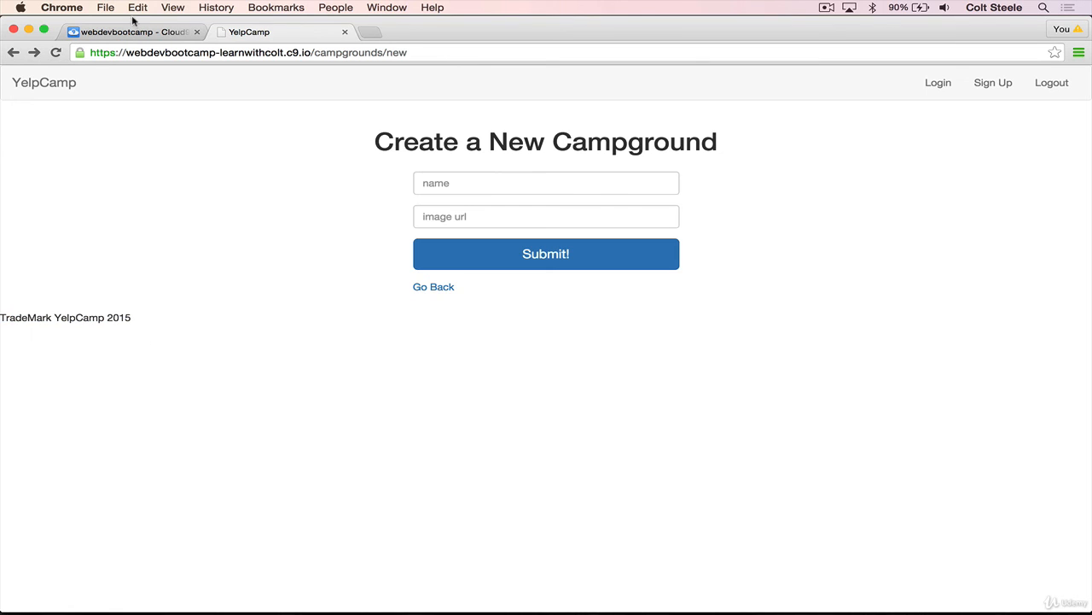
click(133, 31)
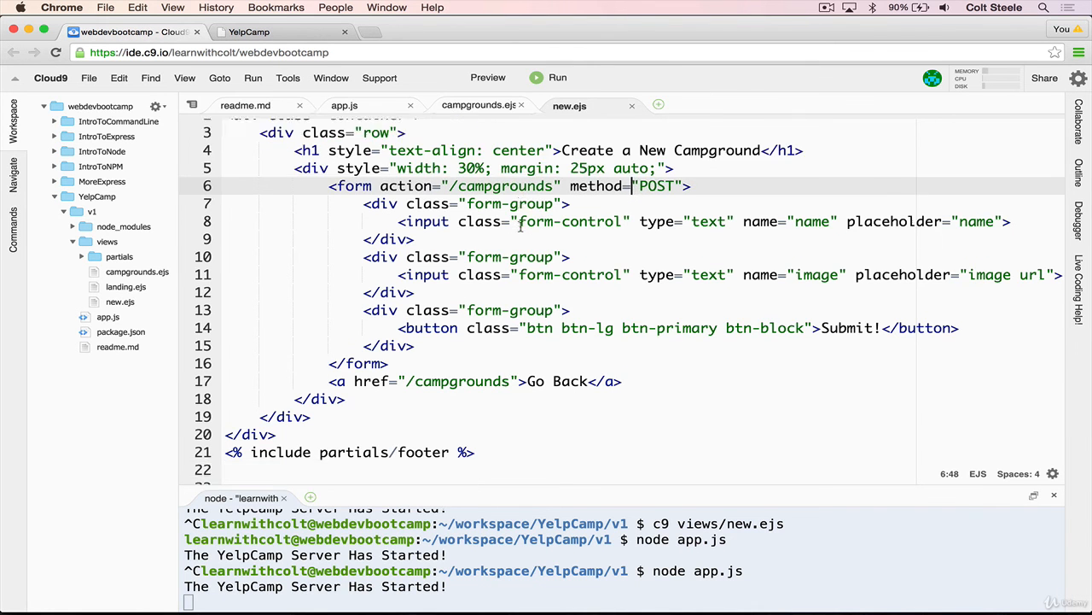
- Remove the TradeMark YelpCamp 2015 line from footer.ejs and switch to the browser
scroll(down, 3)
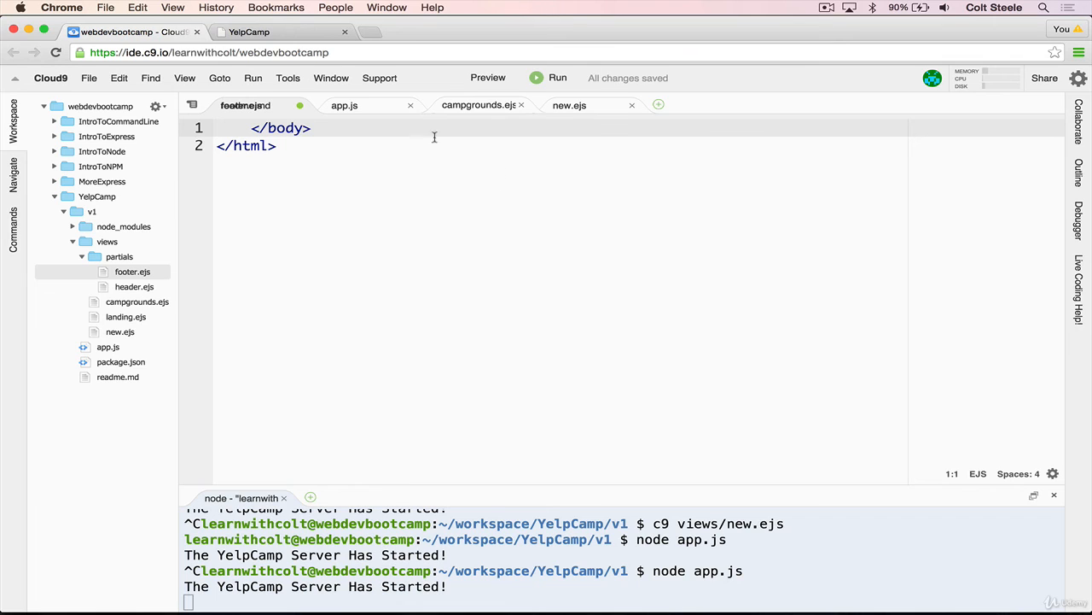
click(249, 30)
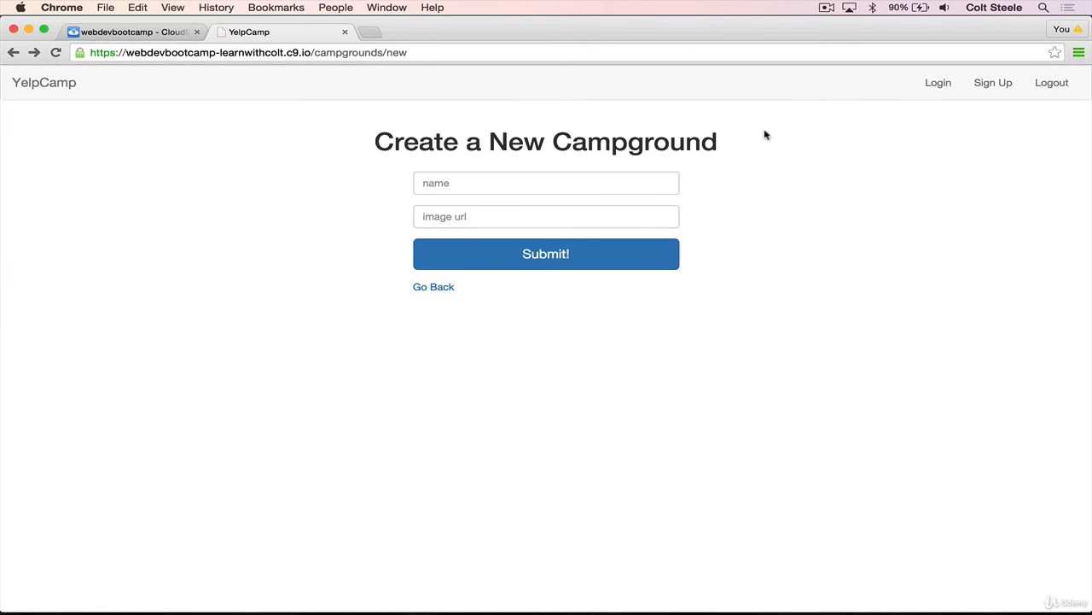
mouse_move(440, 297)
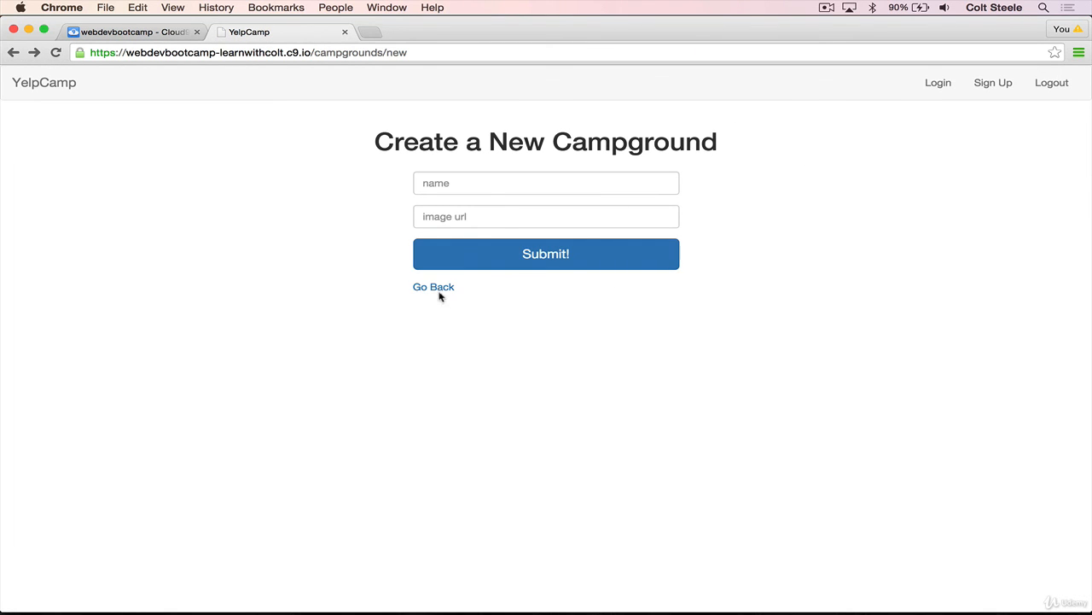
- Follow Go Back to the campgrounds list, then the YelpCamp brand to the landing page
click(434, 287)
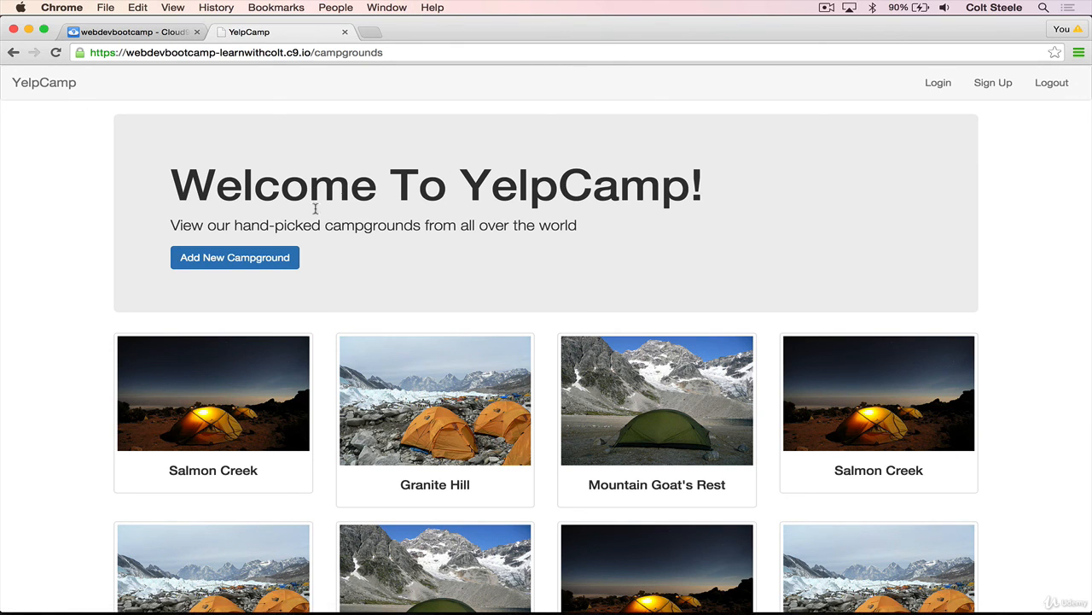
click(236, 256)
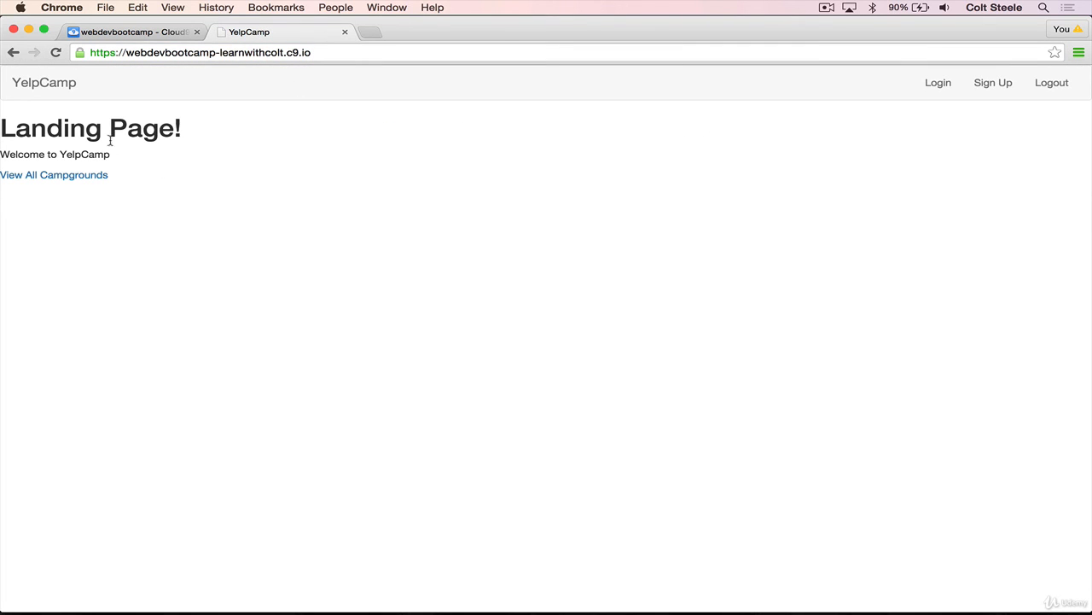
mouse_move(191, 229)
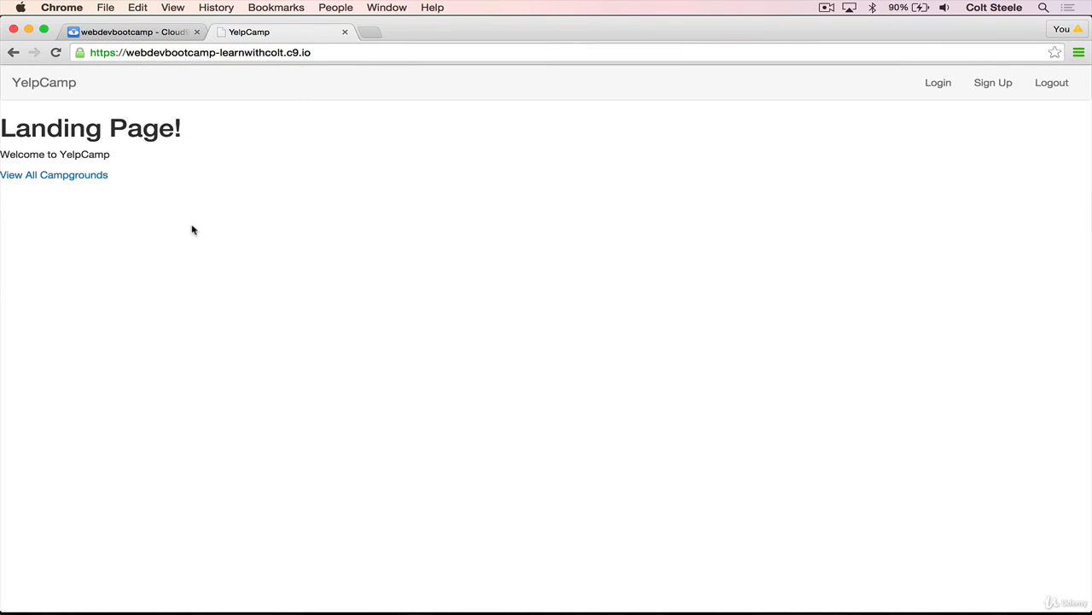